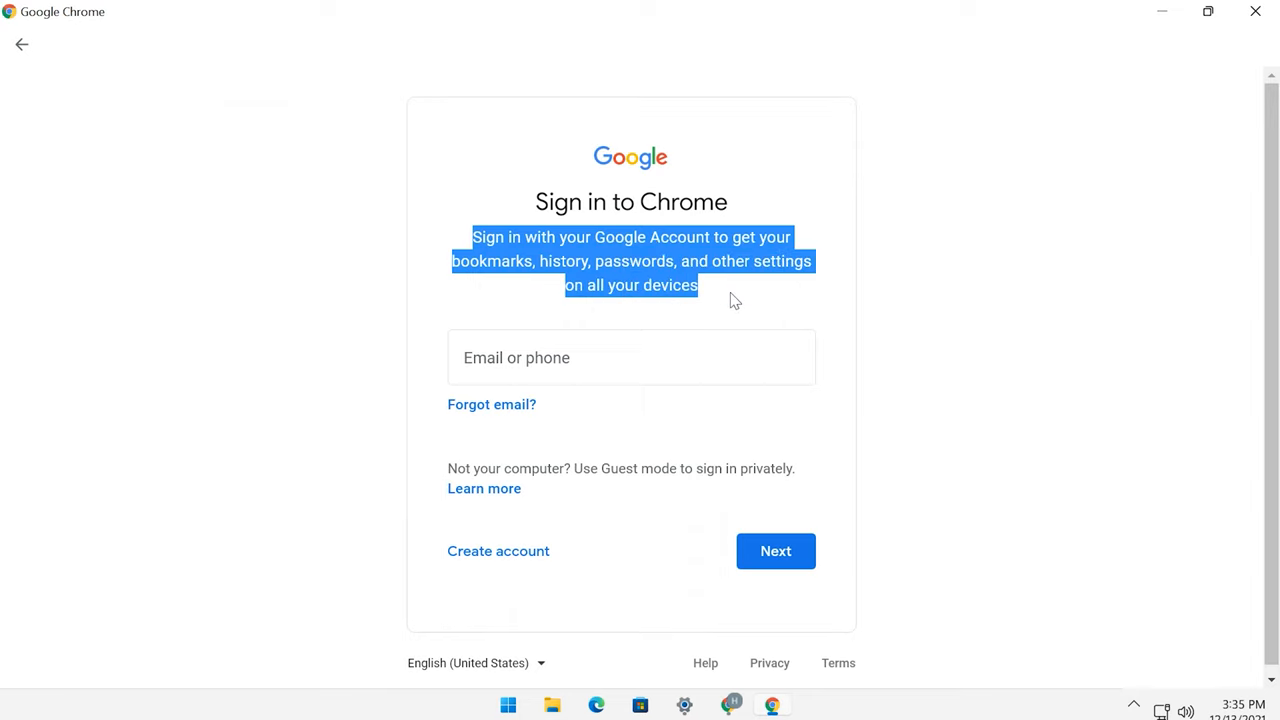
# - Leave the Sign in to Chrome page via the back arrow and return to a New Tab
pyautogui.click(632, 356)
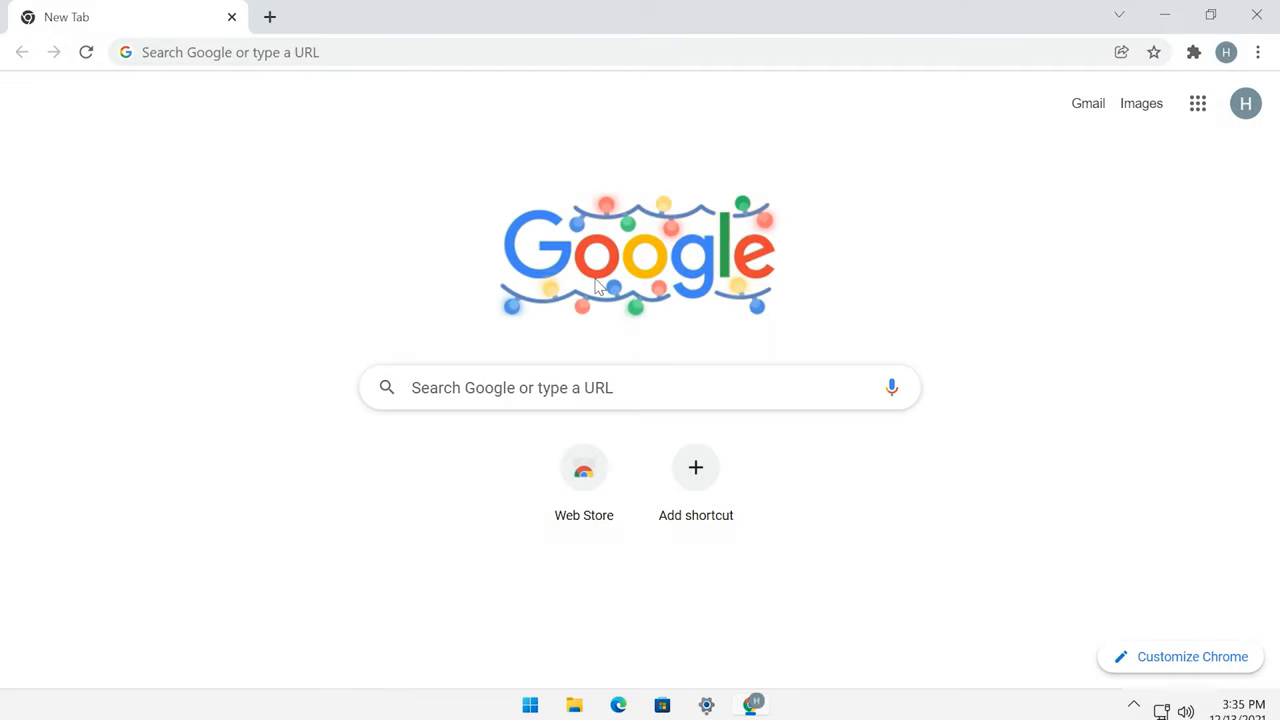
pyautogui.moveTo(600, 290)
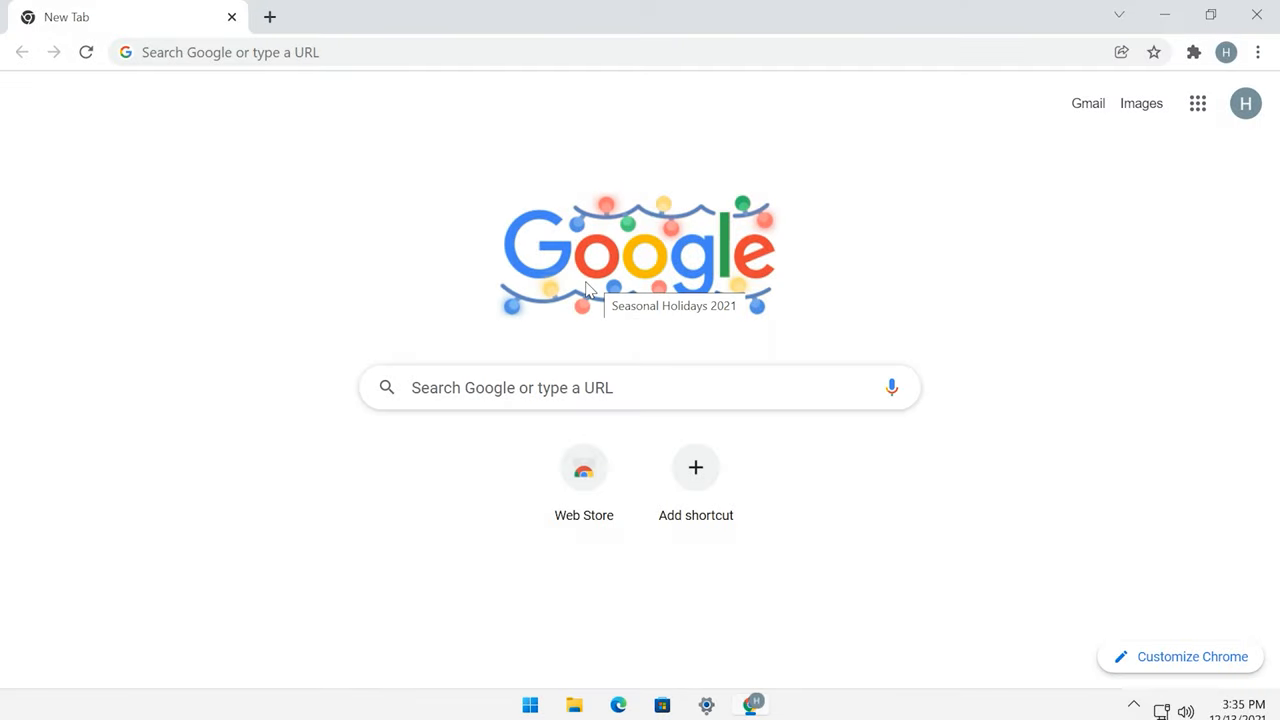
pyautogui.moveTo(588, 288)
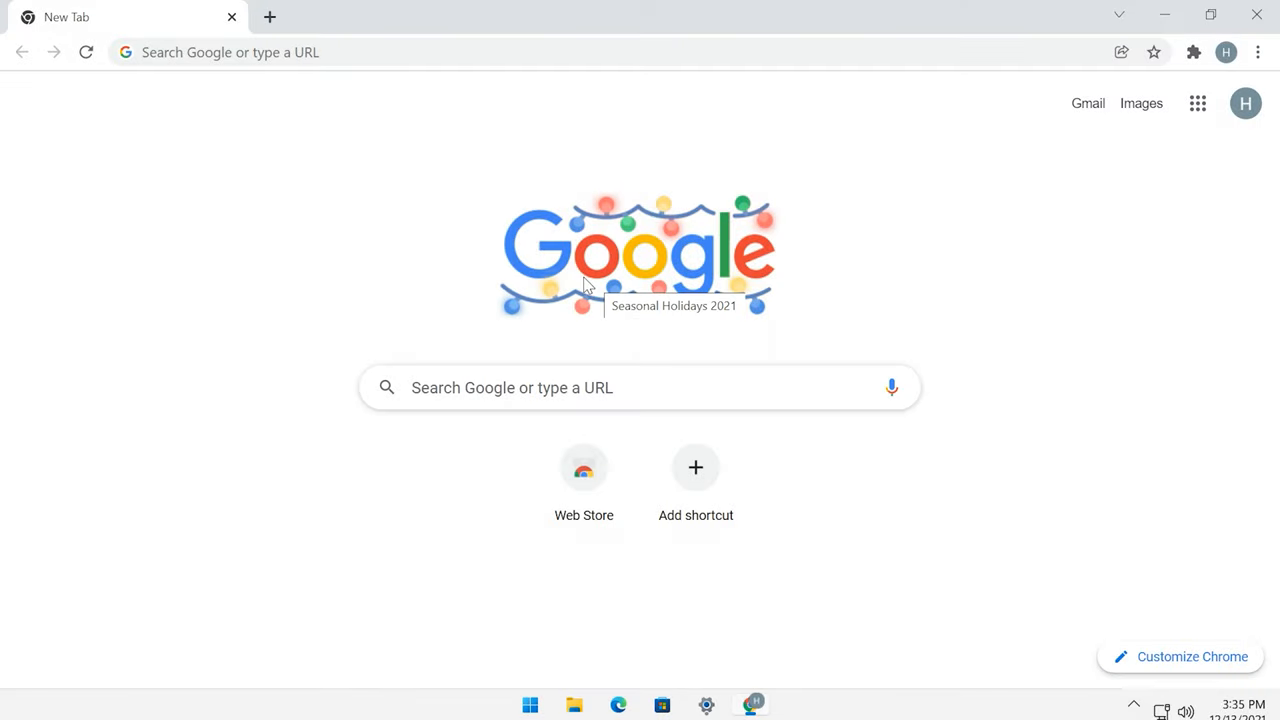
# - Search Google for 'remote desktop' and open the Chrome Remote Desktop result
pyautogui.write('remote desktop')
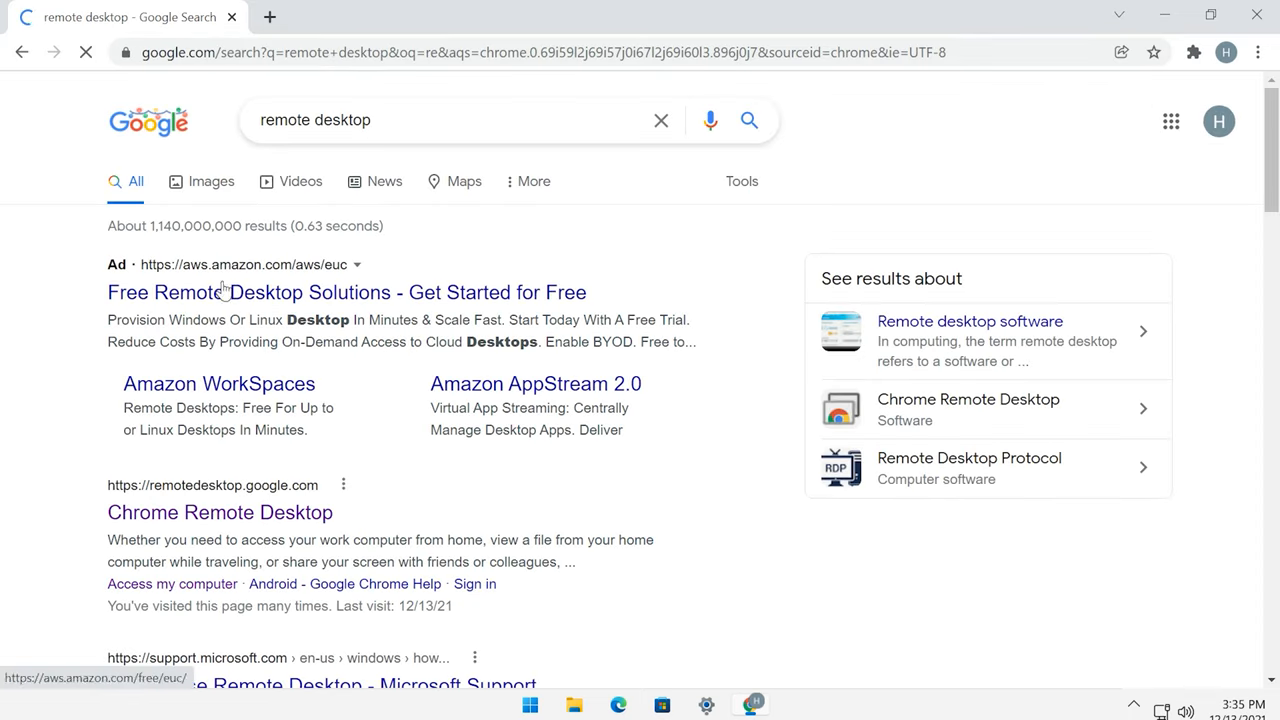
pyautogui.click(220, 512)
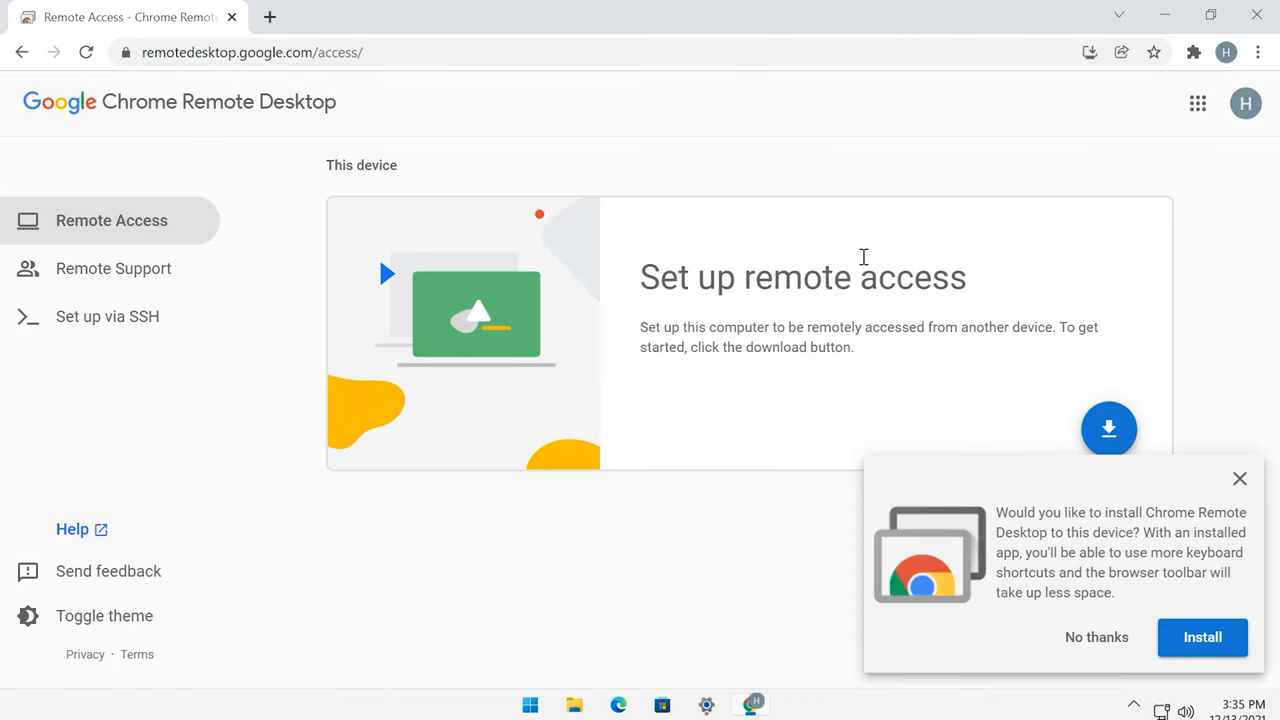
pyautogui.moveTo(856, 258)
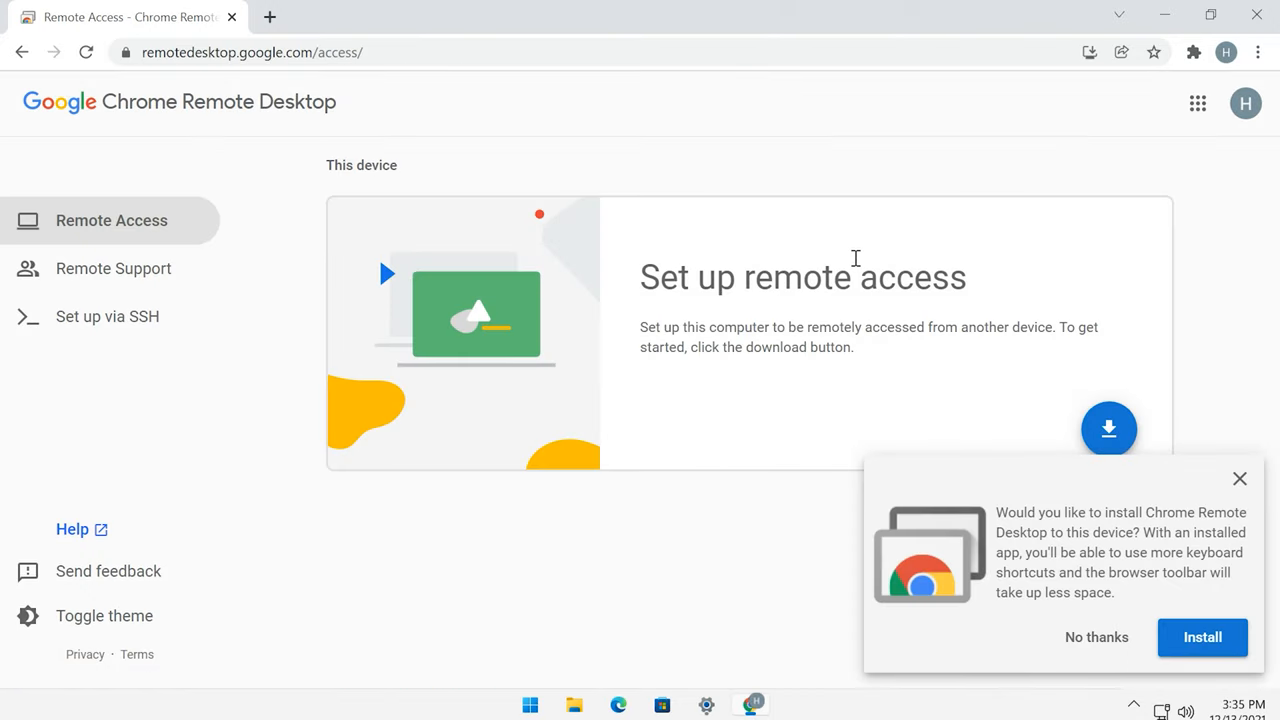
pyautogui.moveTo(1108, 440)
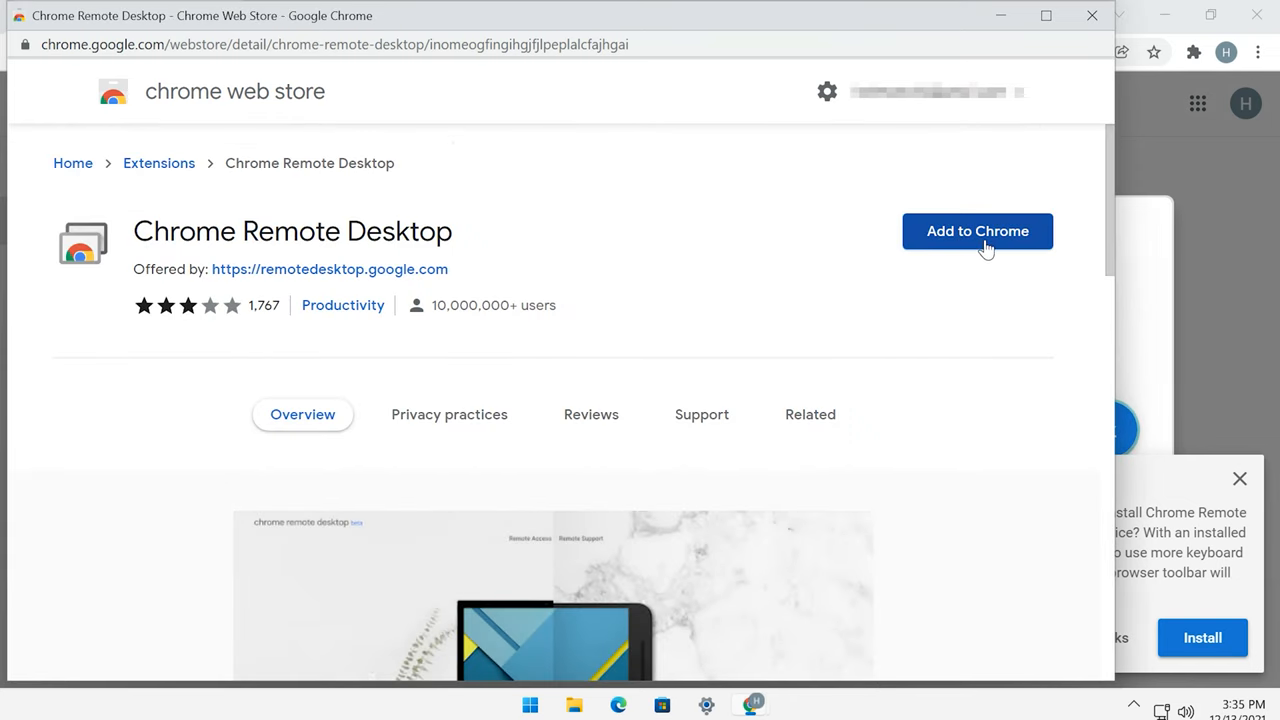
# - Add the Chrome Remote Desktop extension to Chrome and confirm it
pyautogui.click(976, 232)
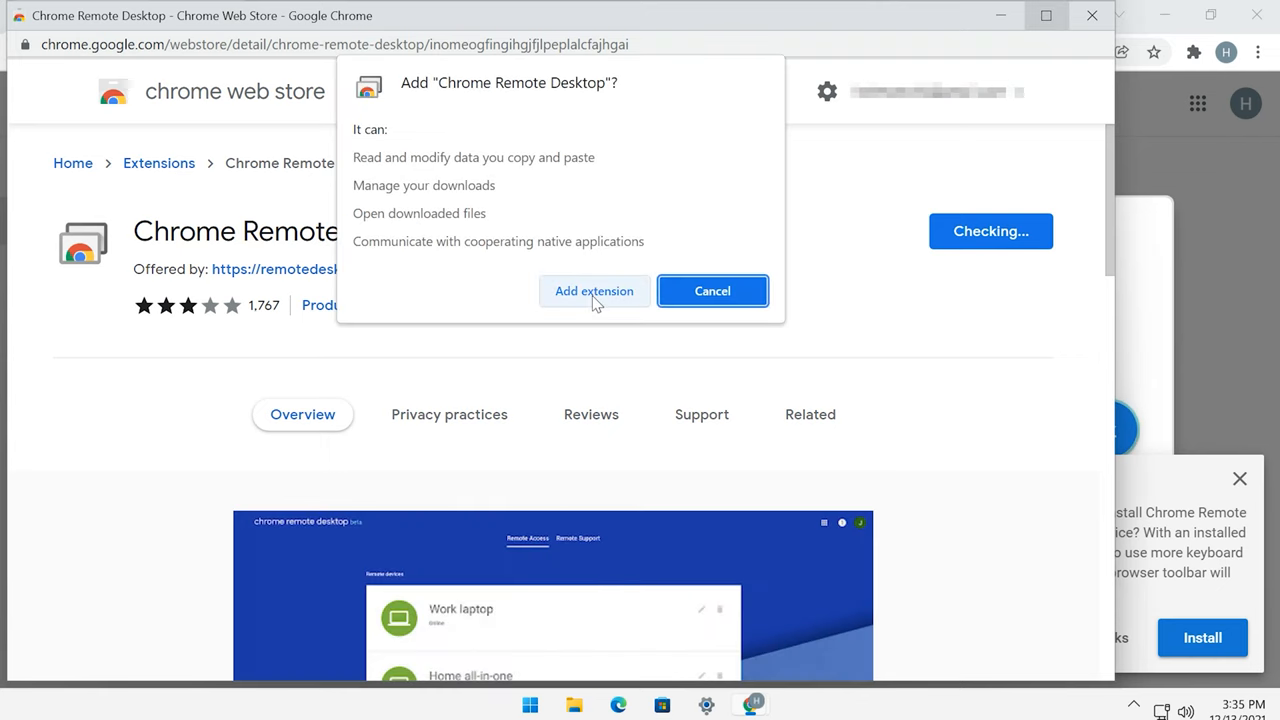
pyautogui.click(594, 292)
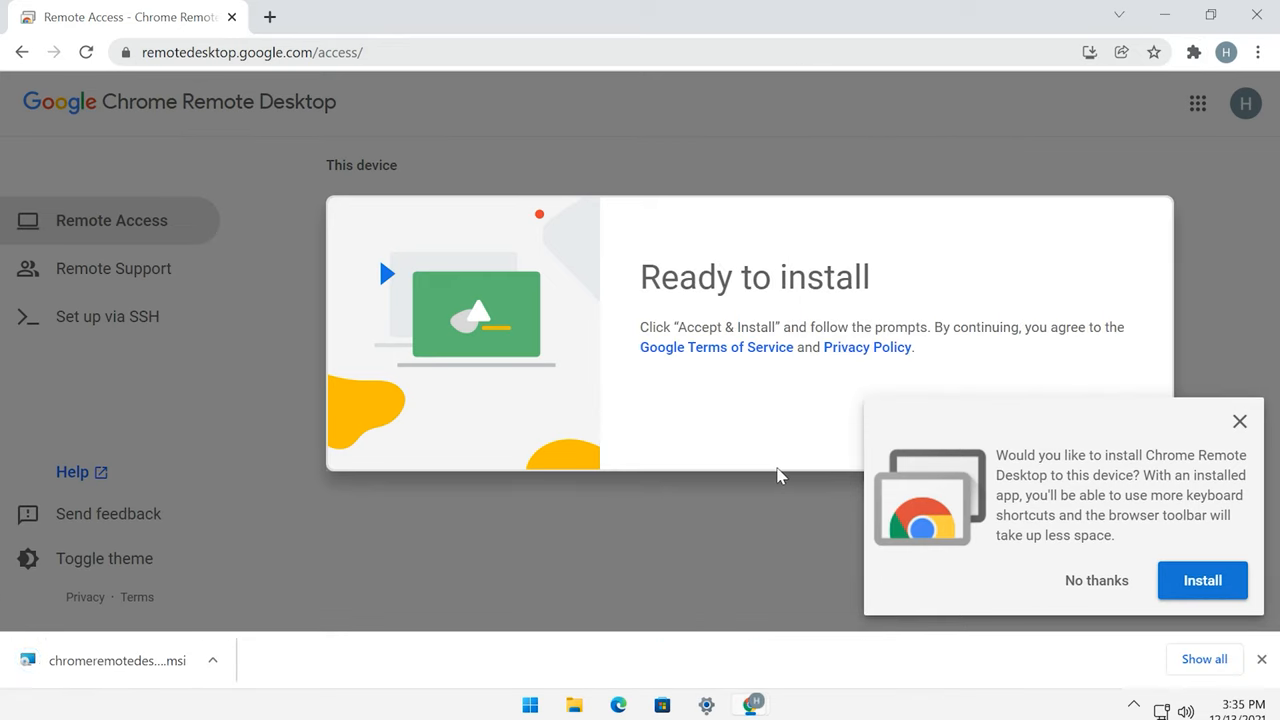
pyautogui.moveTo(1202, 580)
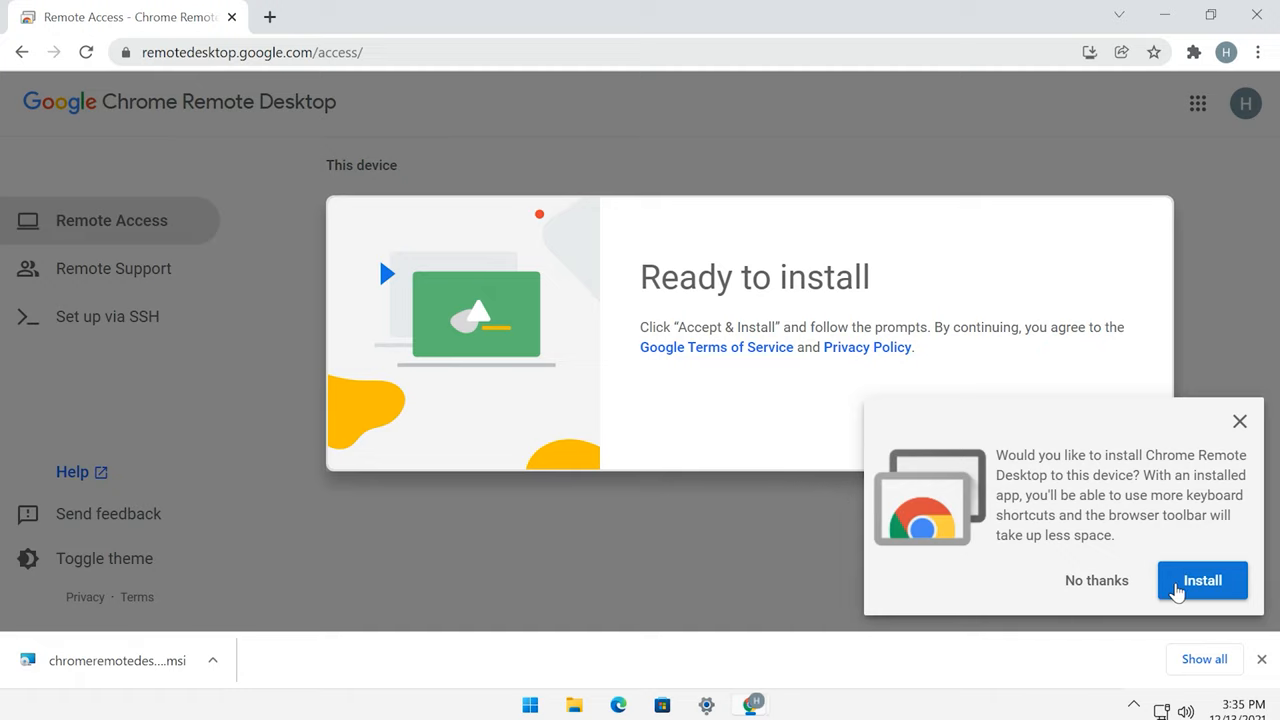
# - Install Chrome Remote Desktop as an app, accept the host installer terms and allow it to run
pyautogui.click(1202, 580)
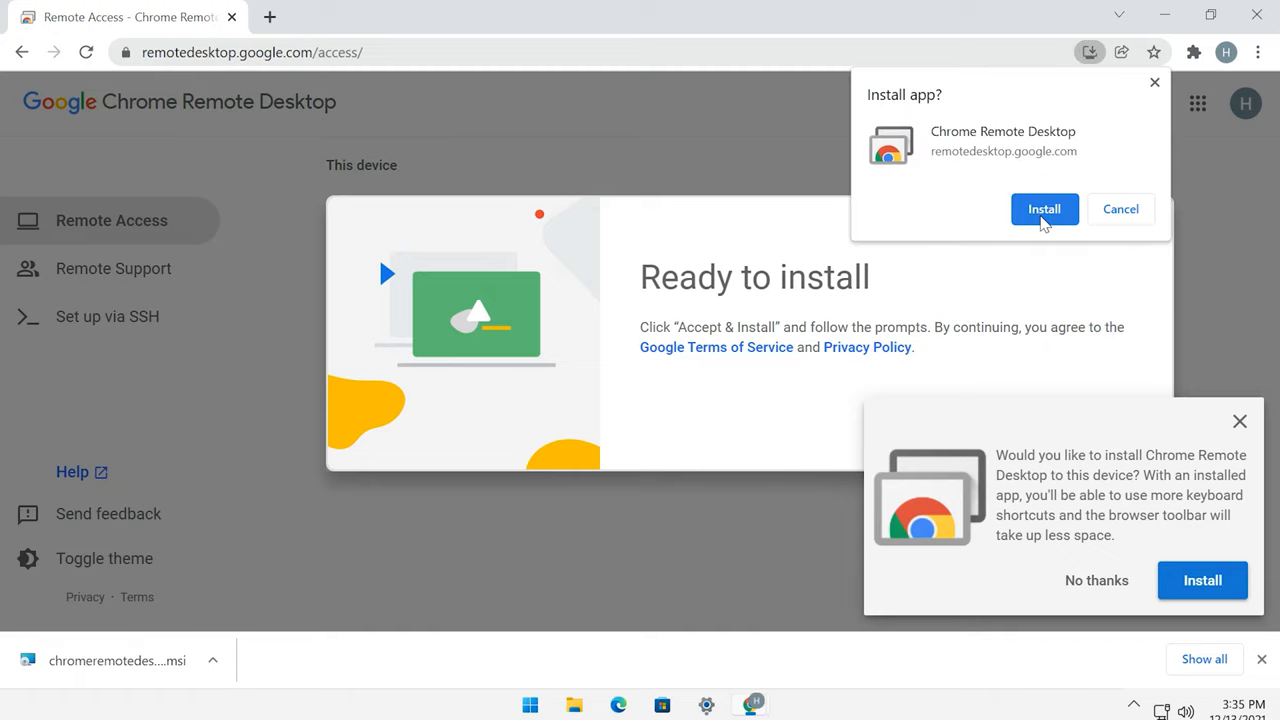
pyautogui.click(1044, 210)
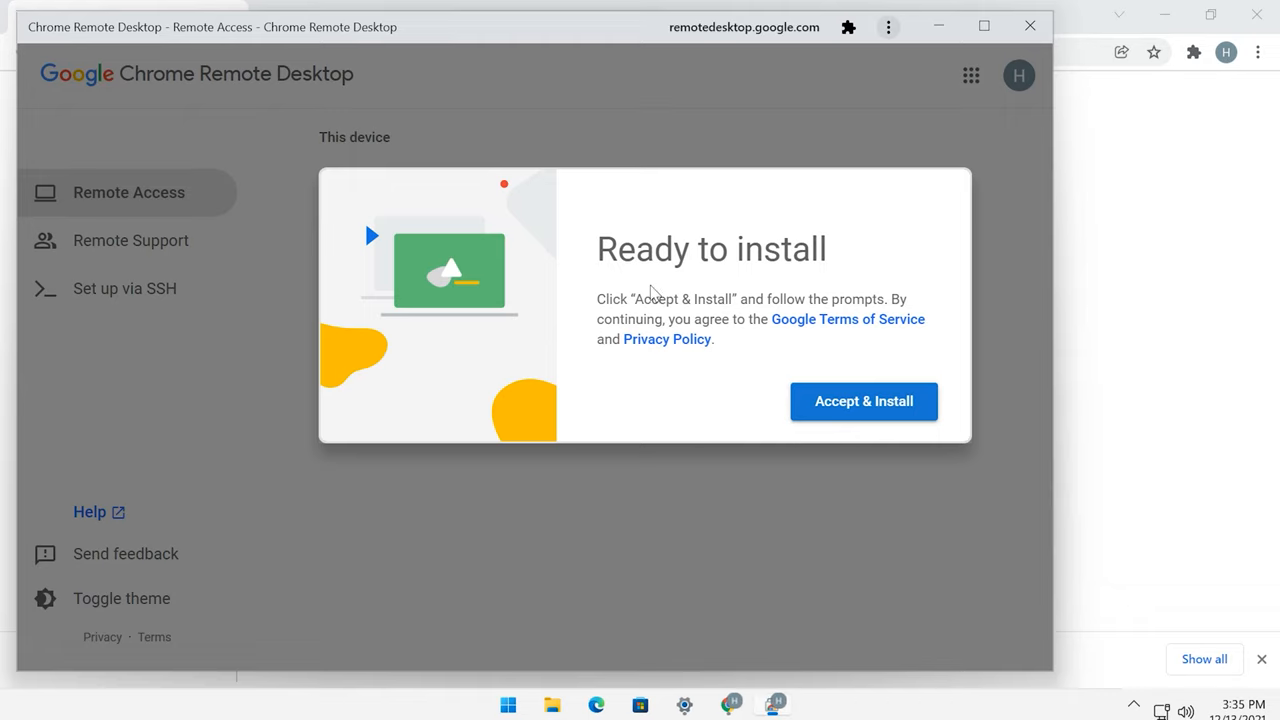
pyautogui.click(864, 400)
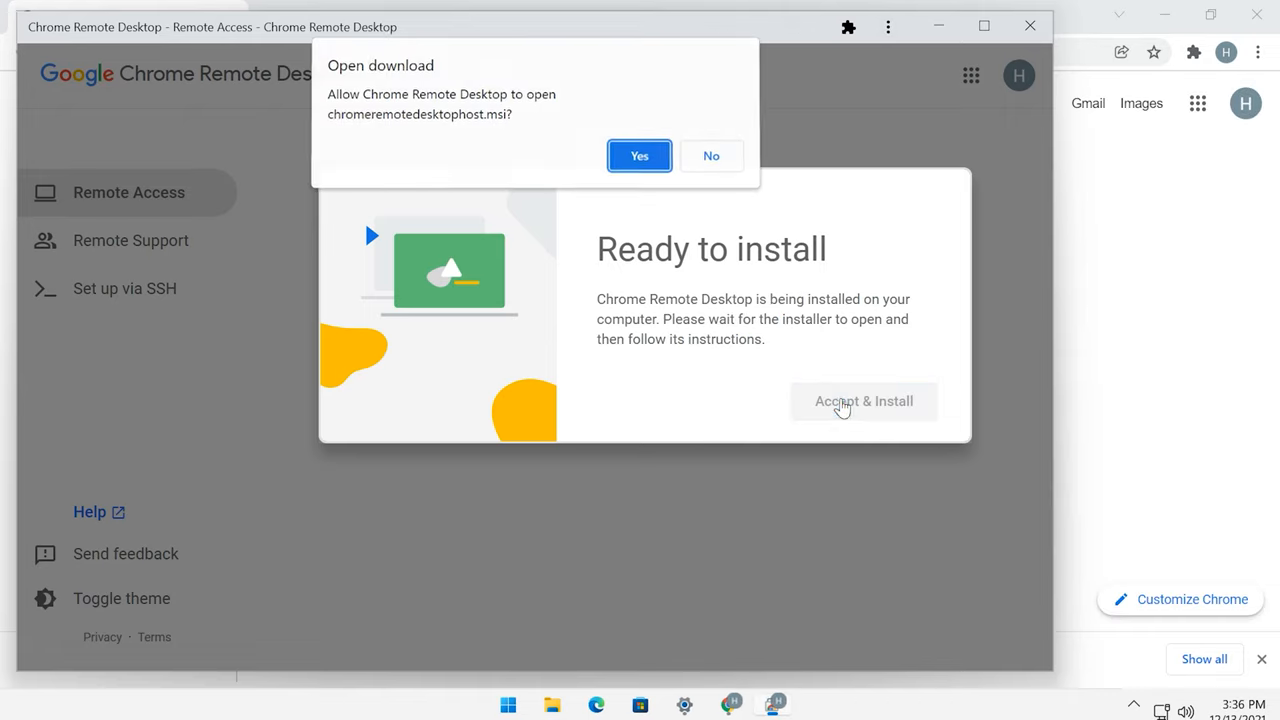
pyautogui.click(640, 156)
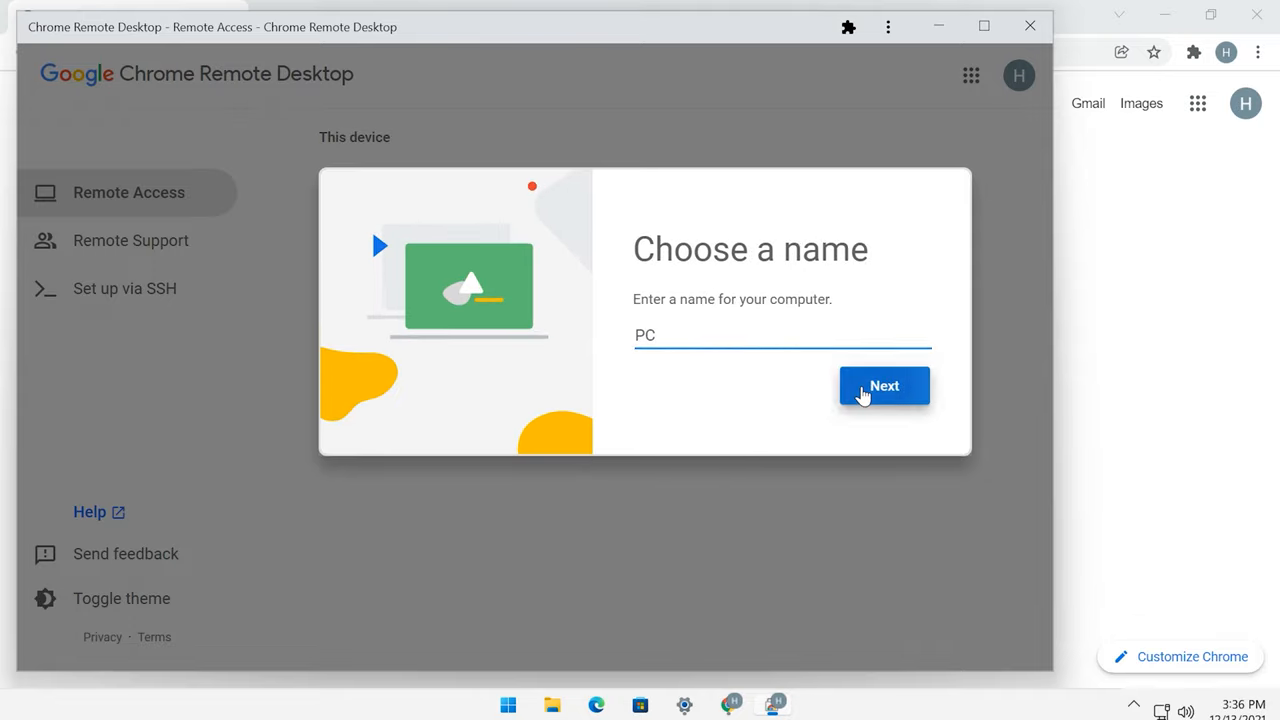
pyautogui.click(884, 386)
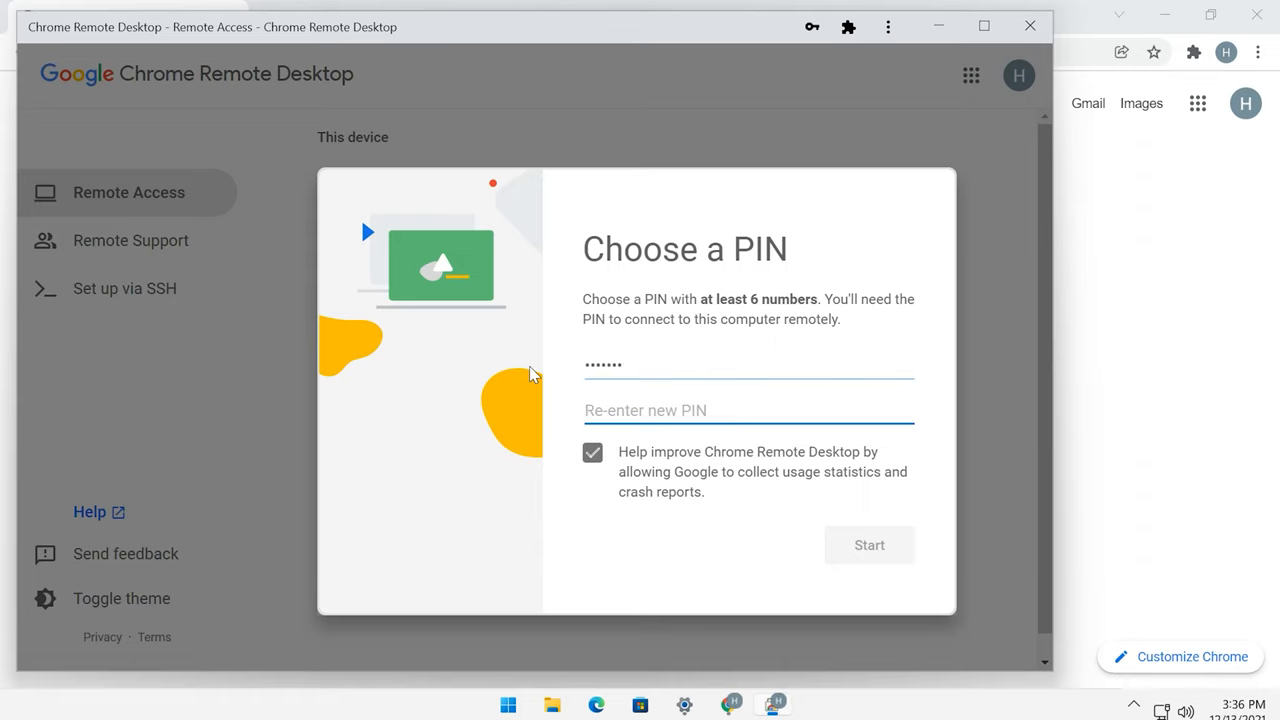
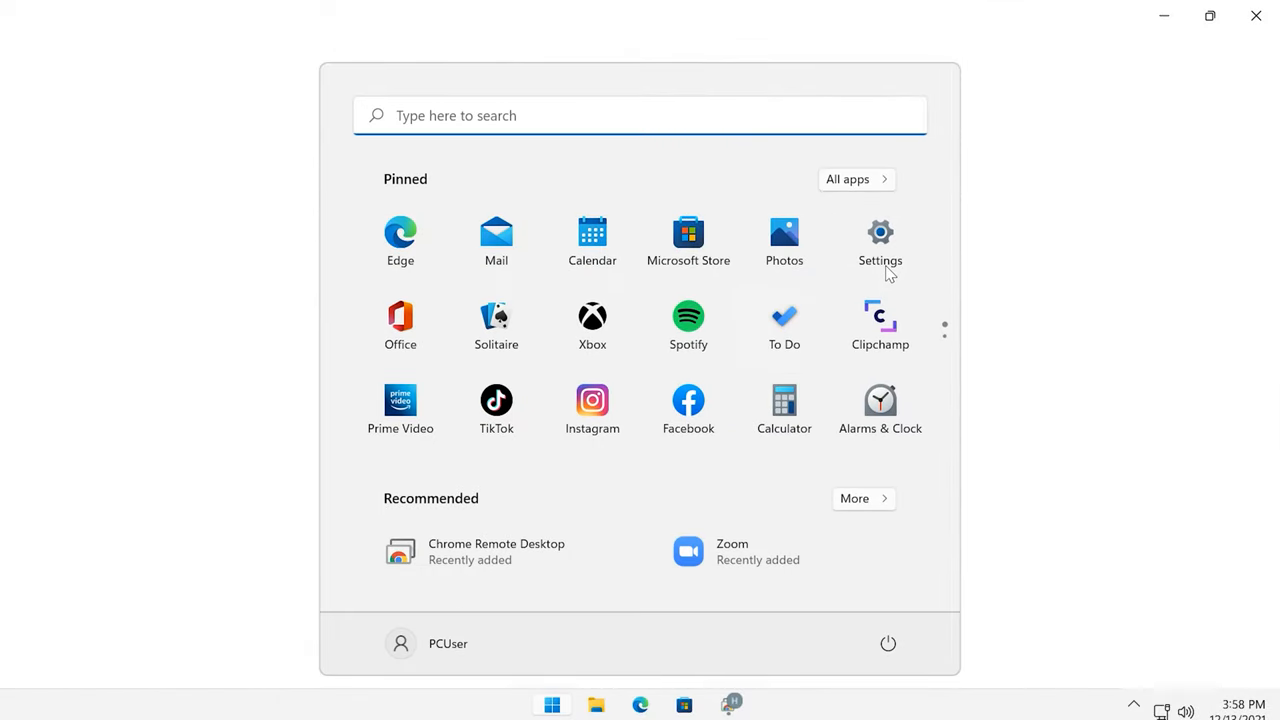
# - In Windows Settings Power, reach the screen turn-off time dropdown under Screen and sleep
pyautogui.click(880, 232)
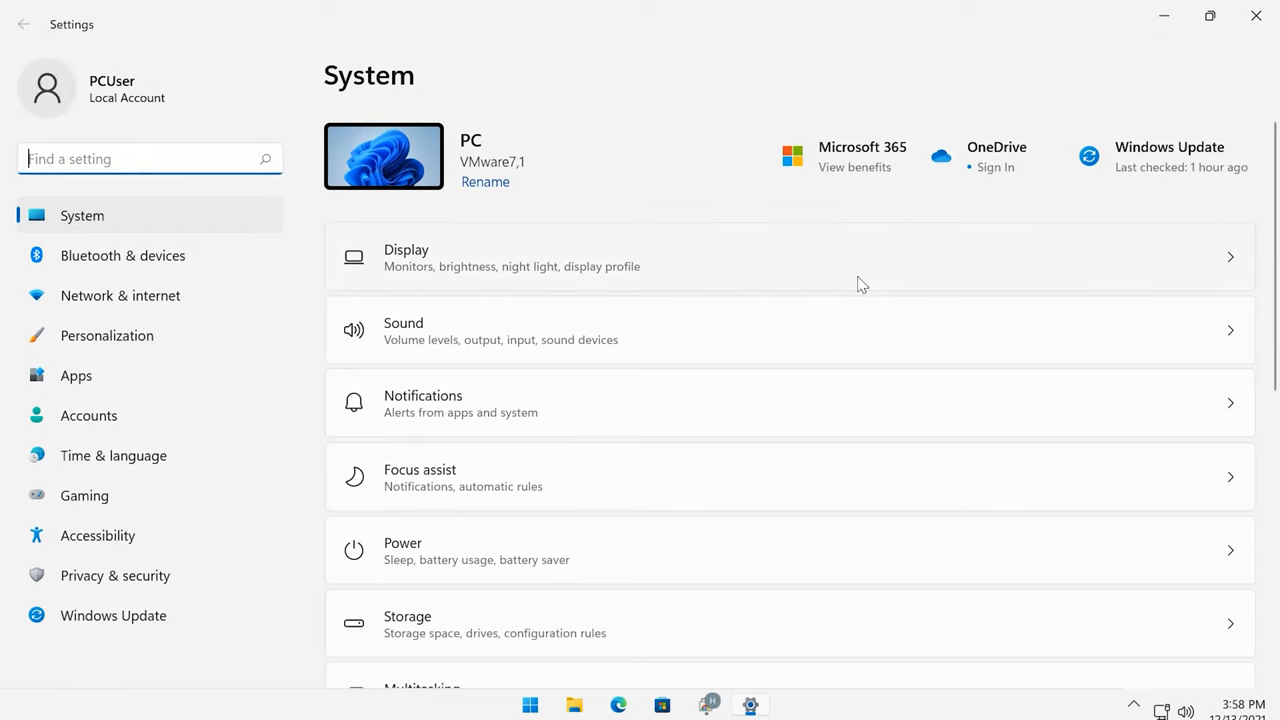
pyautogui.moveTo(408, 560)
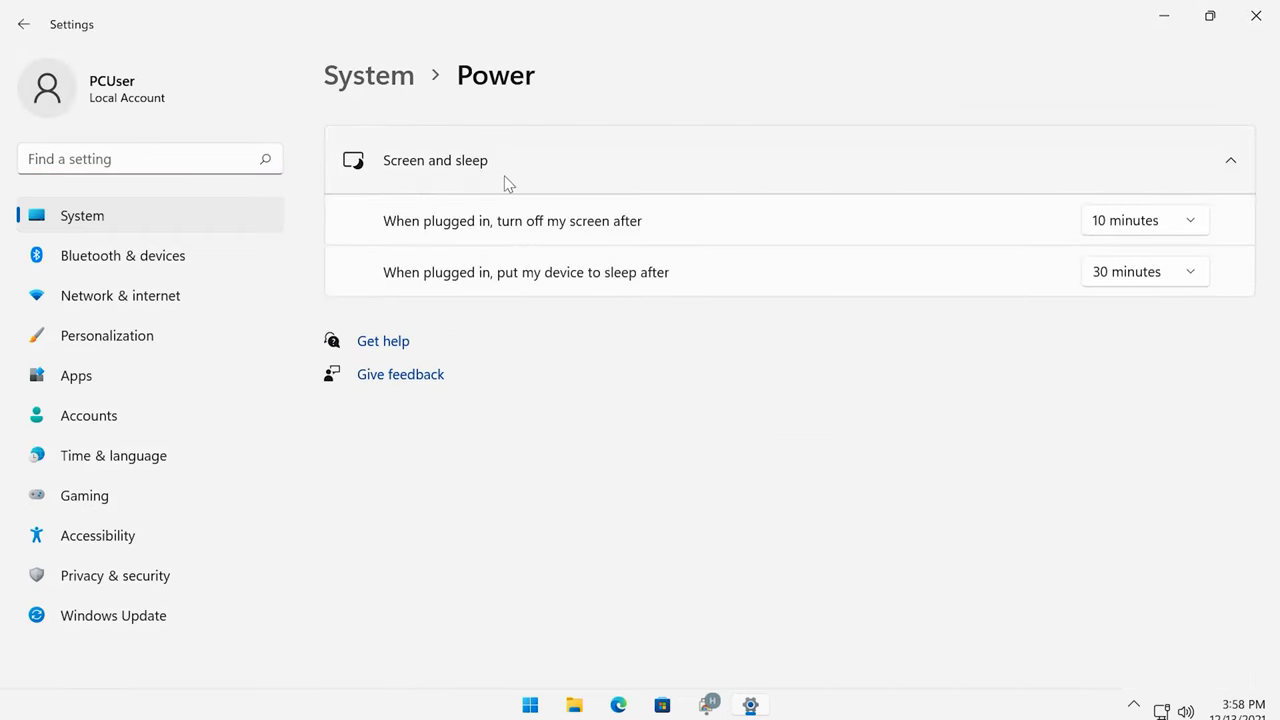
pyautogui.moveTo(630, 256)
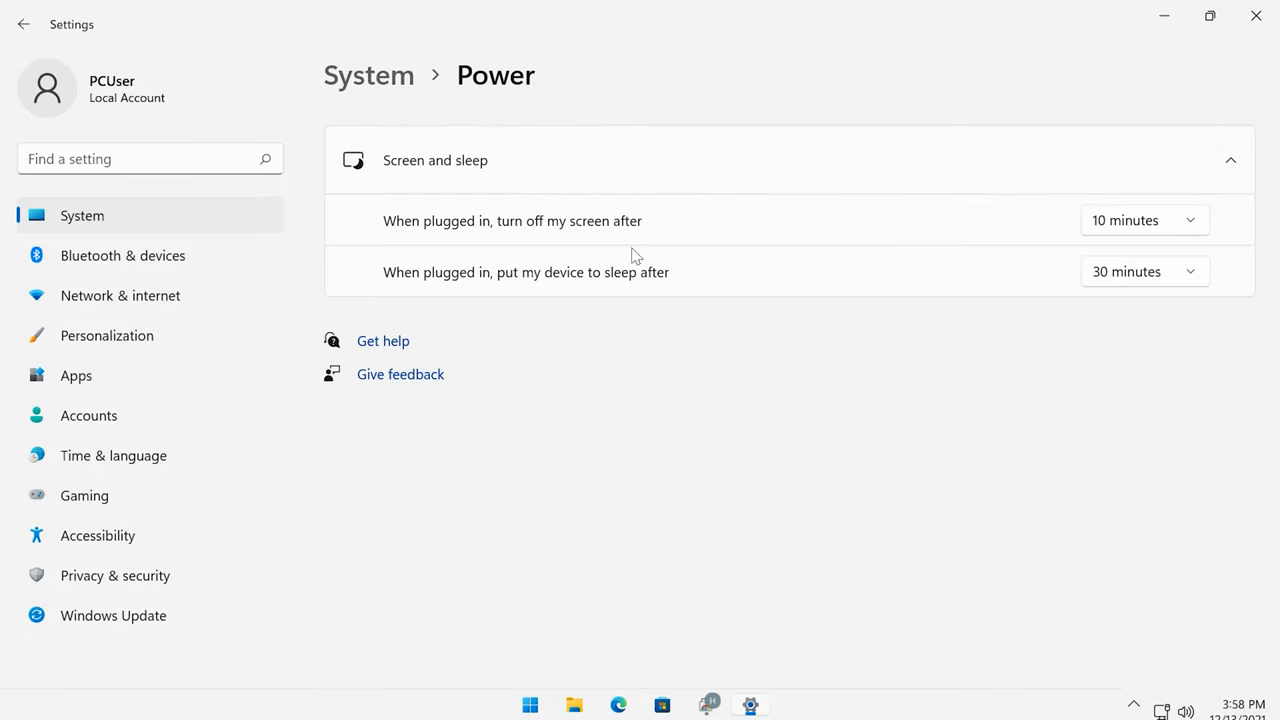
pyautogui.moveTo(1072, 218)
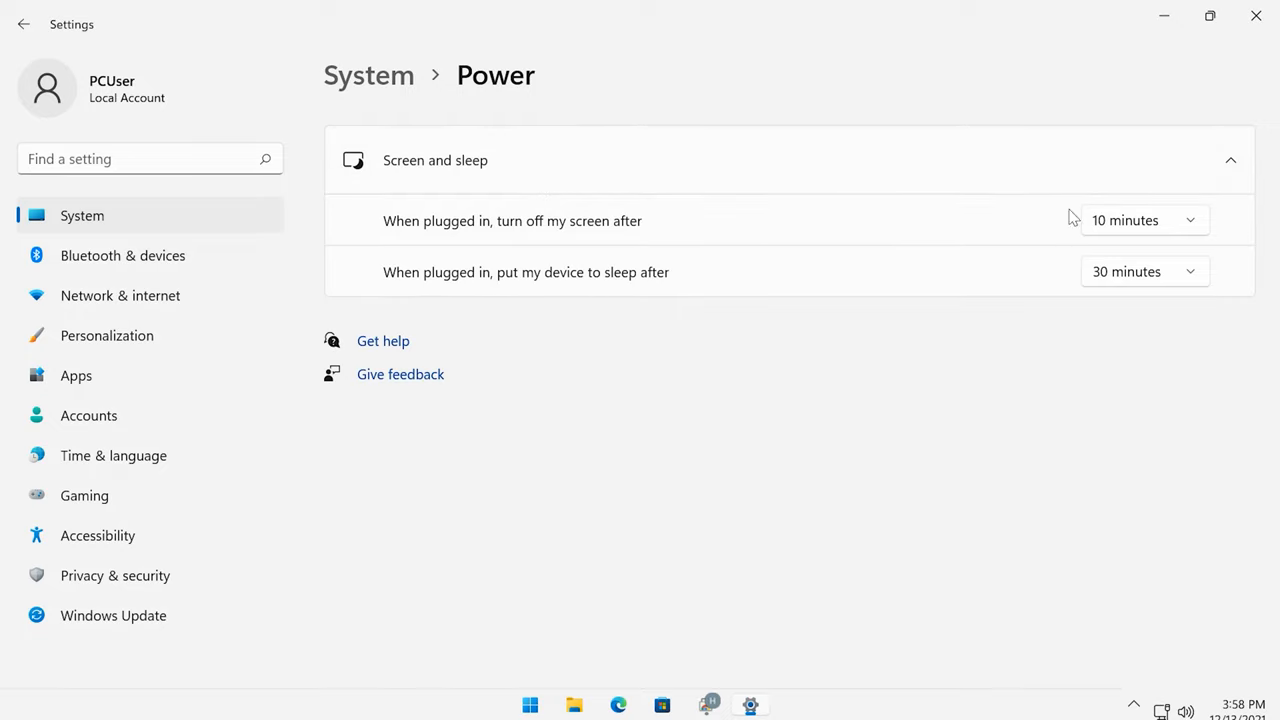
pyautogui.click(1144, 220)
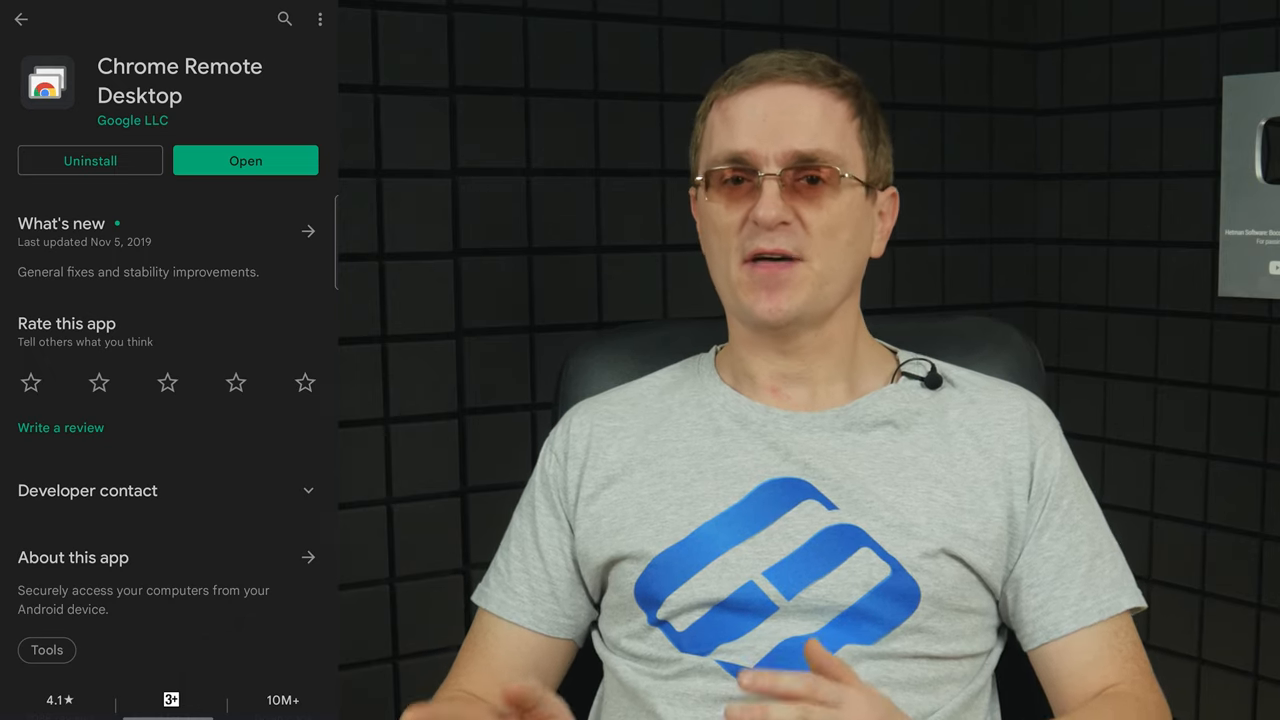
# - Launch the Android app, choose PC, enter its PIN and connect
pyautogui.click(244, 160)
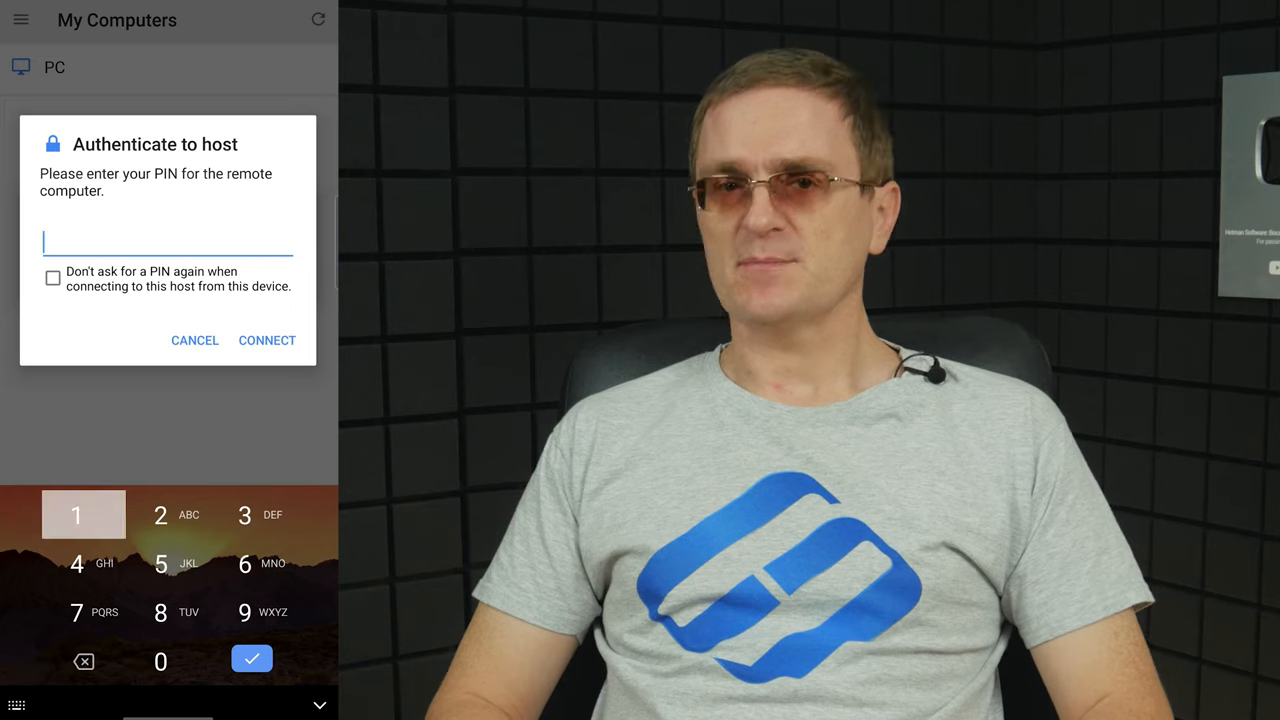
pyautogui.click(160, 514)
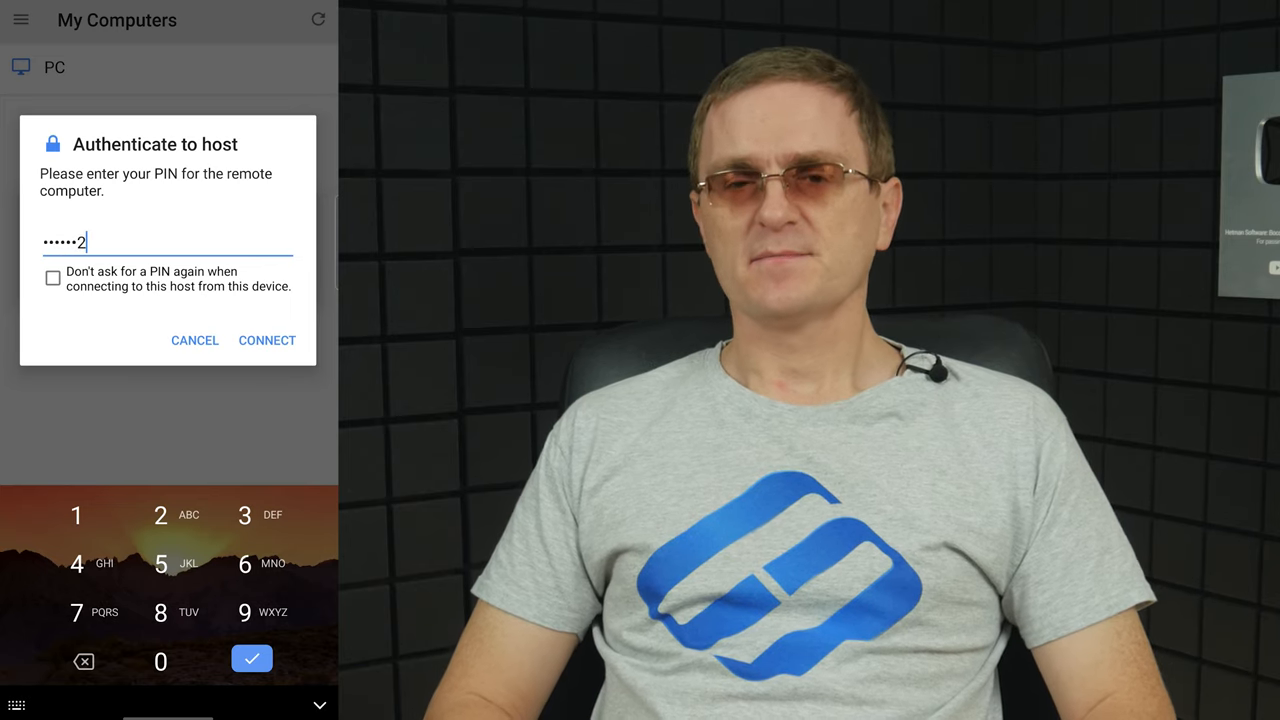
pyautogui.click(252, 660)
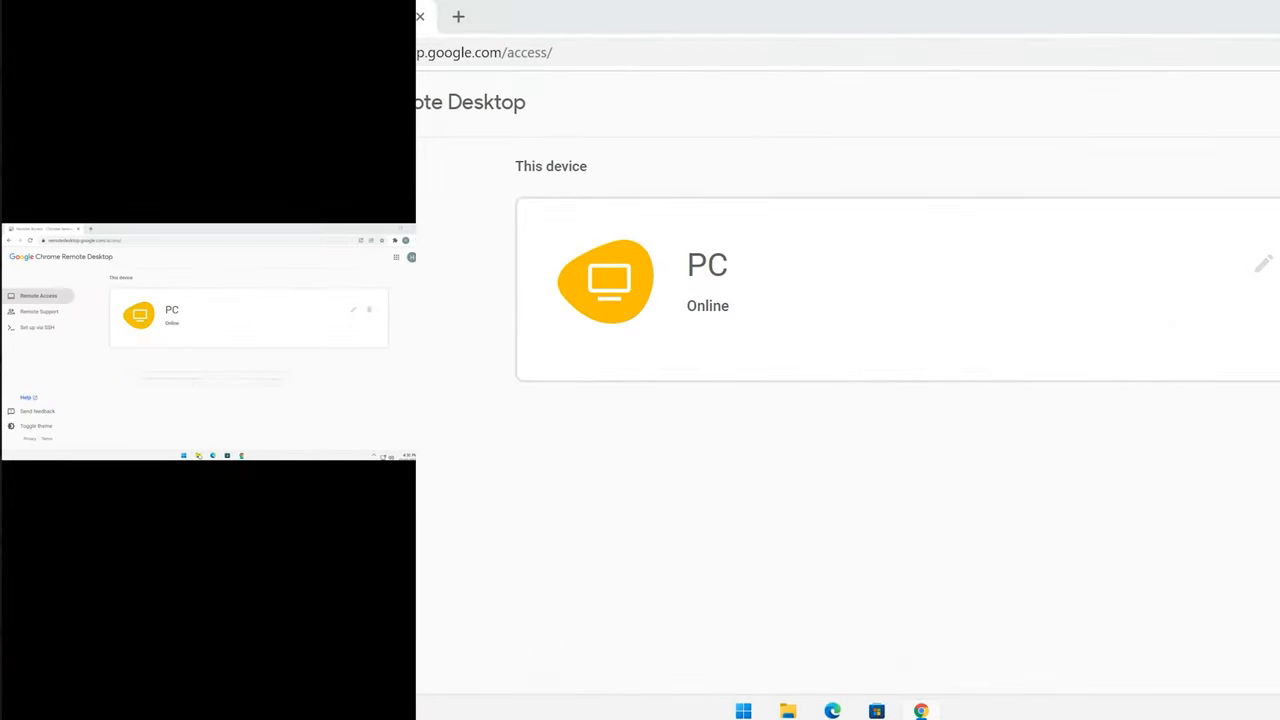
# - From the tablet, show the remote PC's pinned apps, launch Photos and use the session toolbar
pyautogui.click(744, 712)
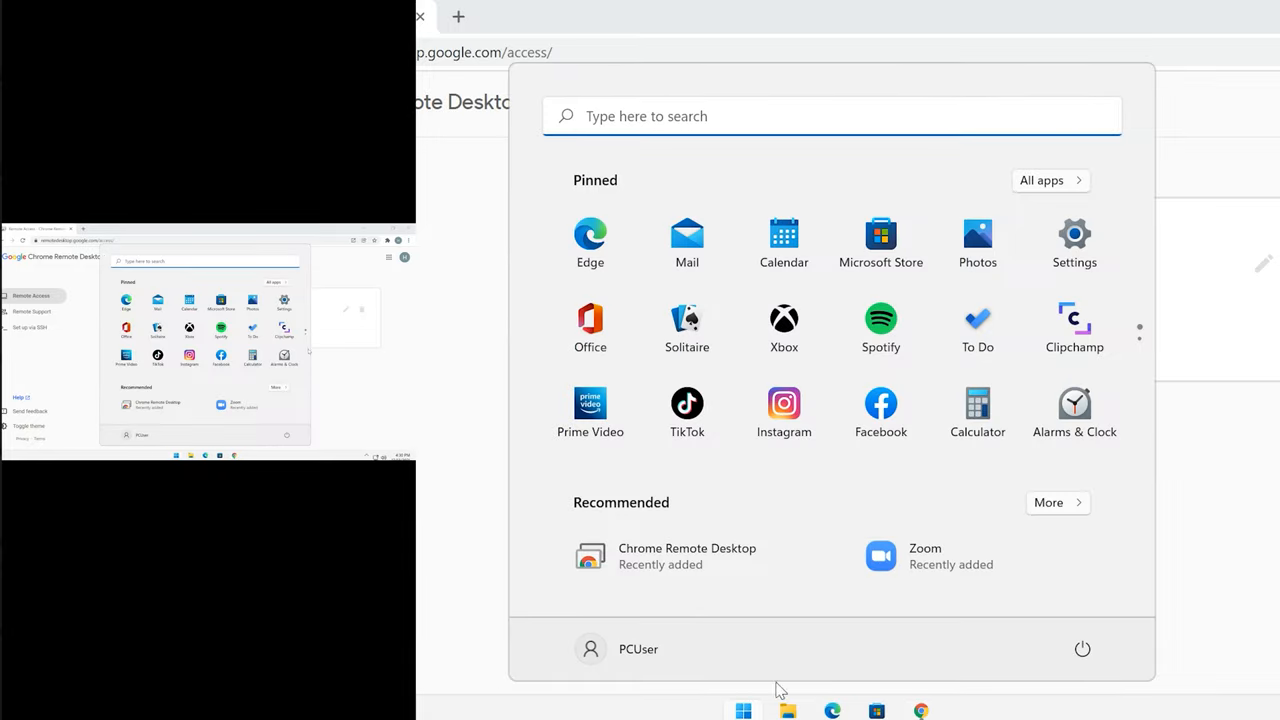
pyautogui.moveTo(976, 244)
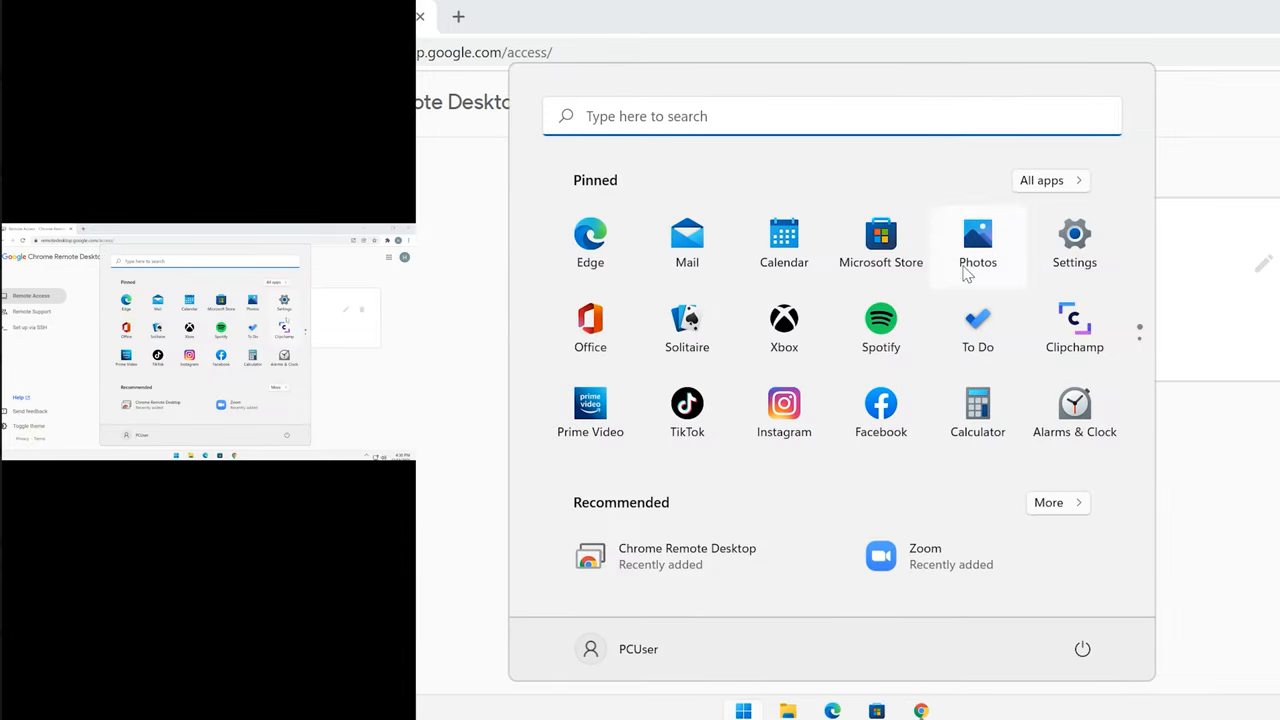
pyautogui.click(1074, 244)
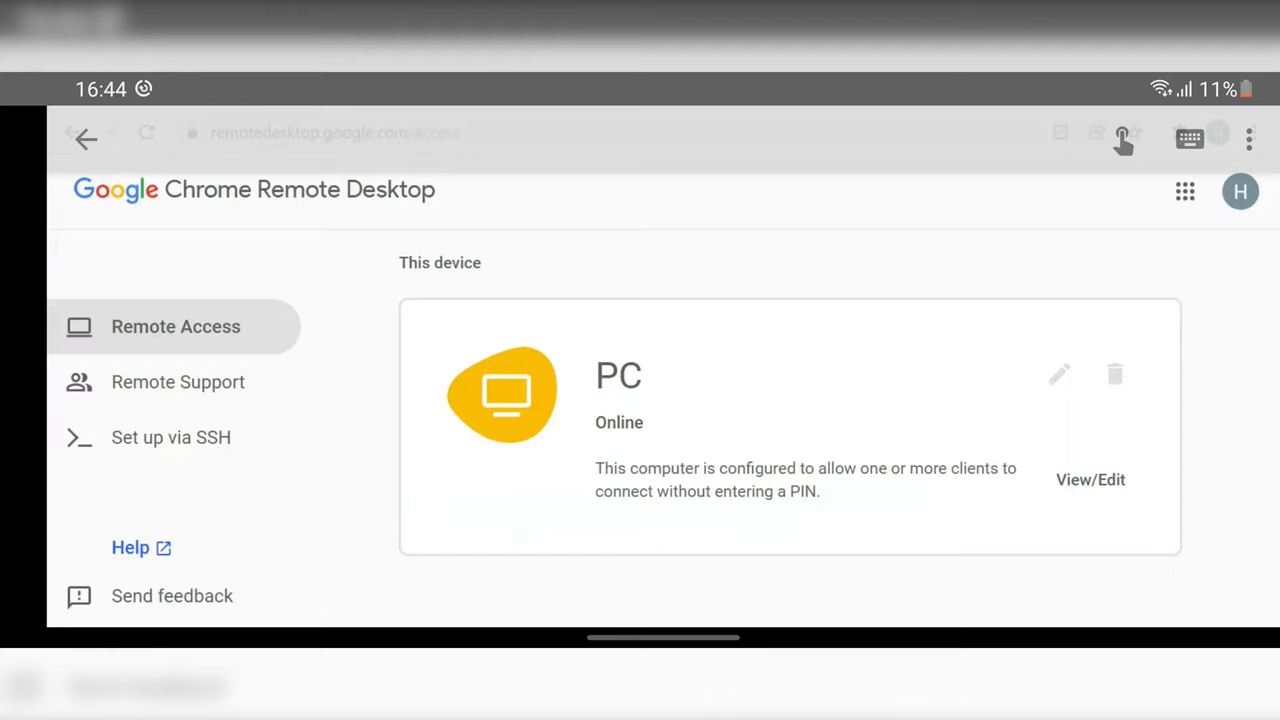
pyautogui.click(1188, 138)
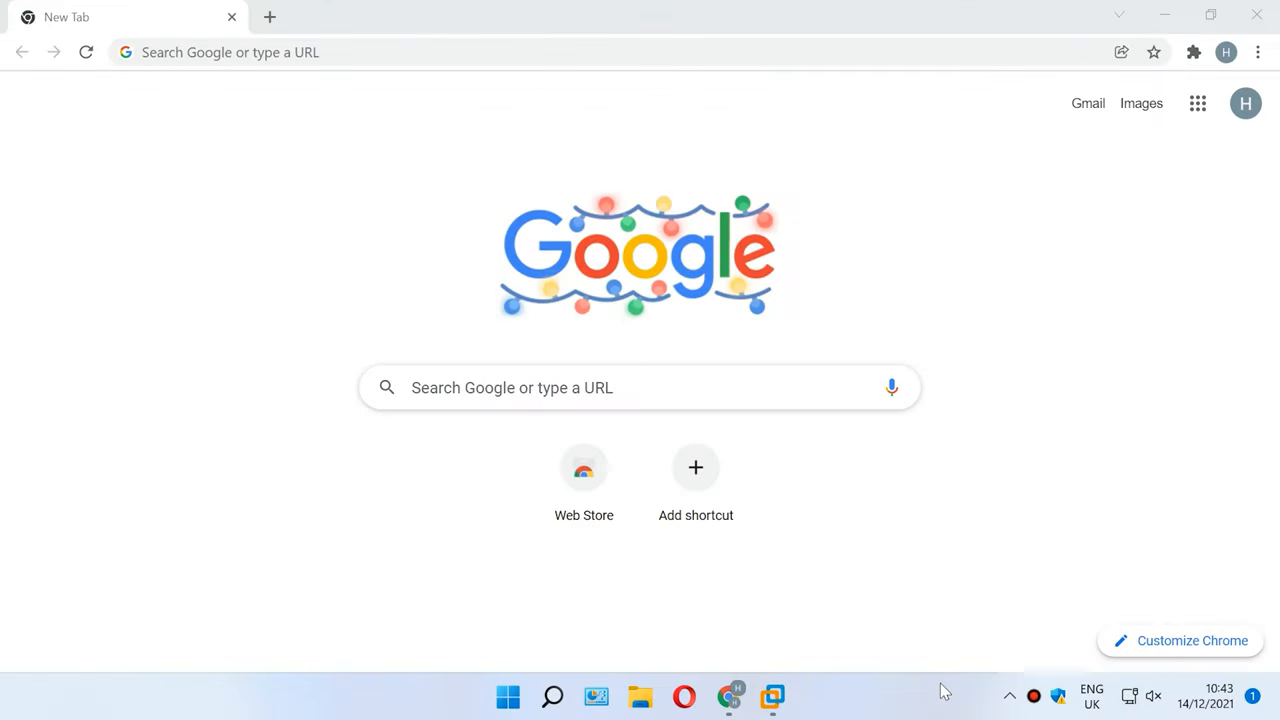
pyautogui.moveTo(252, 20)
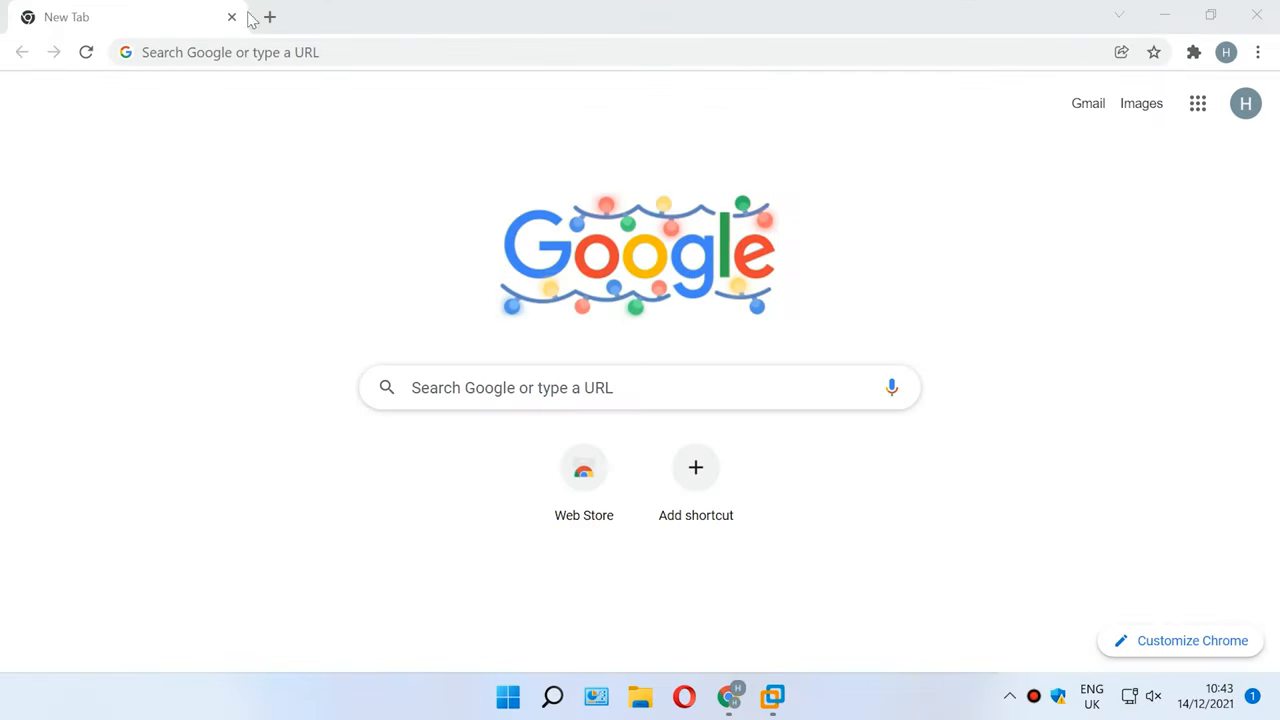
# - Go to remotedesktop.google.com/access and check which Google account is signed in
pyautogui.write('https://remotedesktop.google.com/access/')
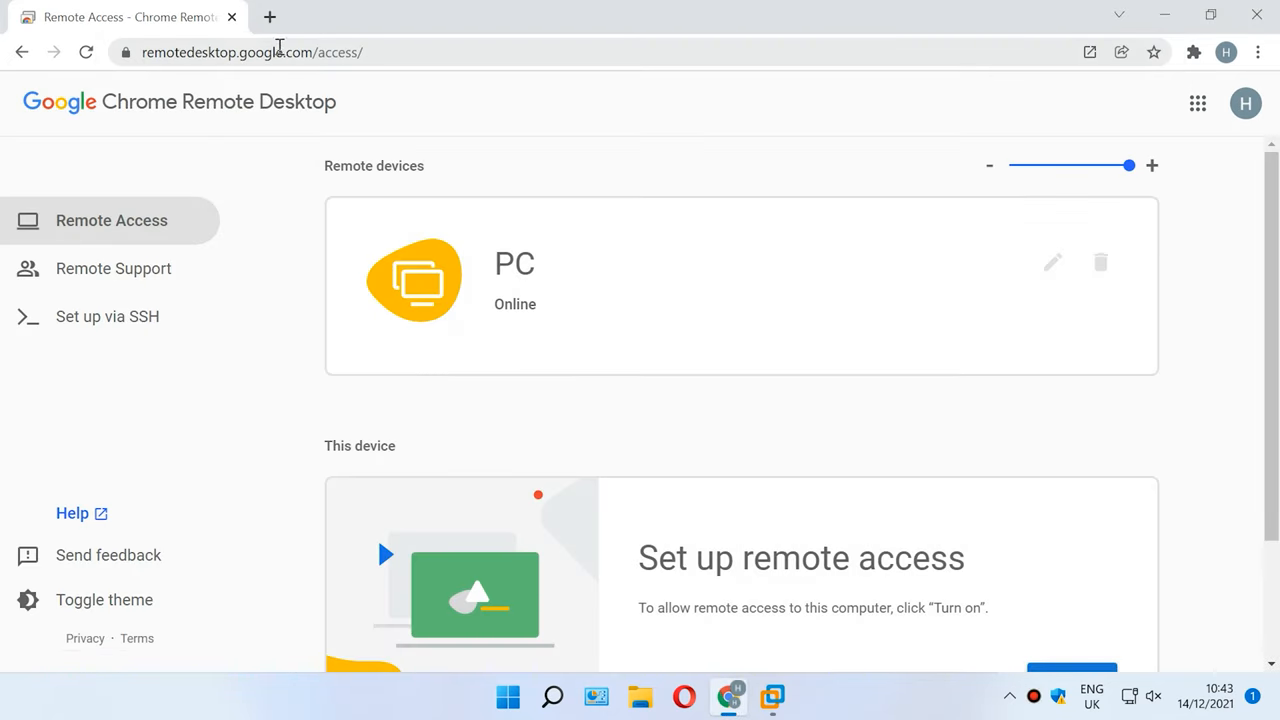
pyautogui.click(1244, 104)
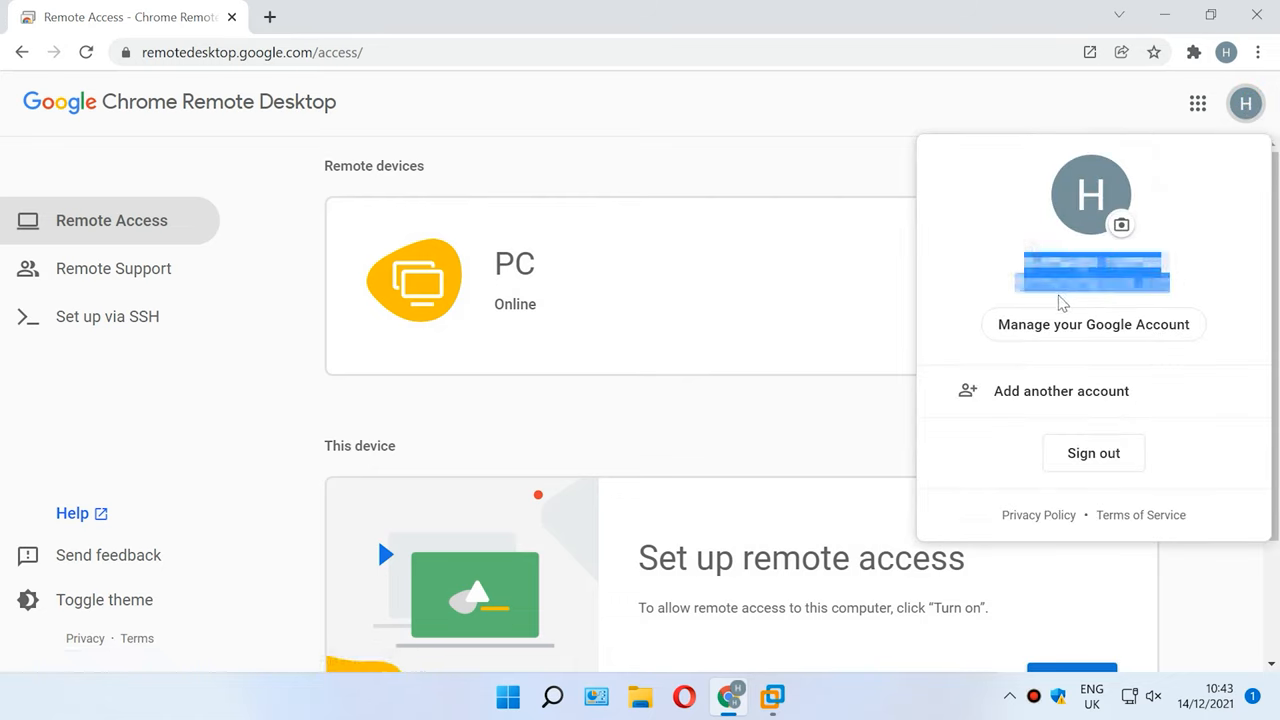
pyautogui.click(876, 424)
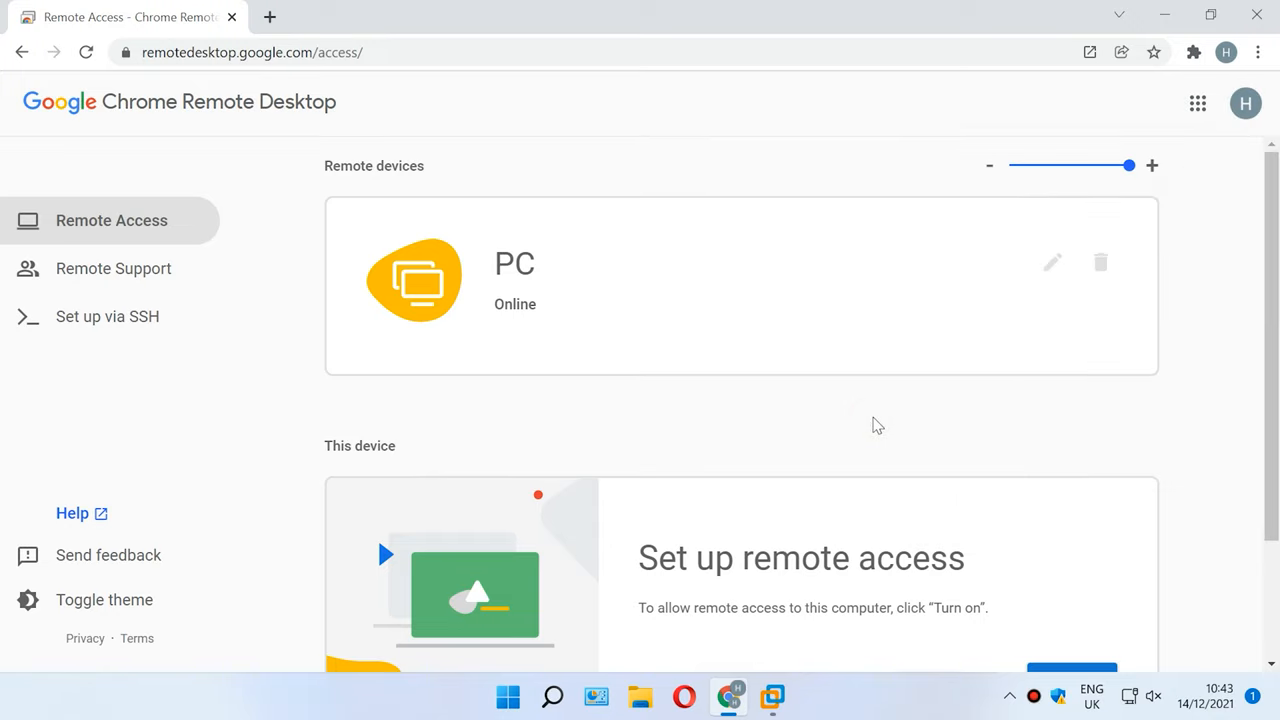
pyautogui.moveTo(868, 426)
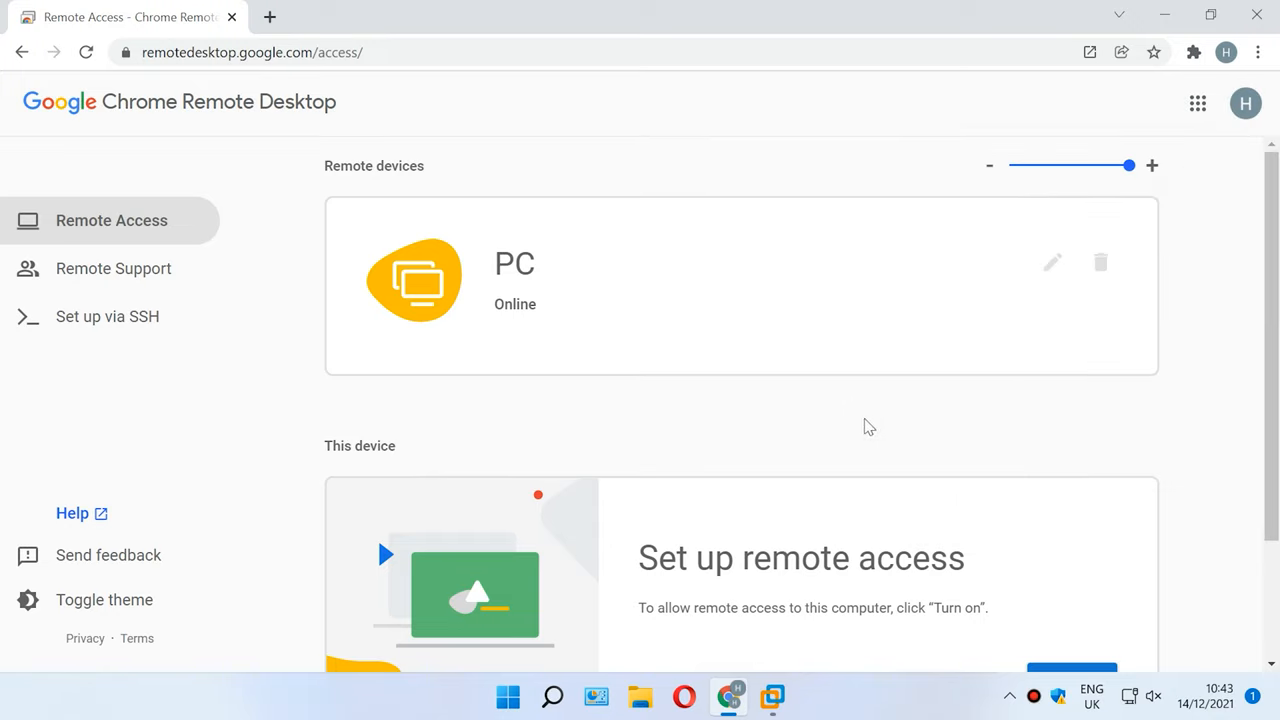
pyautogui.moveTo(866, 428)
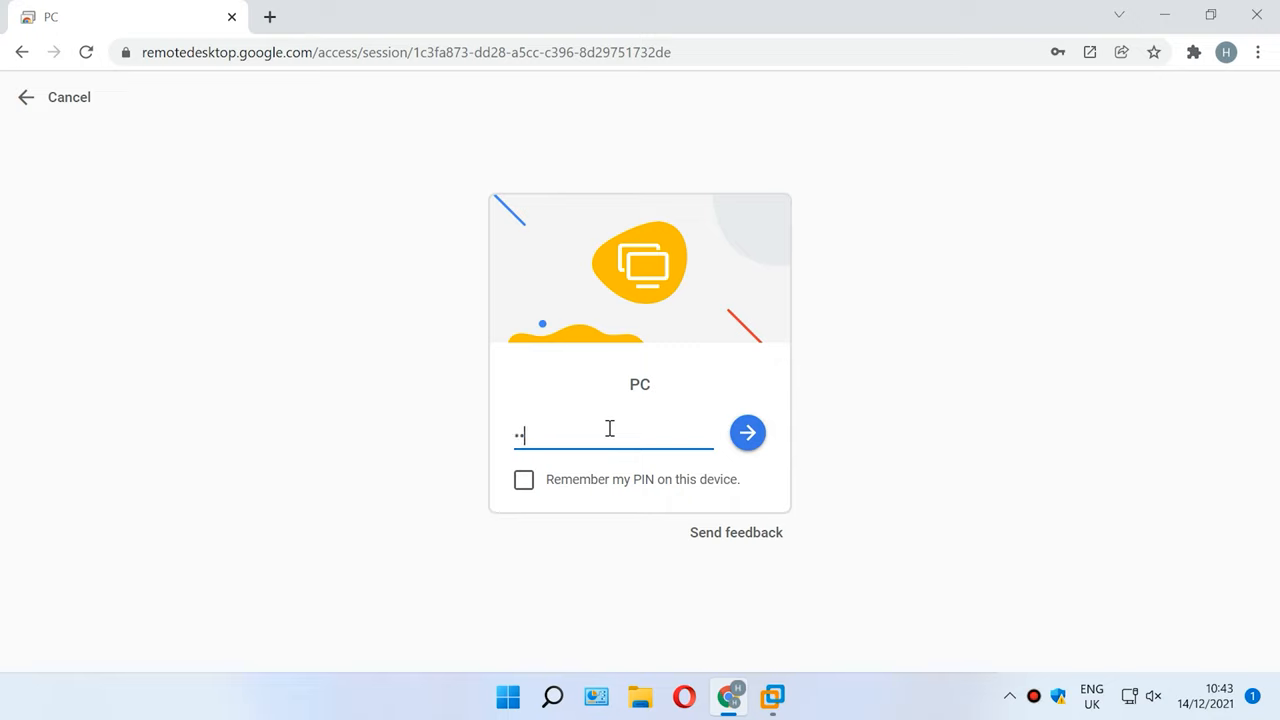
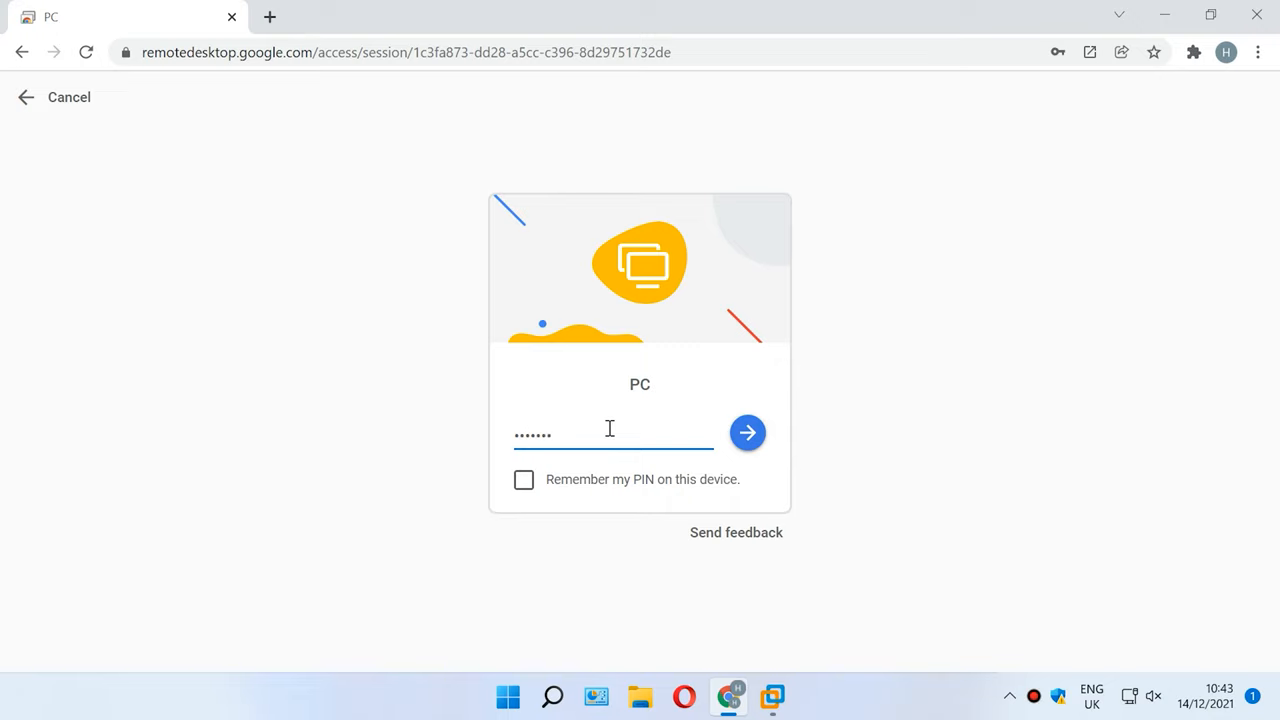
pyautogui.click(748, 432)
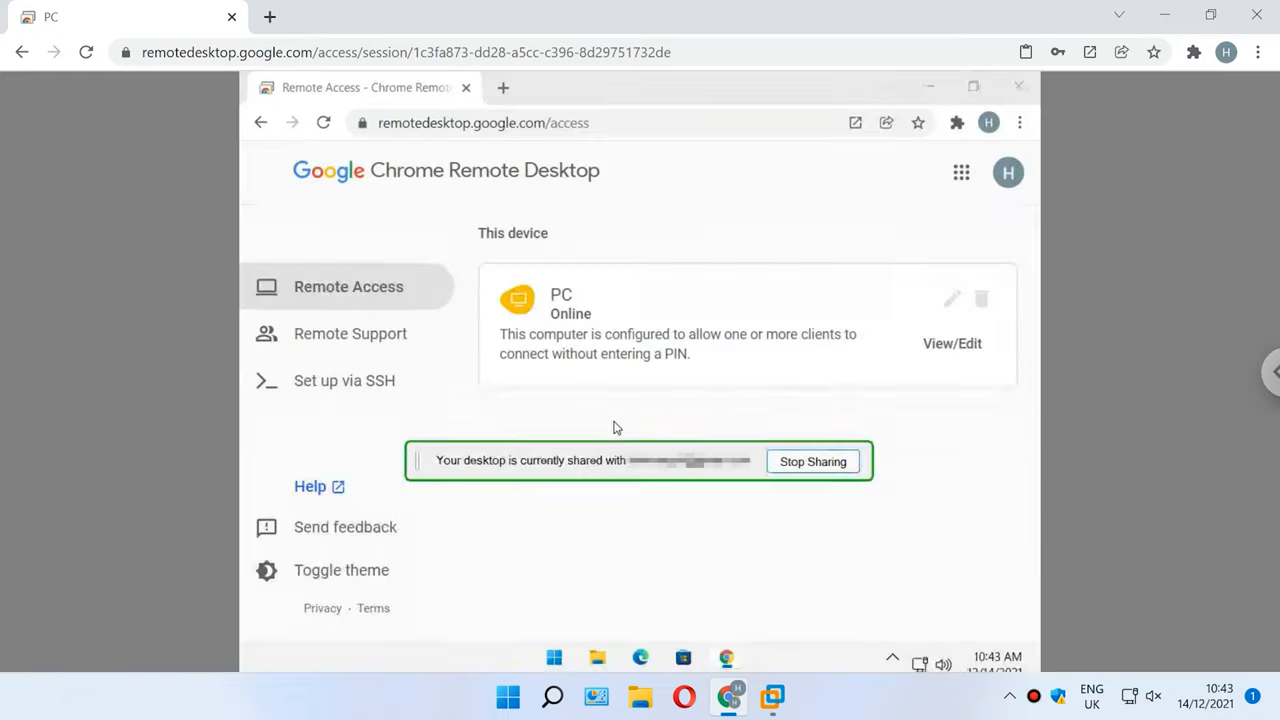
pyautogui.click(812, 460)
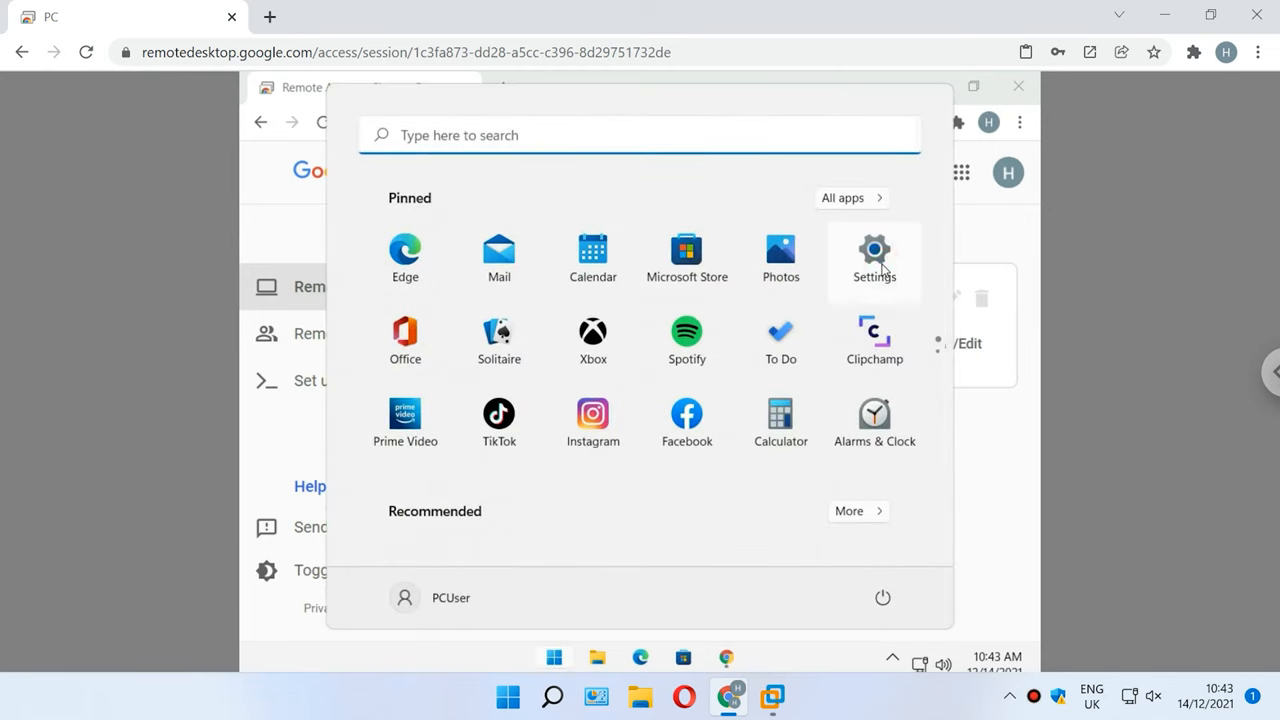
pyautogui.click(872, 256)
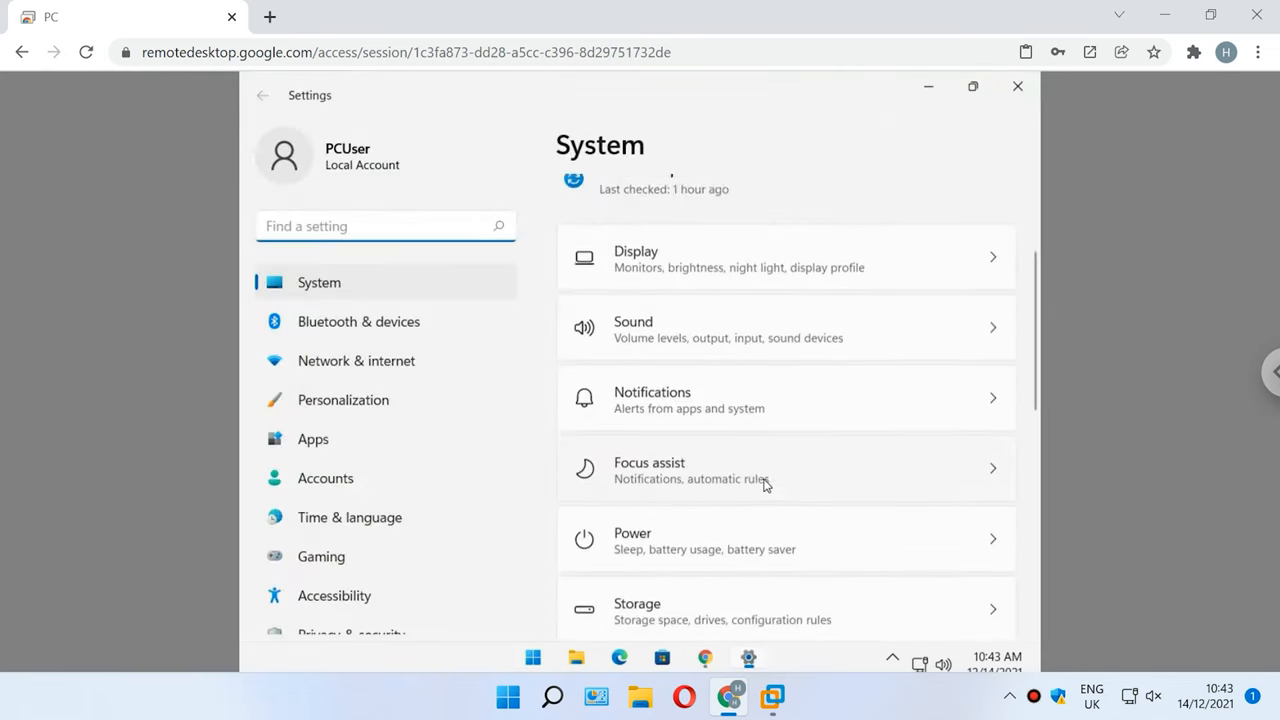
pyautogui.scroll(-3)
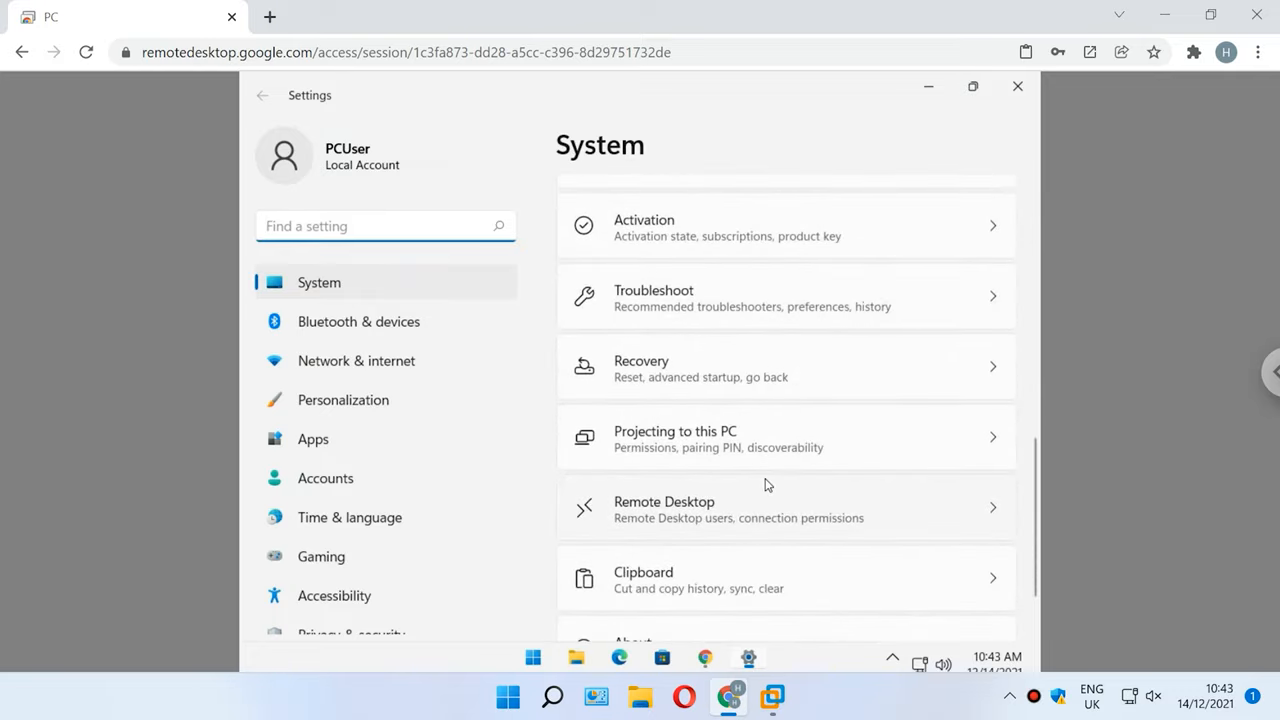
pyautogui.scroll(3)
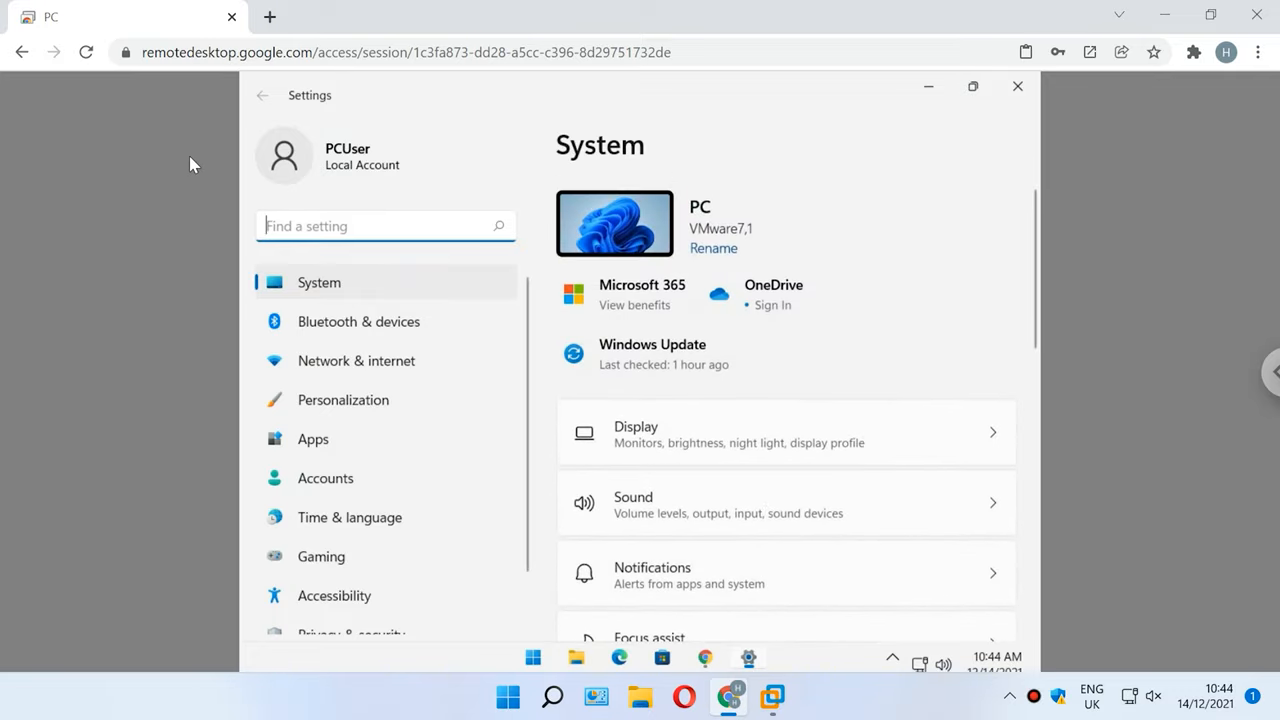
# - Show the session options panel and scroll down to its File transfer section
pyautogui.click(358, 320)
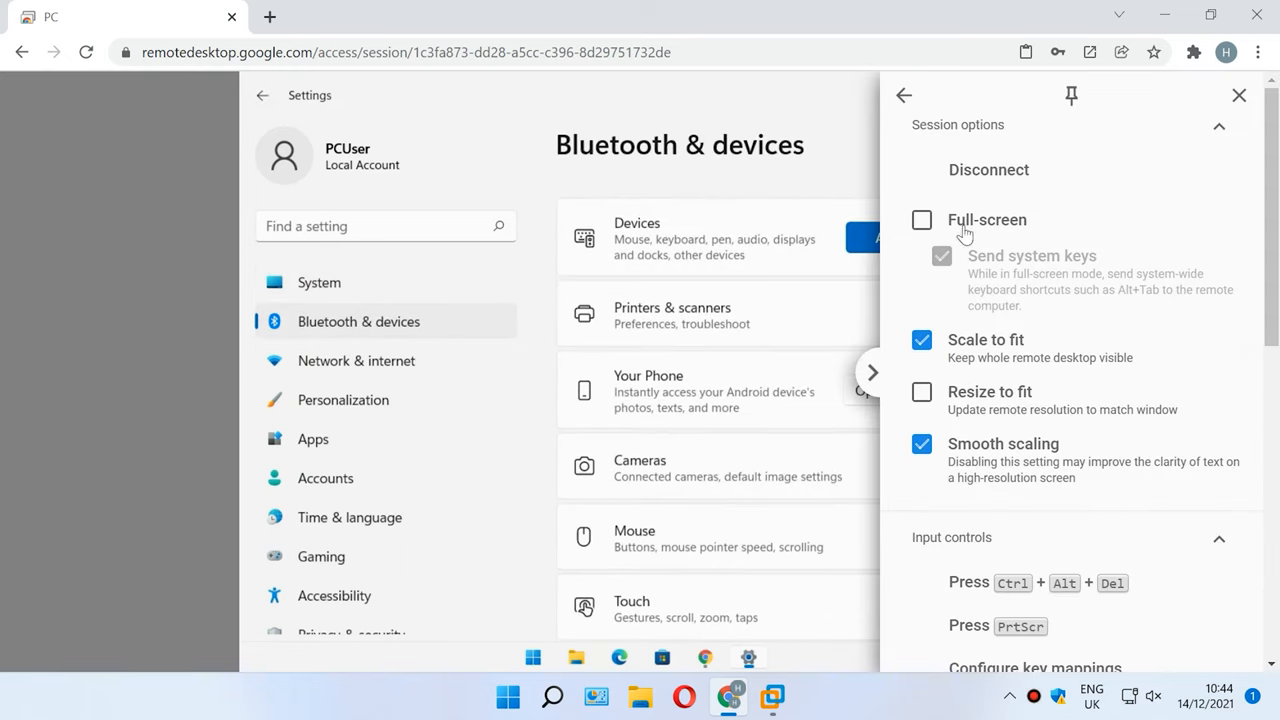
pyautogui.moveTo(978, 404)
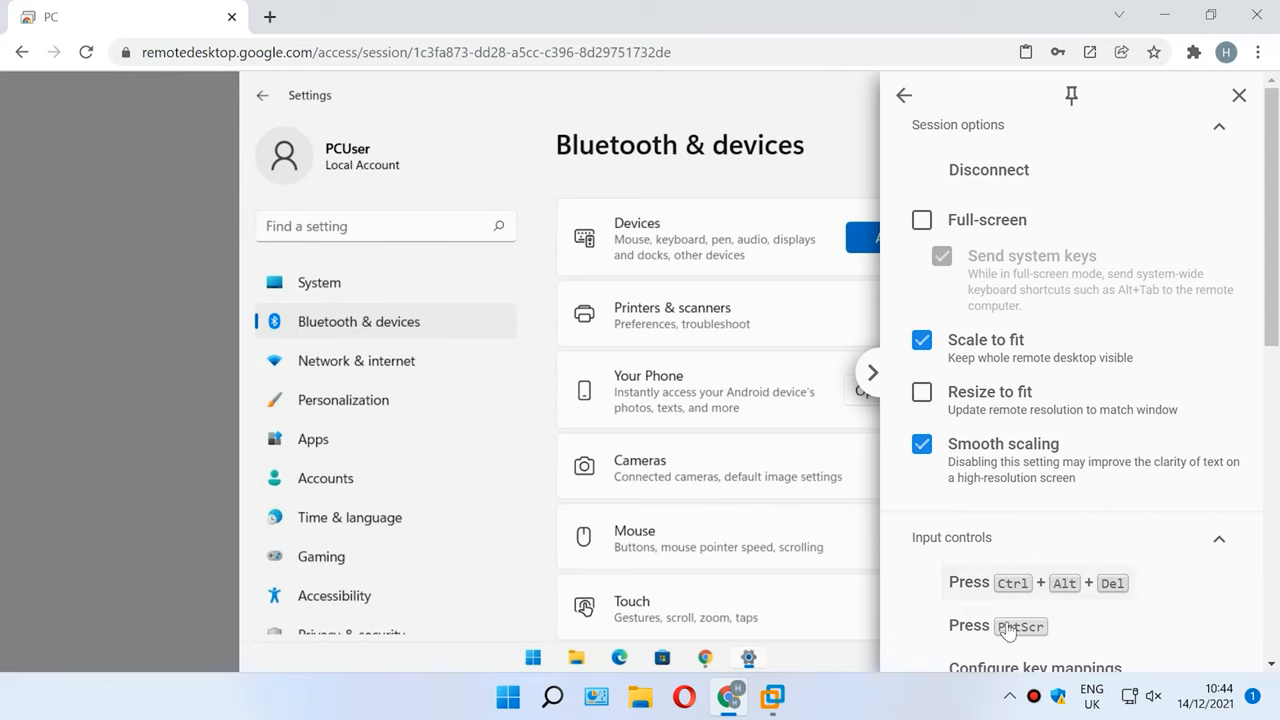
pyautogui.scroll(-3)
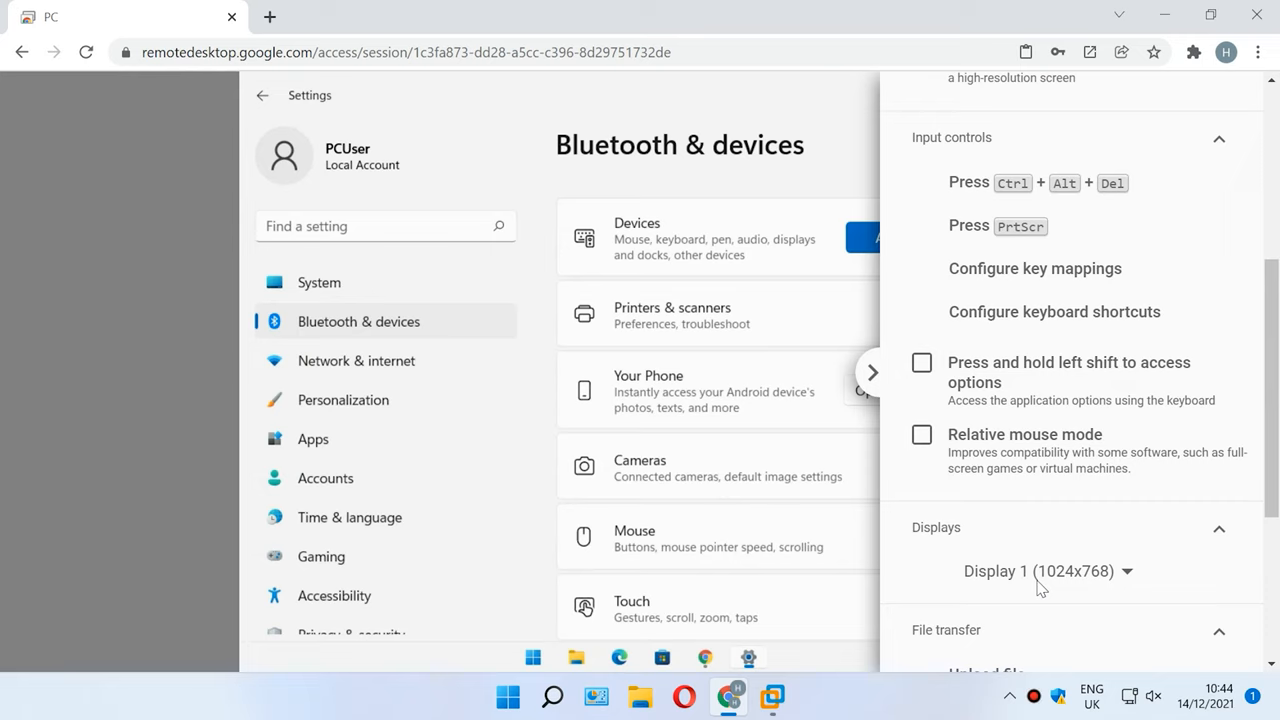
pyautogui.scroll(-3)
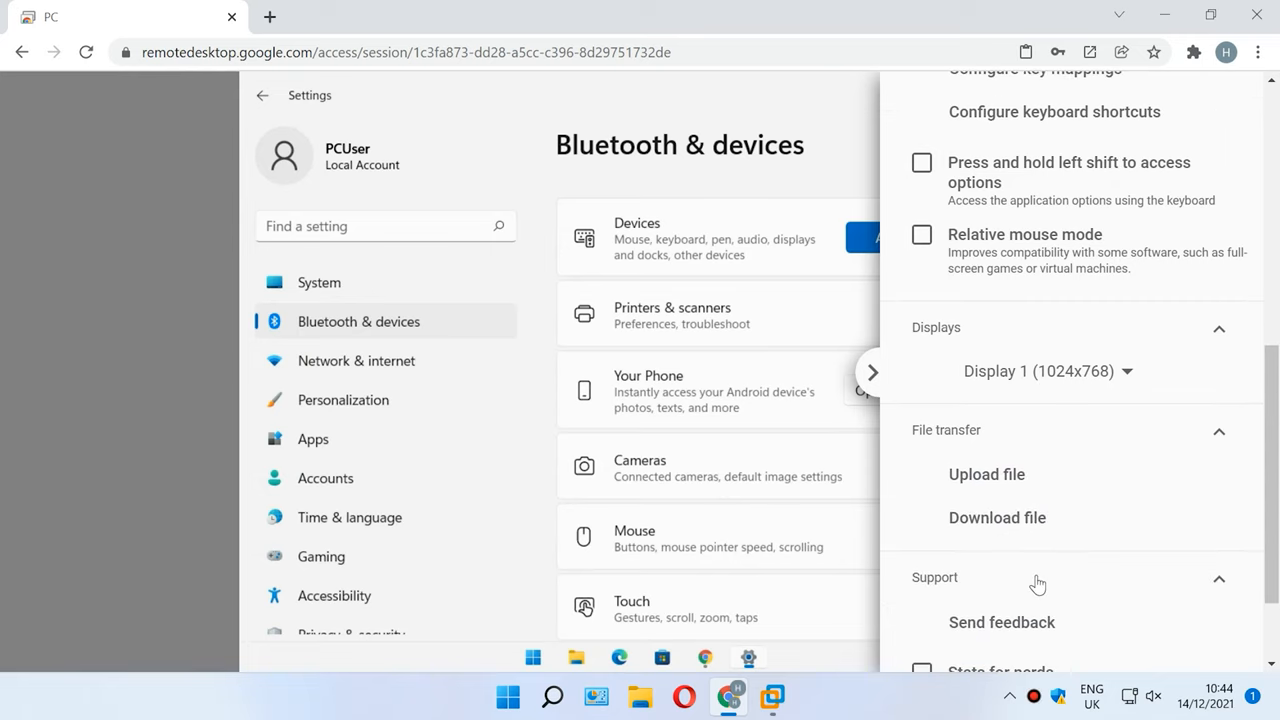
pyautogui.moveTo(912, 438)
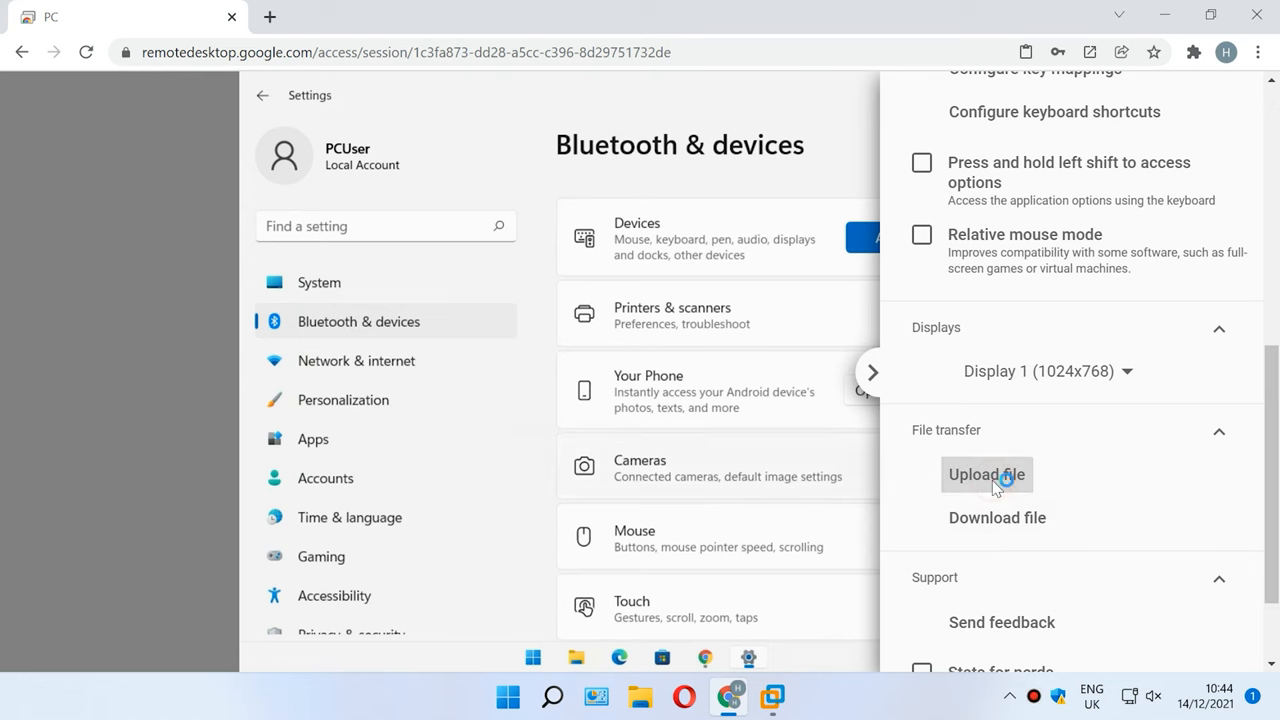
# - Try Upload file and Download file to the remote PC, then end the session
pyautogui.click(984, 474)
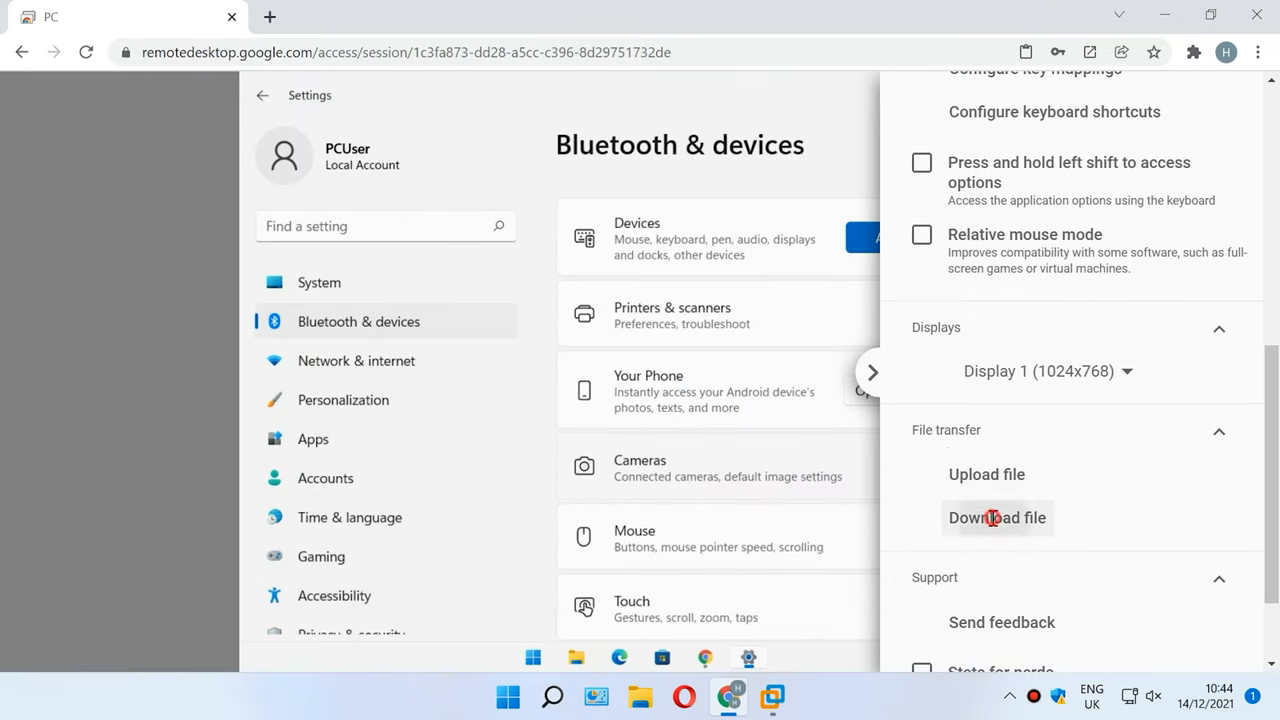
pyautogui.click(996, 516)
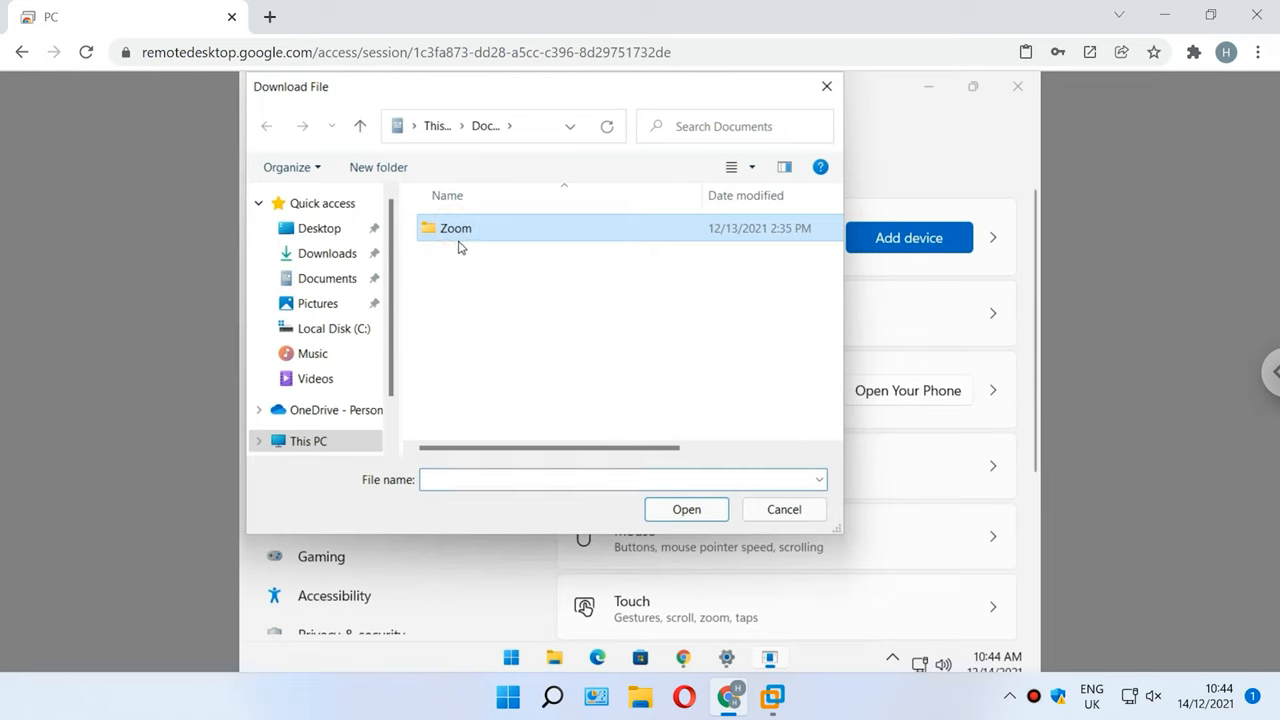
pyautogui.click(784, 510)
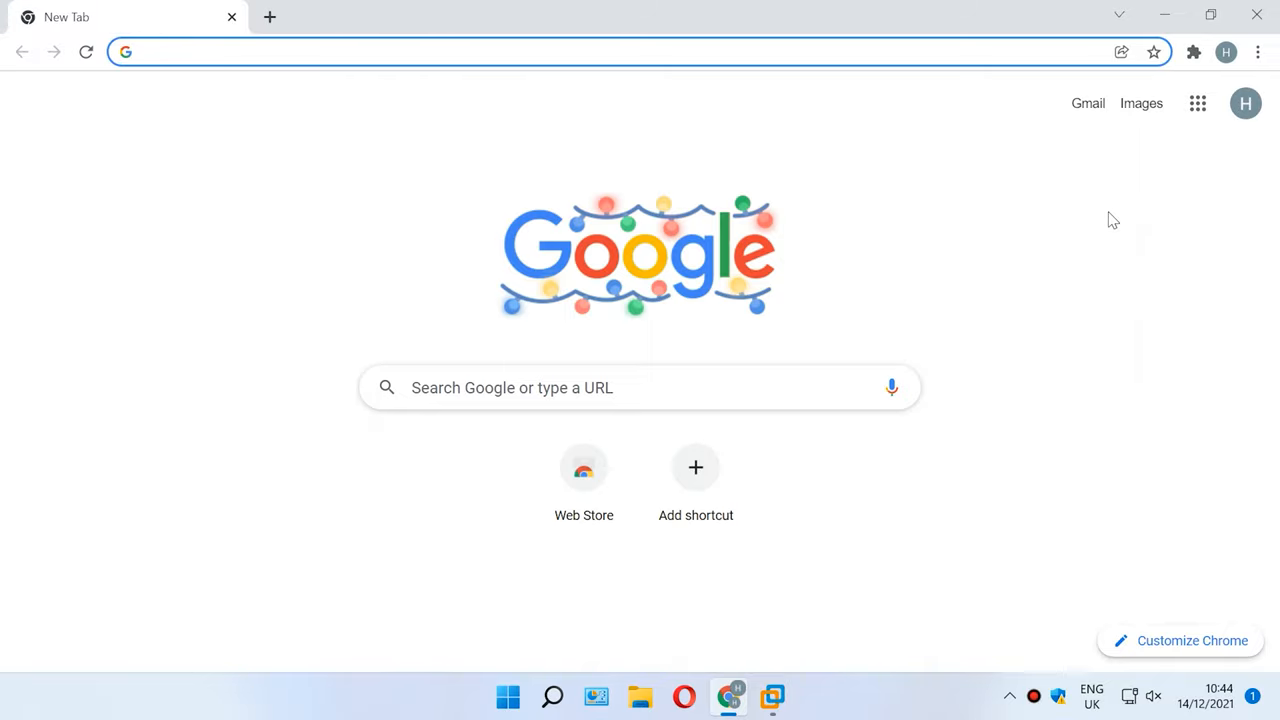
# - Remove the Chrome Remote Desktop extension via the Extensions menu and confirm, then head to Windows Settings
pyautogui.click(1192, 52)
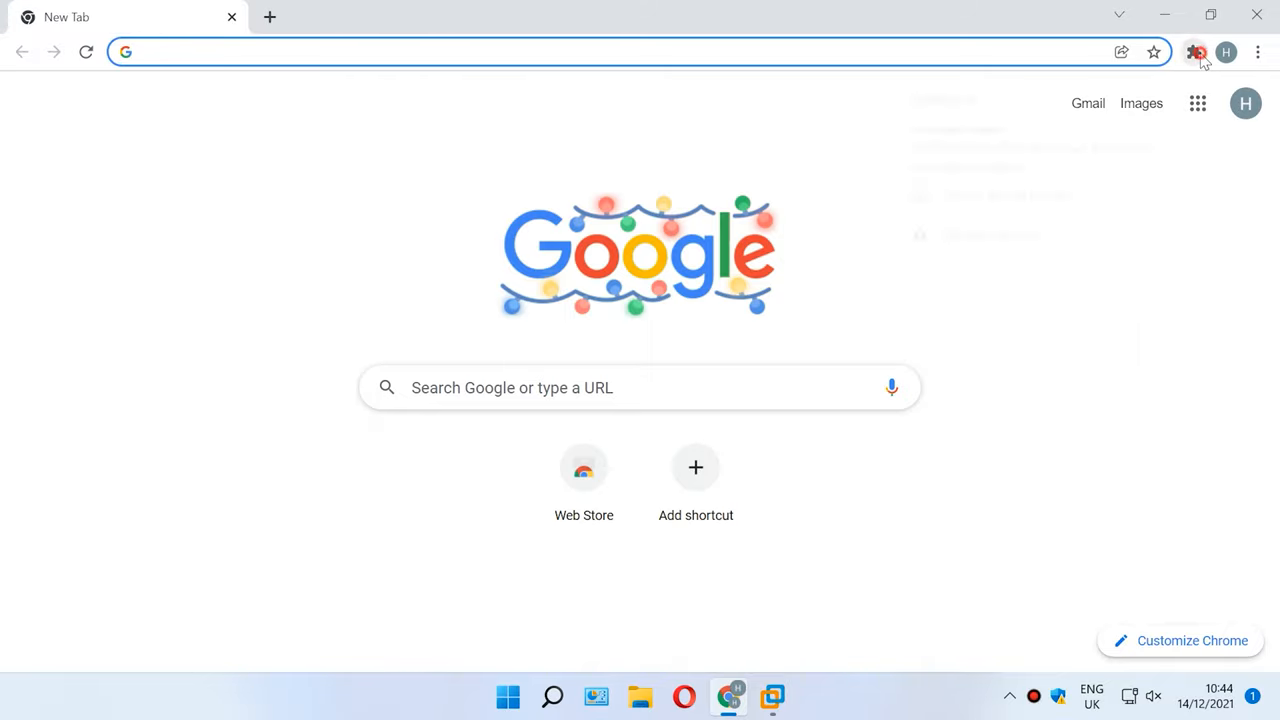
pyautogui.click(1192, 52)
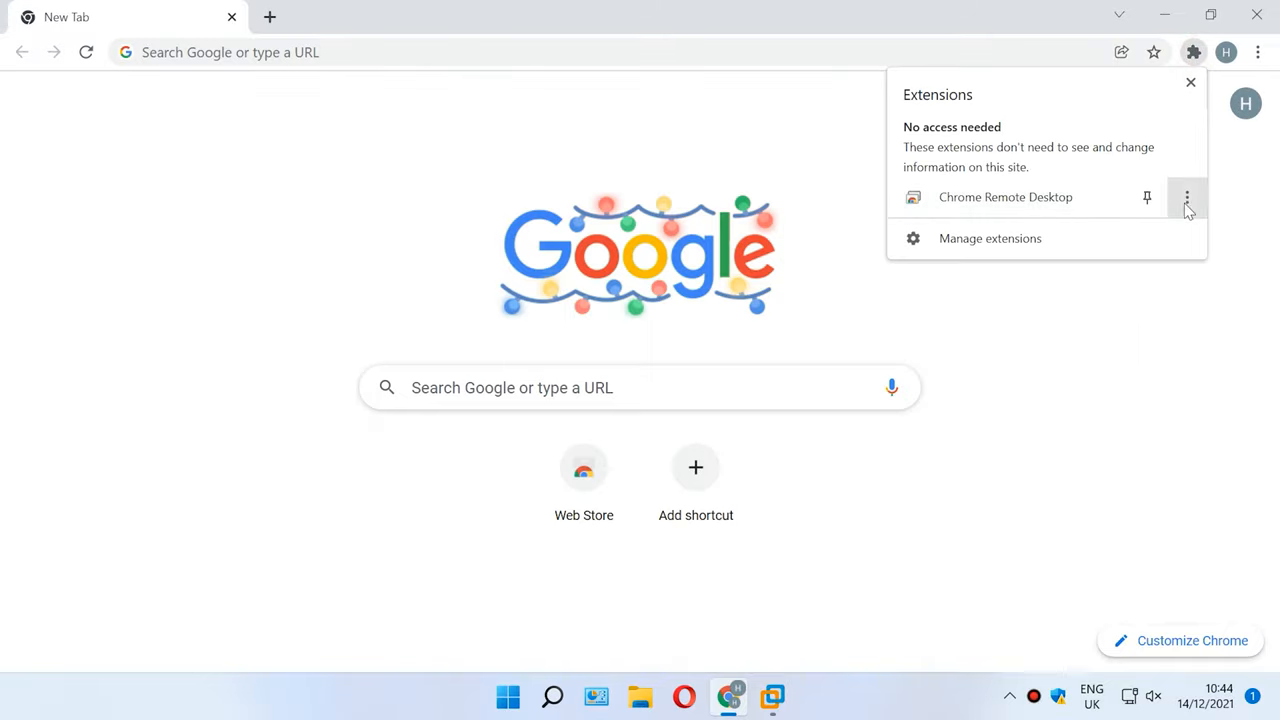
pyautogui.click(1188, 196)
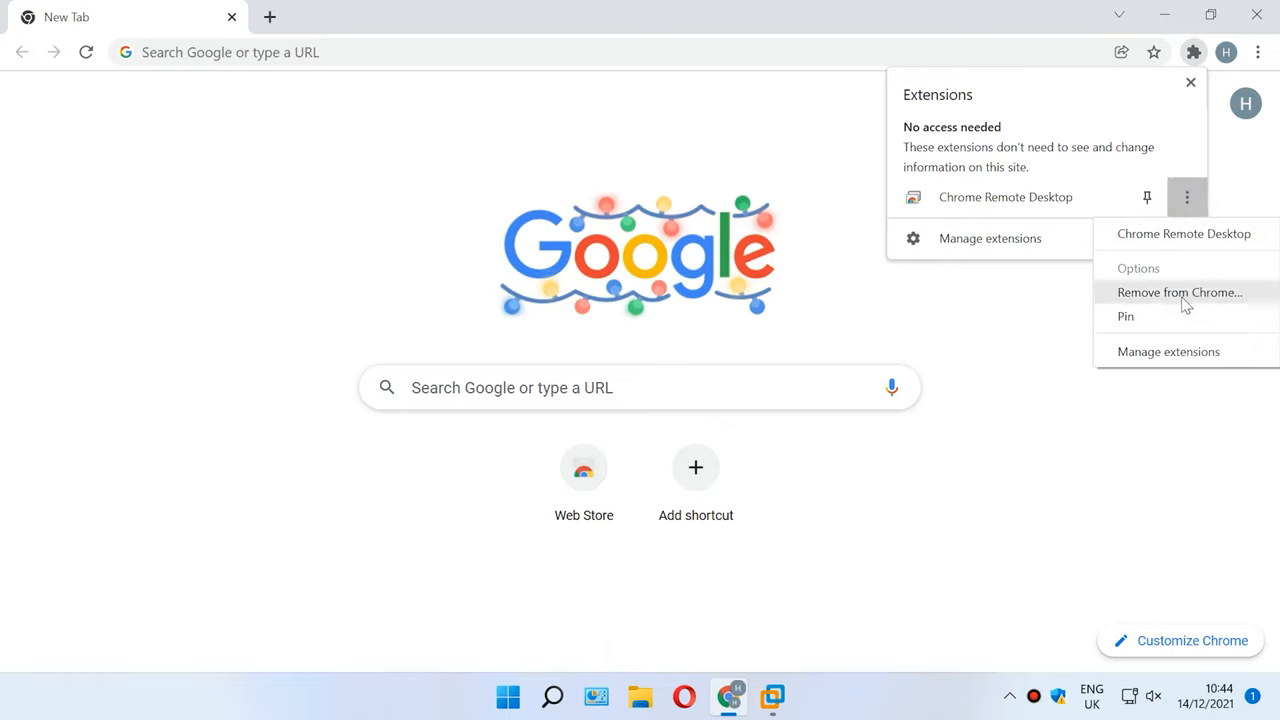
pyautogui.click(1180, 292)
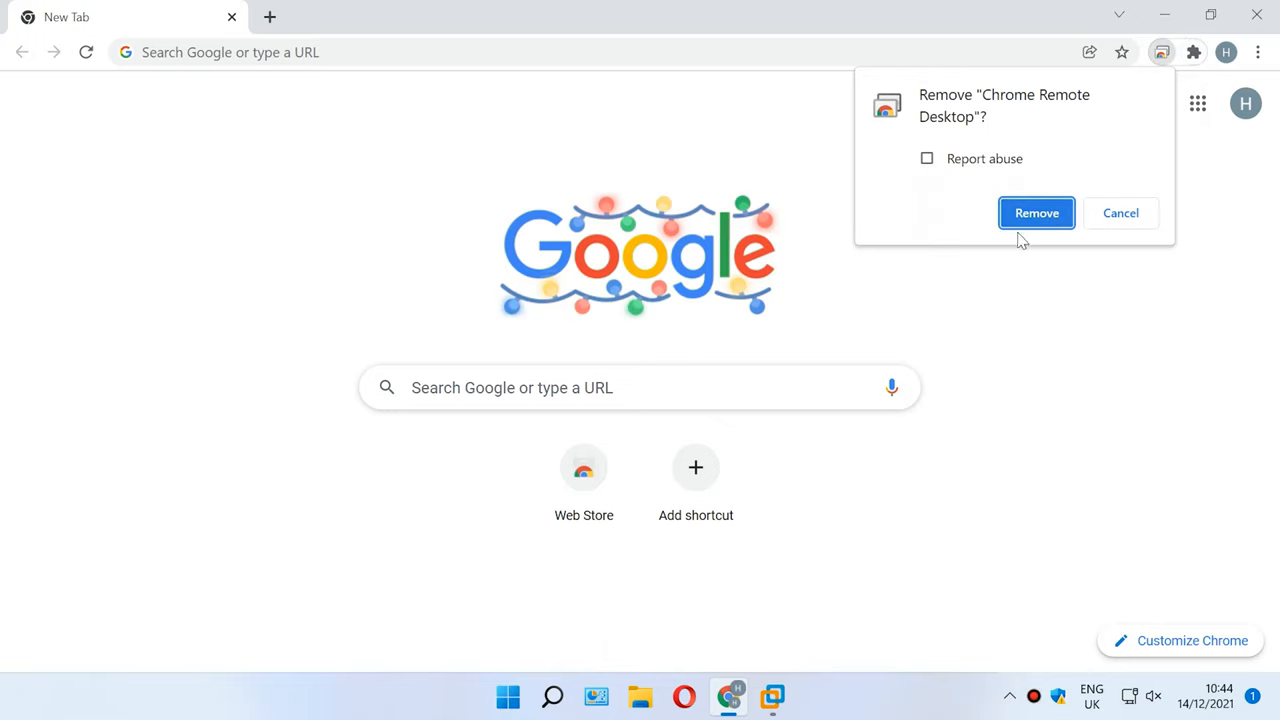
pyautogui.click(1036, 212)
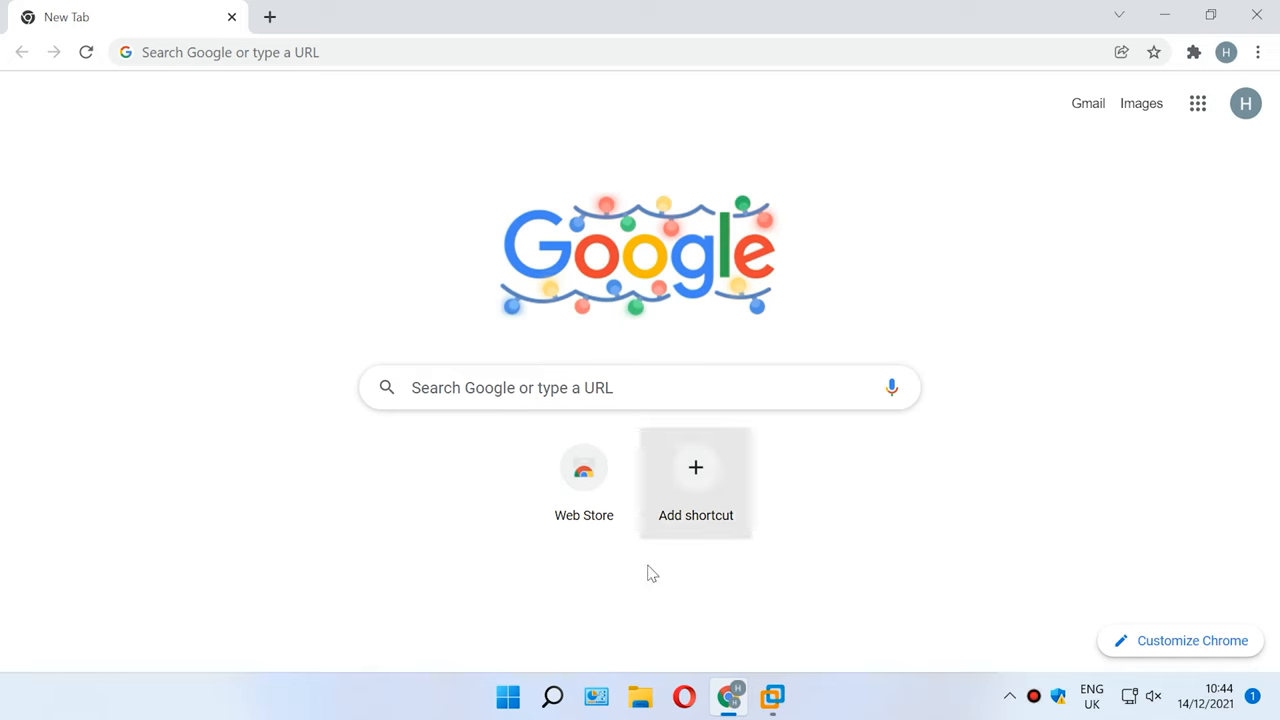
pyautogui.click(508, 696)
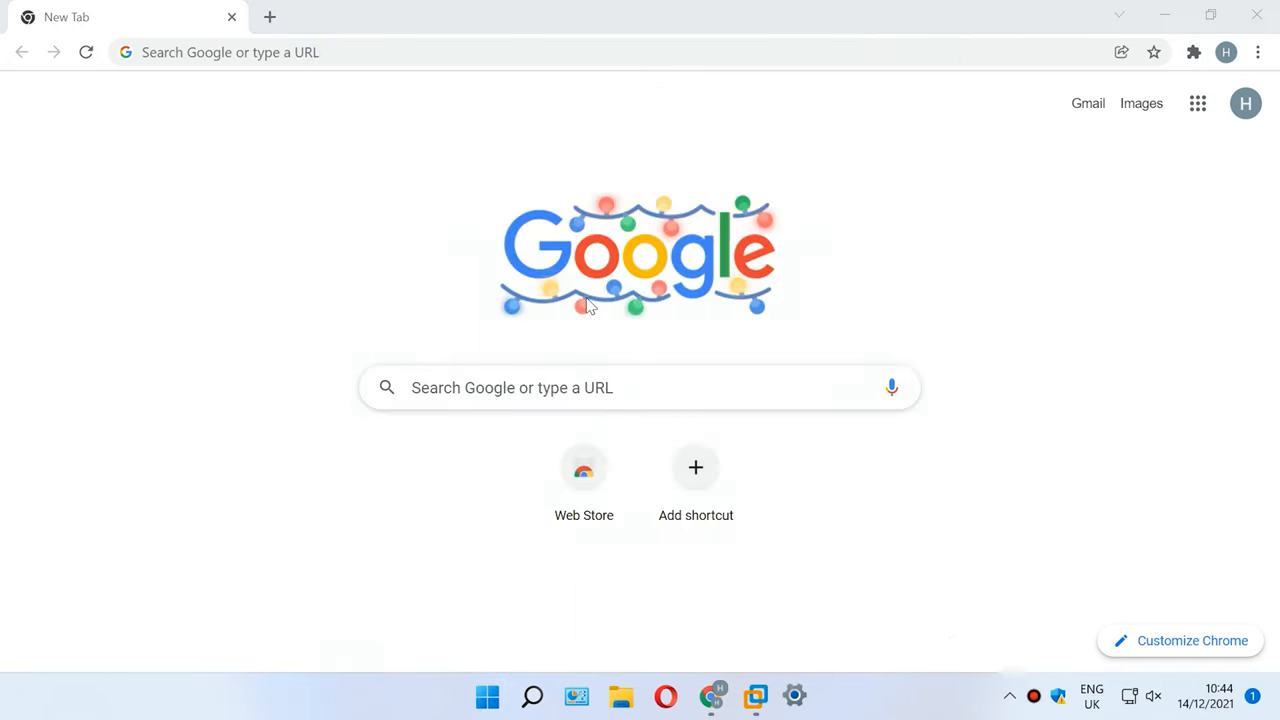
# - In Apps & features, scroll to Chrome Remote Desktop Host and show its three-dot options
pyautogui.click(794, 696)
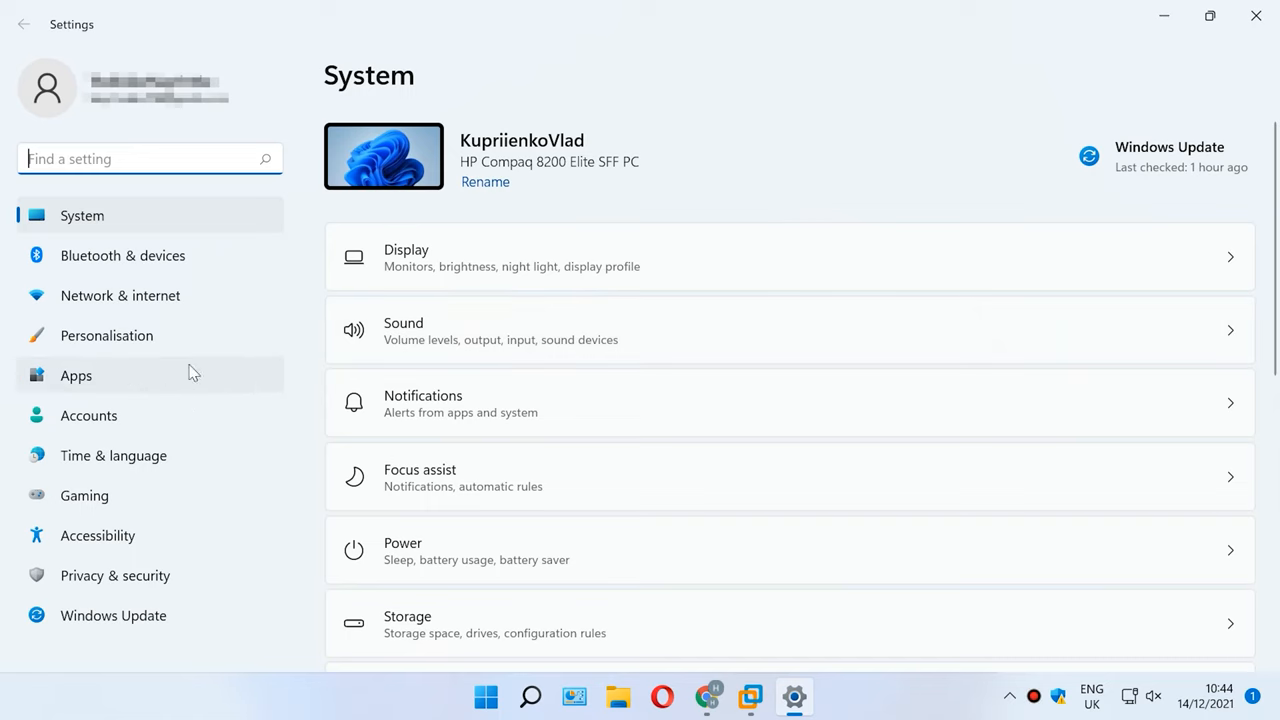
pyautogui.click(76, 376)
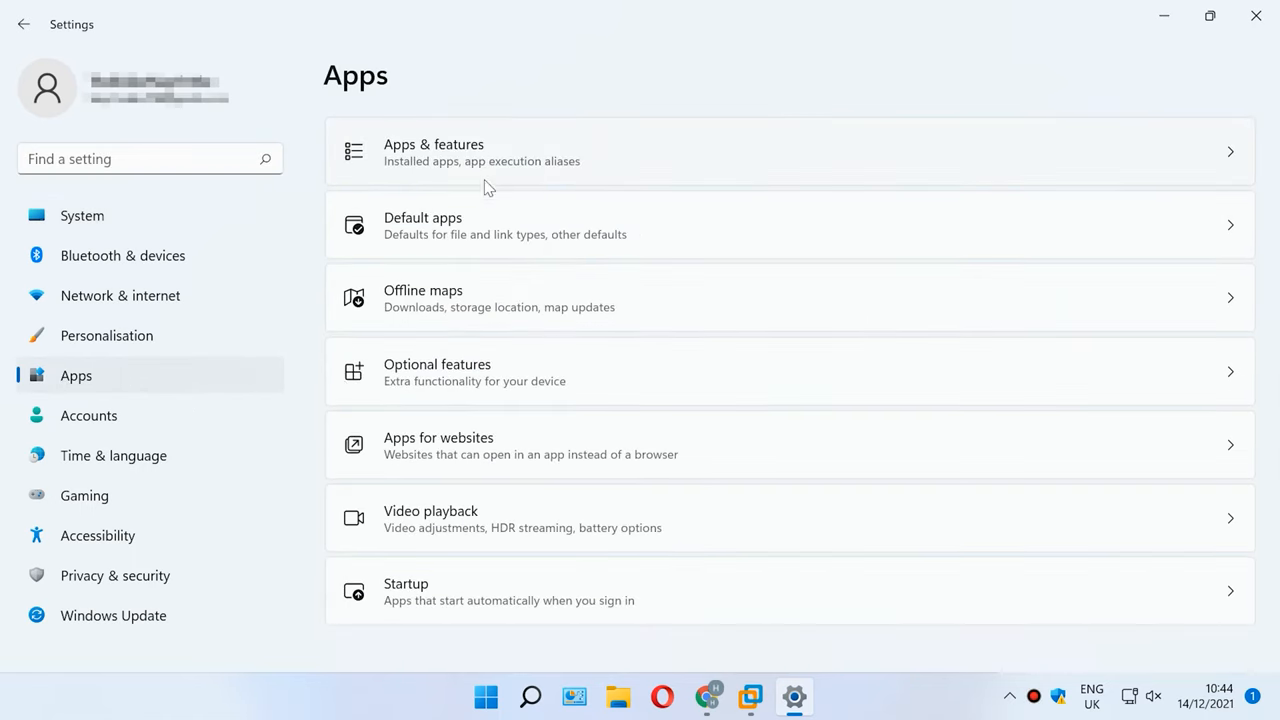
pyautogui.click(432, 152)
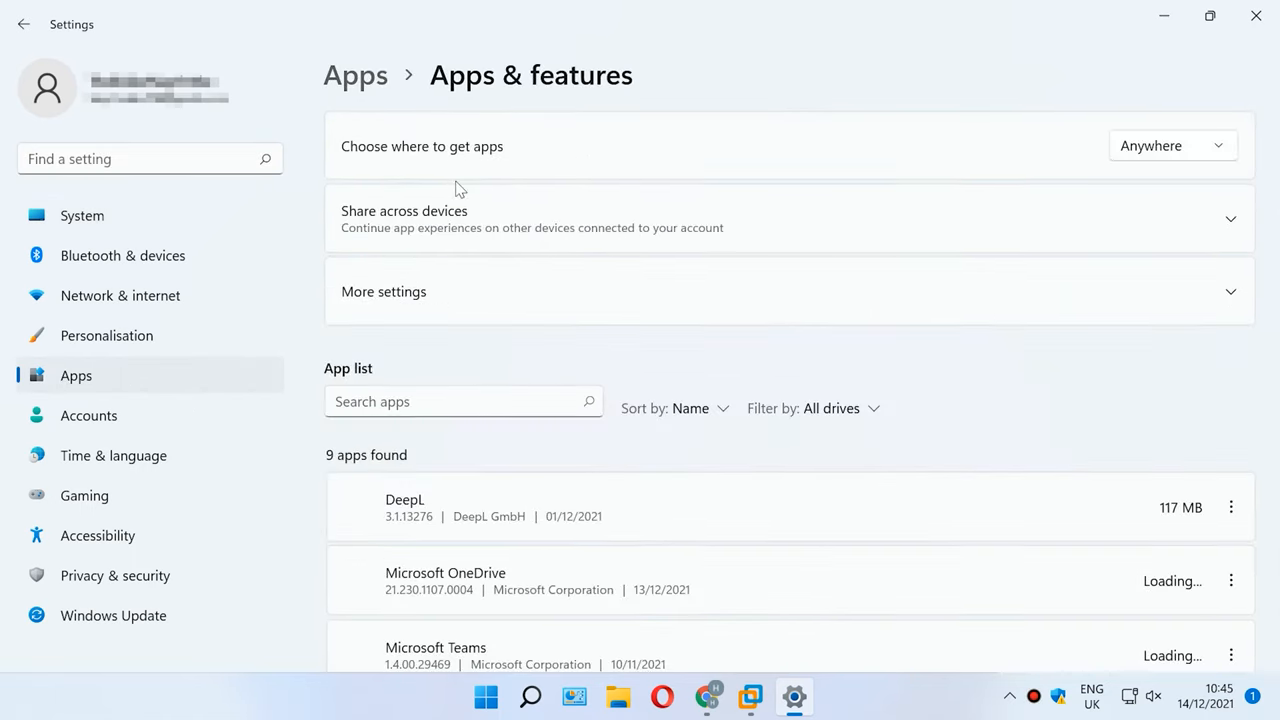
pyautogui.scroll(-3)
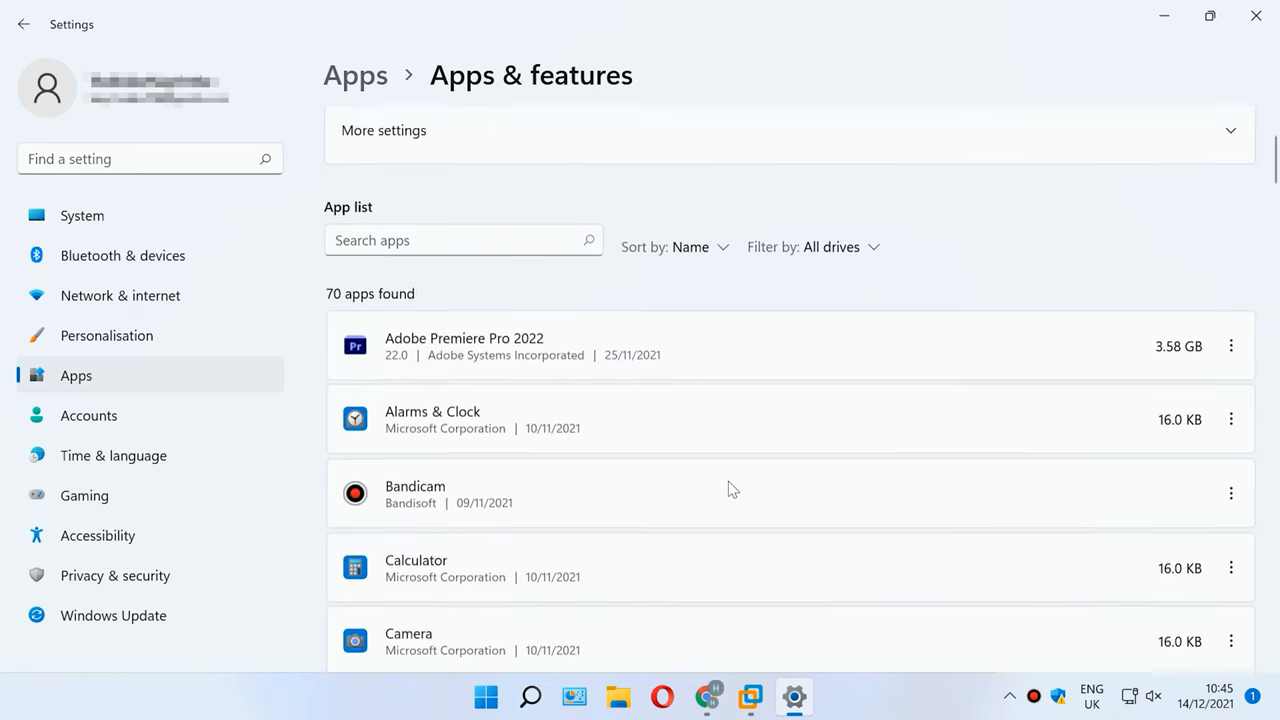
pyautogui.scroll(-3)
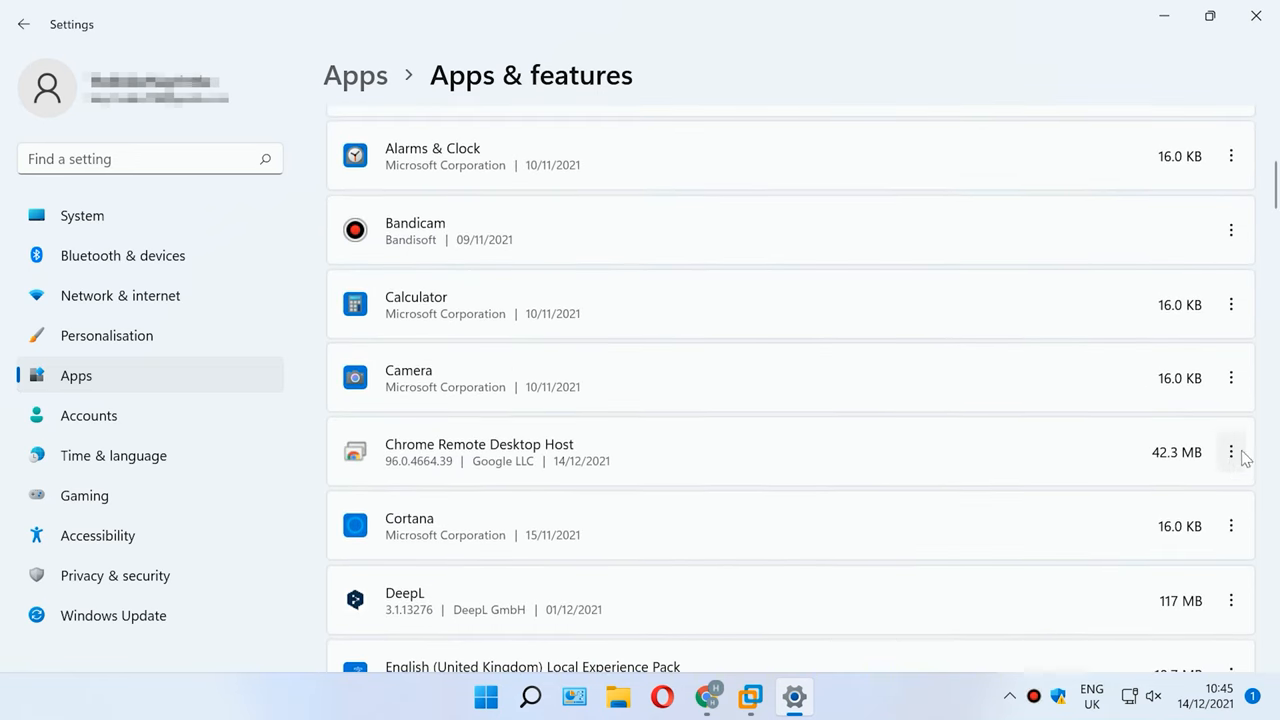
pyautogui.click(1232, 452)
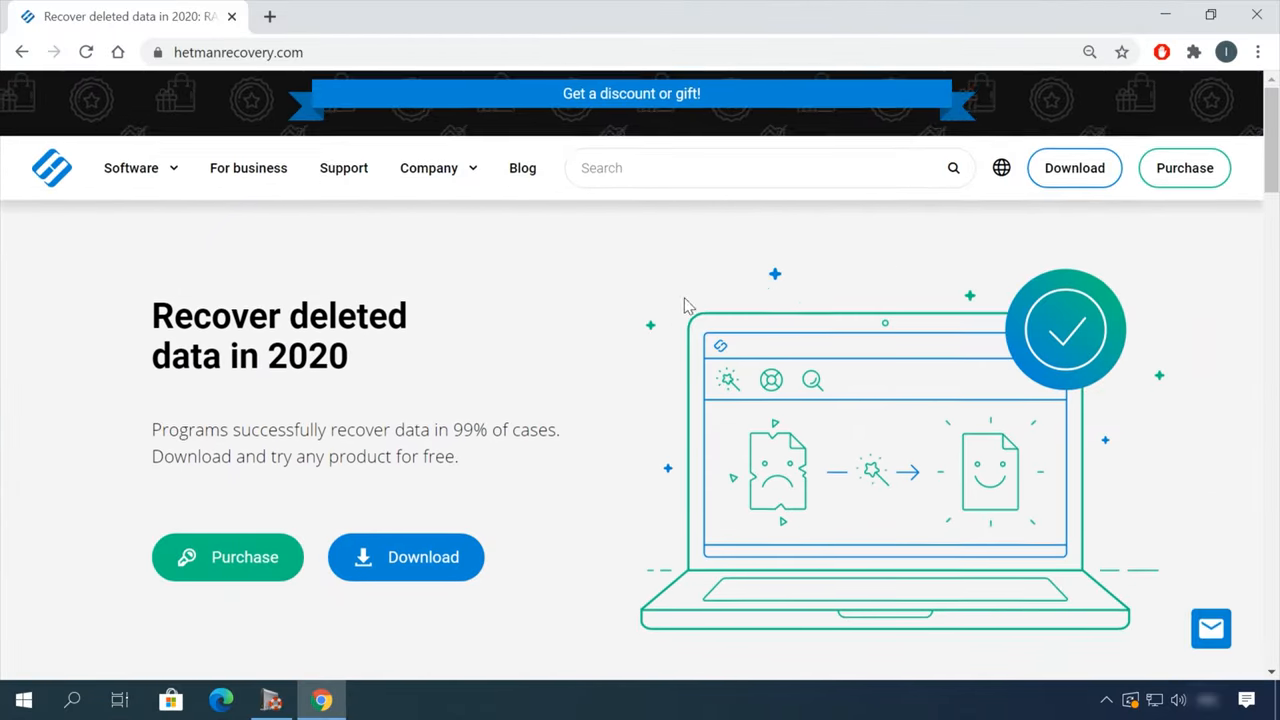
# - Reach the Partition Recovery 3.1 download page and download its installation file
pyautogui.scroll(-3)
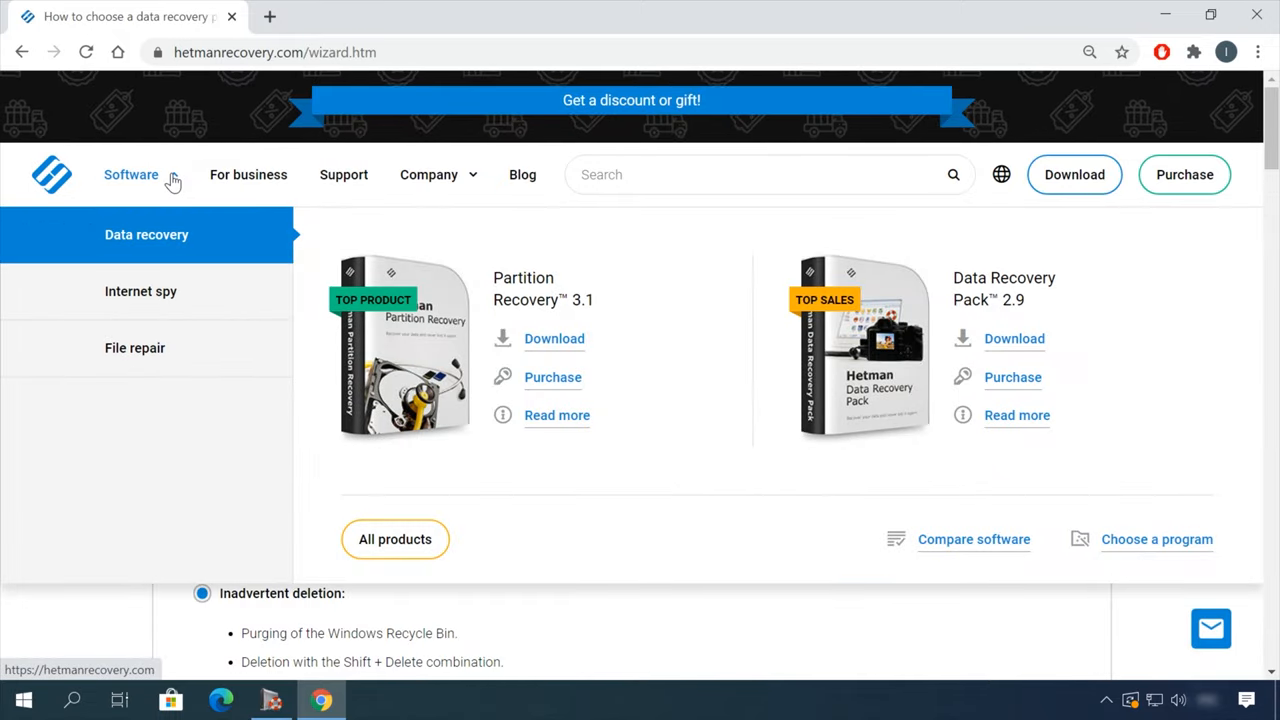
pyautogui.click(396, 540)
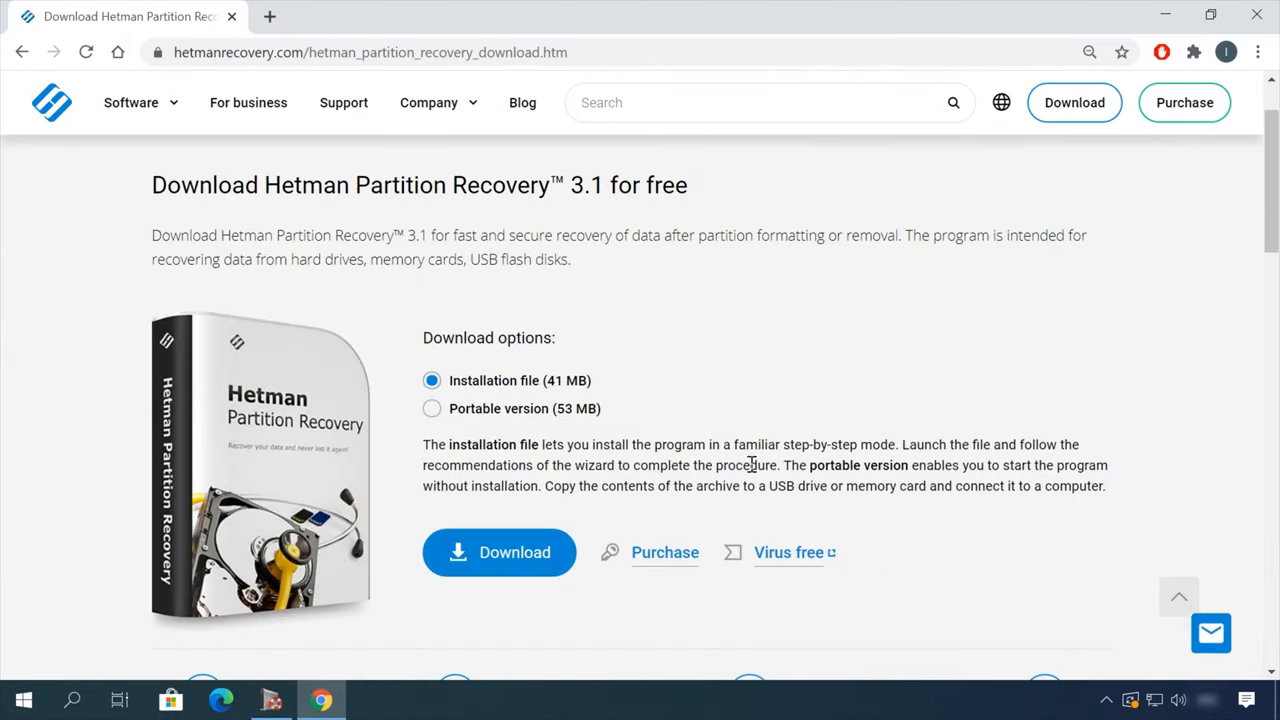
pyautogui.click(500, 552)
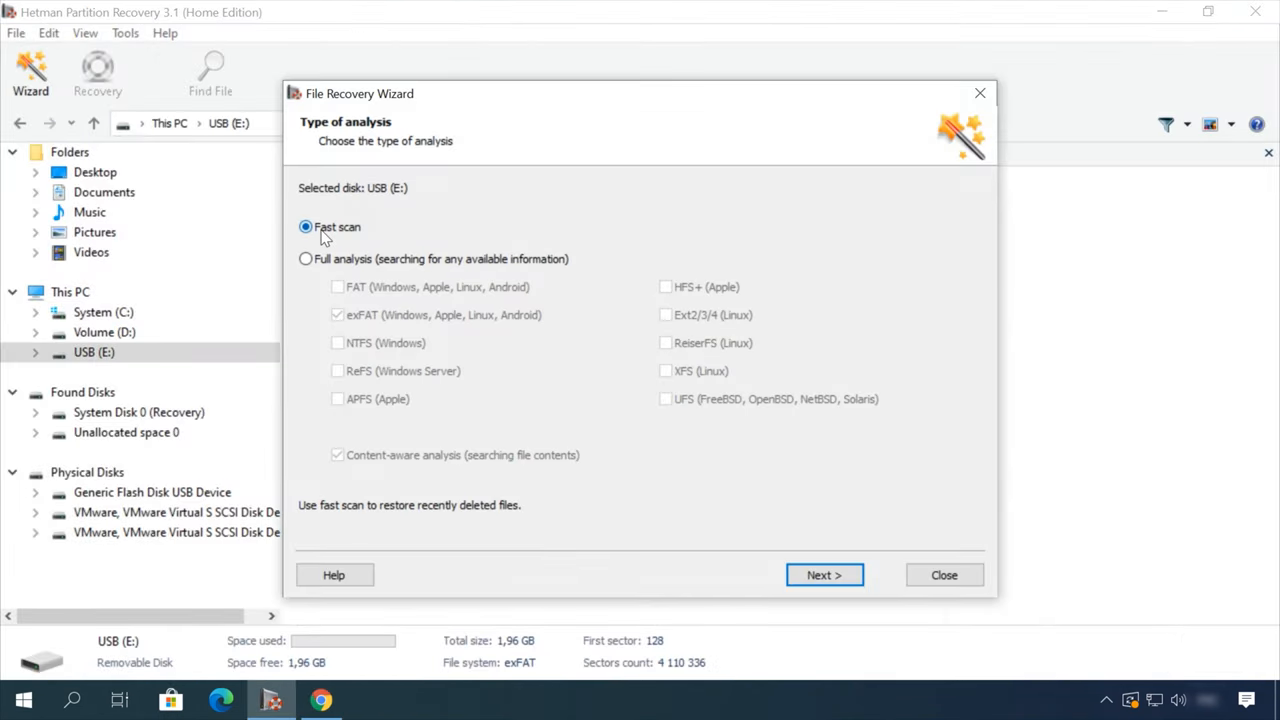
# - Run a Fast scan of USB drive E and preview the deleted Earth - 2611.mp4 video
pyautogui.click(824, 576)
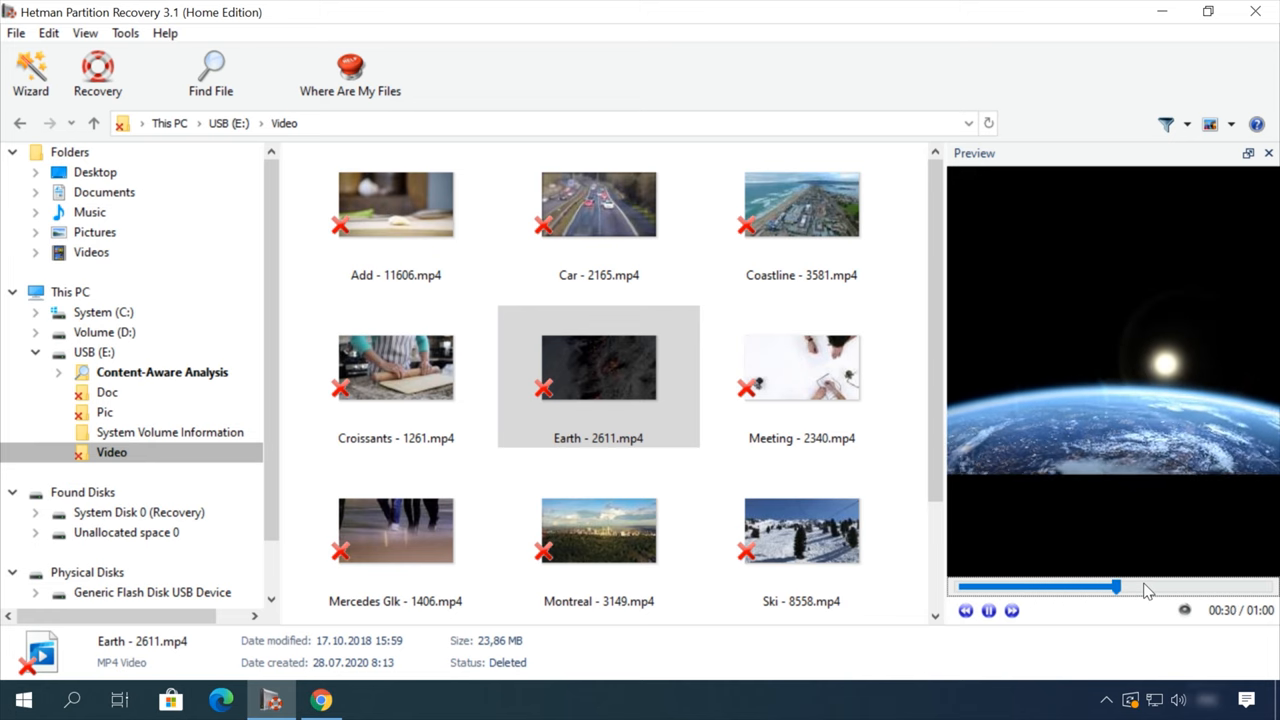
pyautogui.click(96, 72)
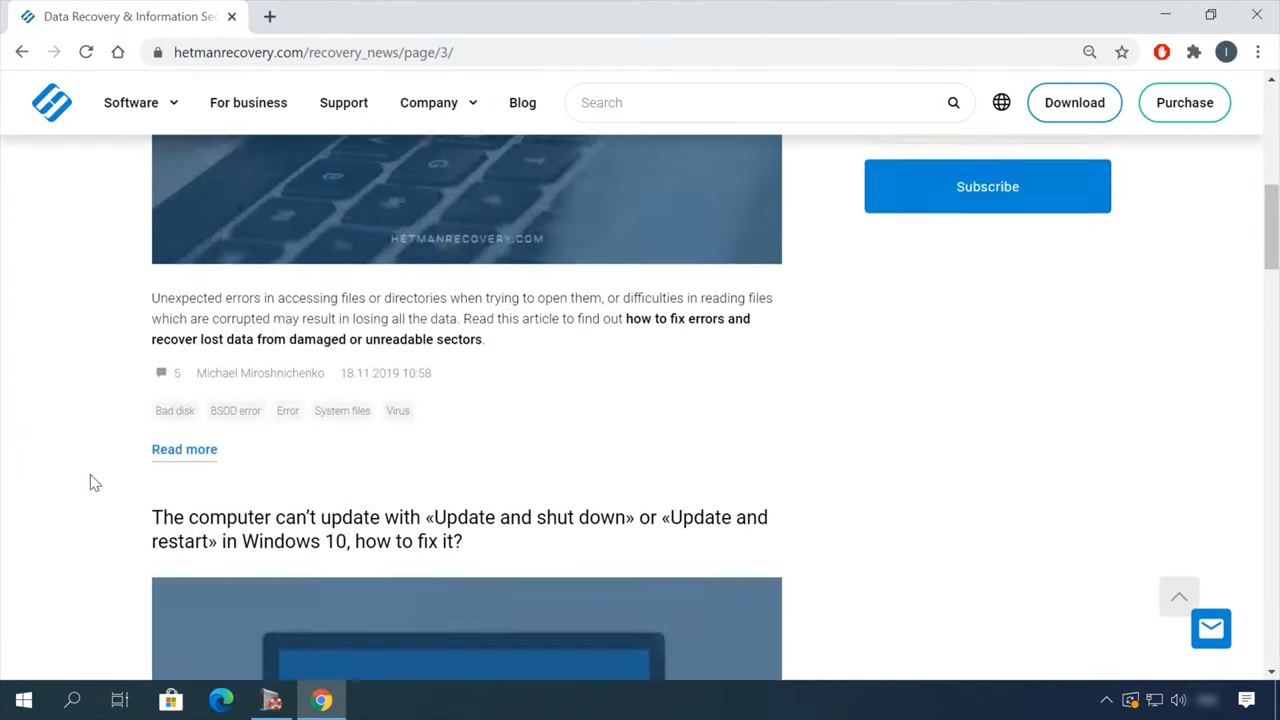
# - Read through the 'How to remove files safely from an HDD or SSD' article
pyautogui.click(184, 448)
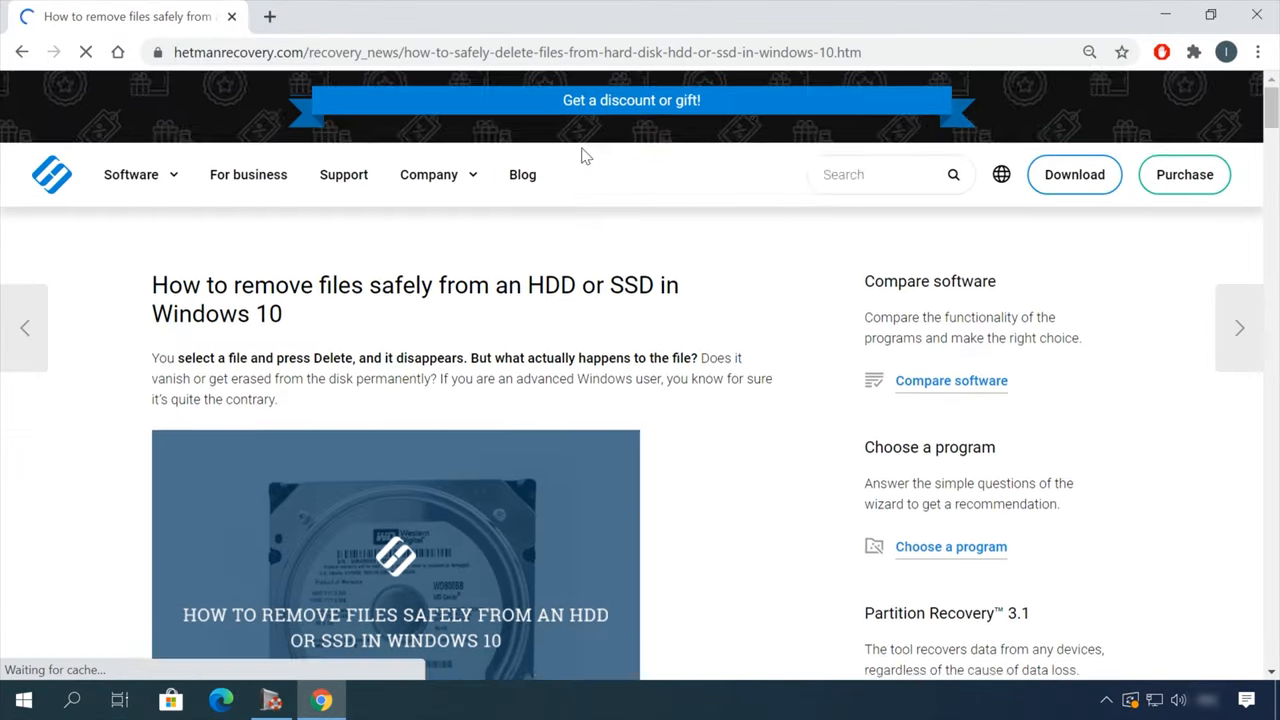
pyautogui.scroll(-3)
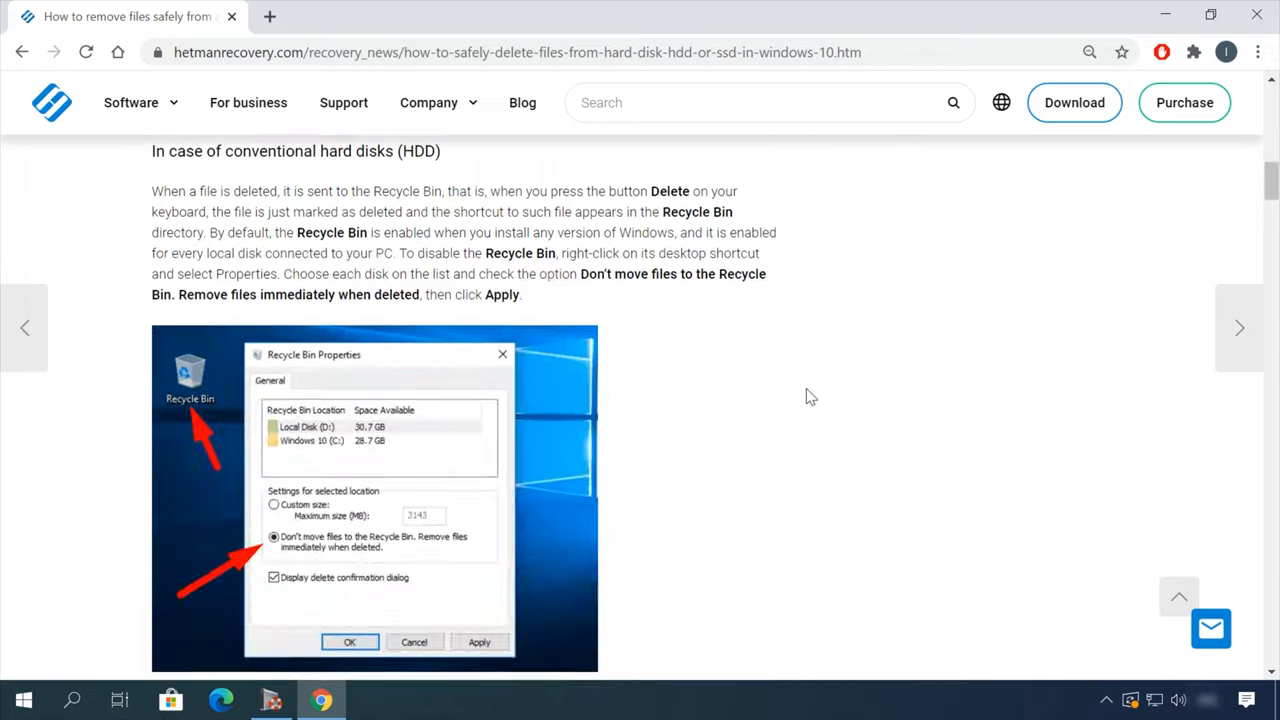
pyautogui.scroll(-3)
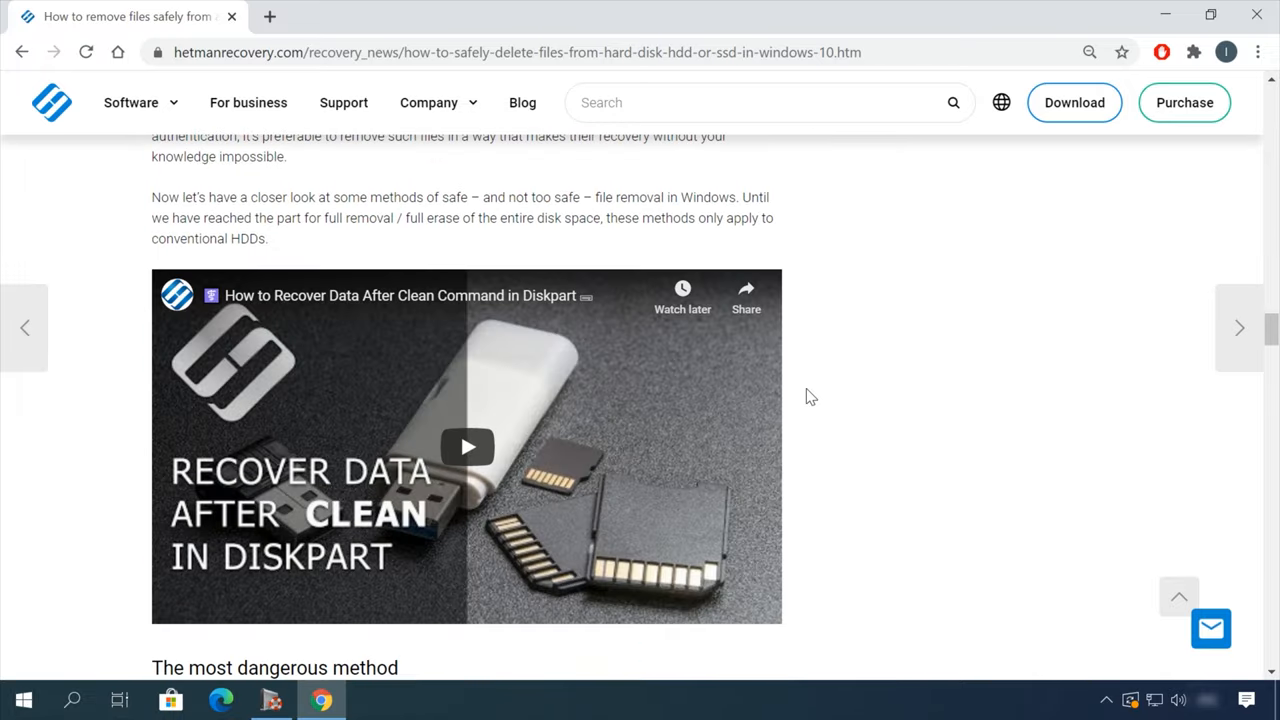
pyautogui.write('Hel')
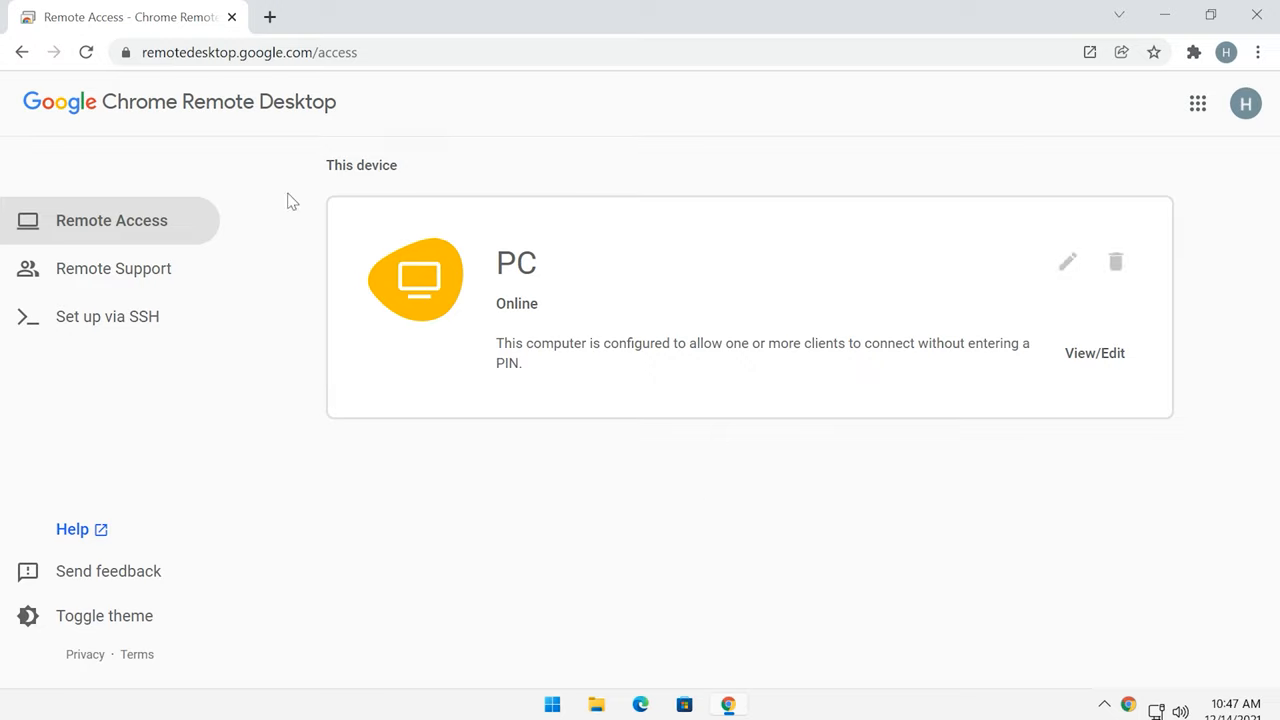
pyautogui.moveTo(320, 76)
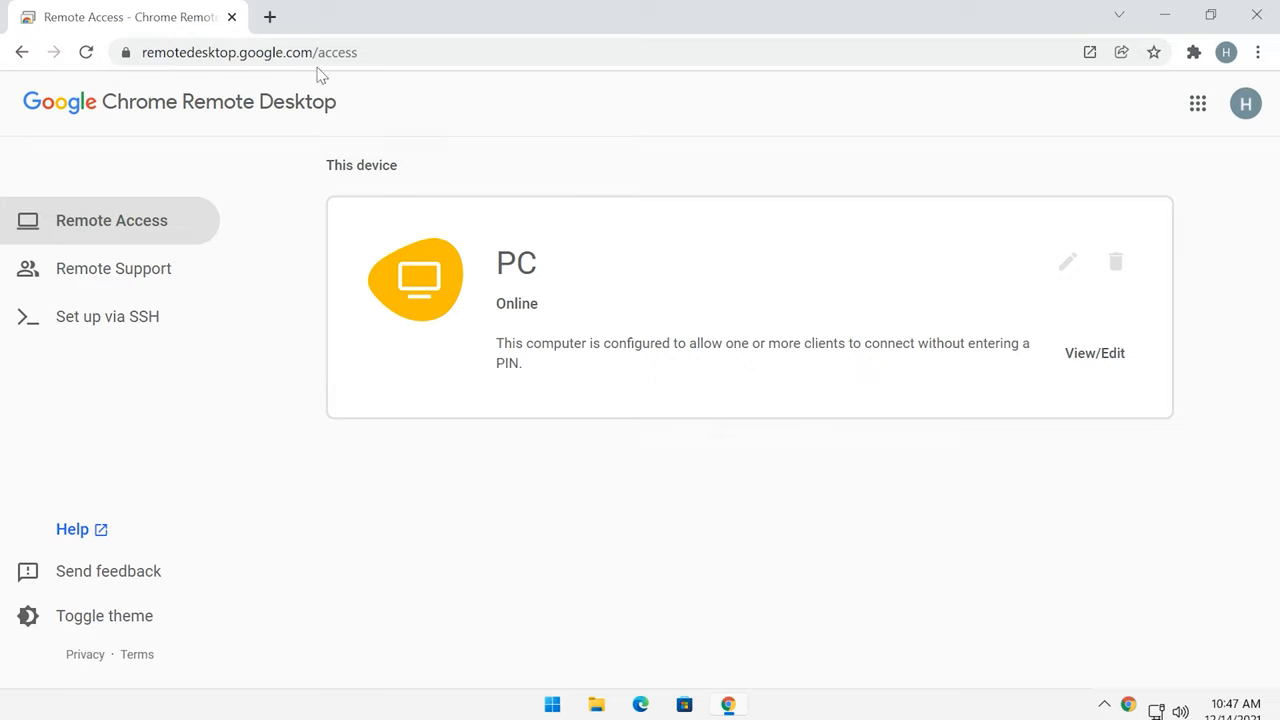
pyautogui.click(1192, 52)
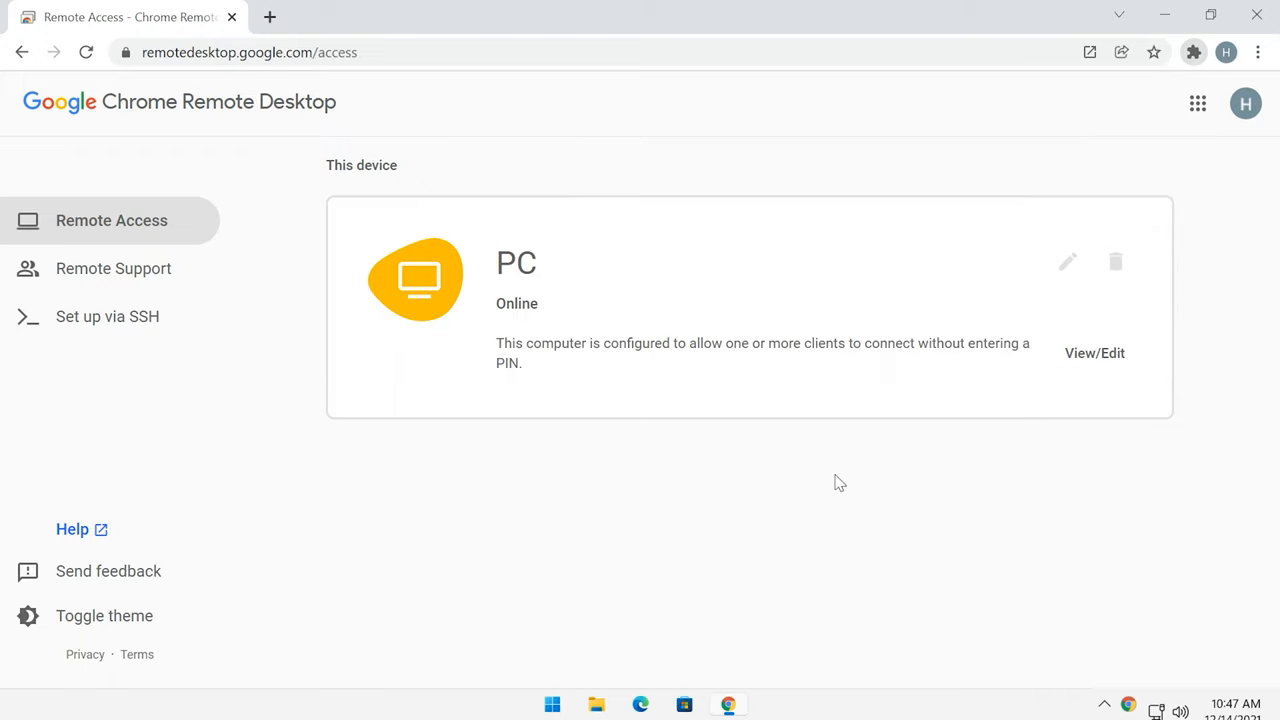
pyautogui.moveTo(824, 488)
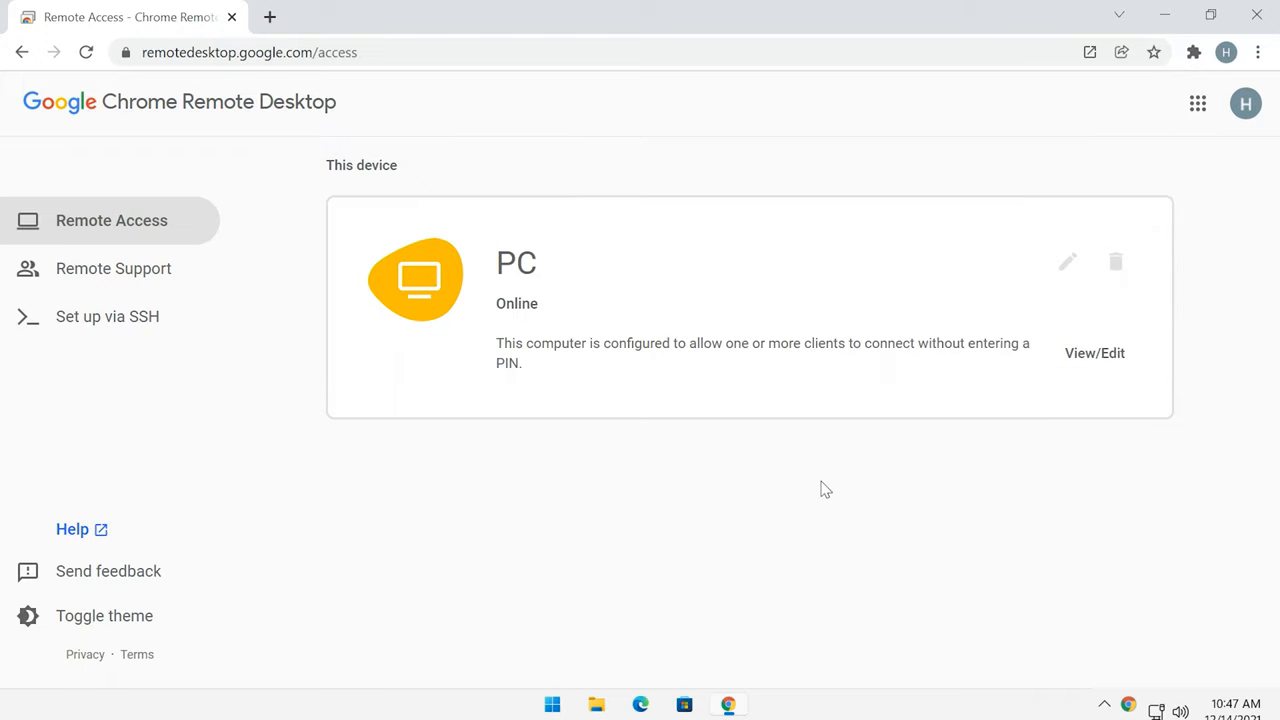
pyautogui.moveTo(112, 268)
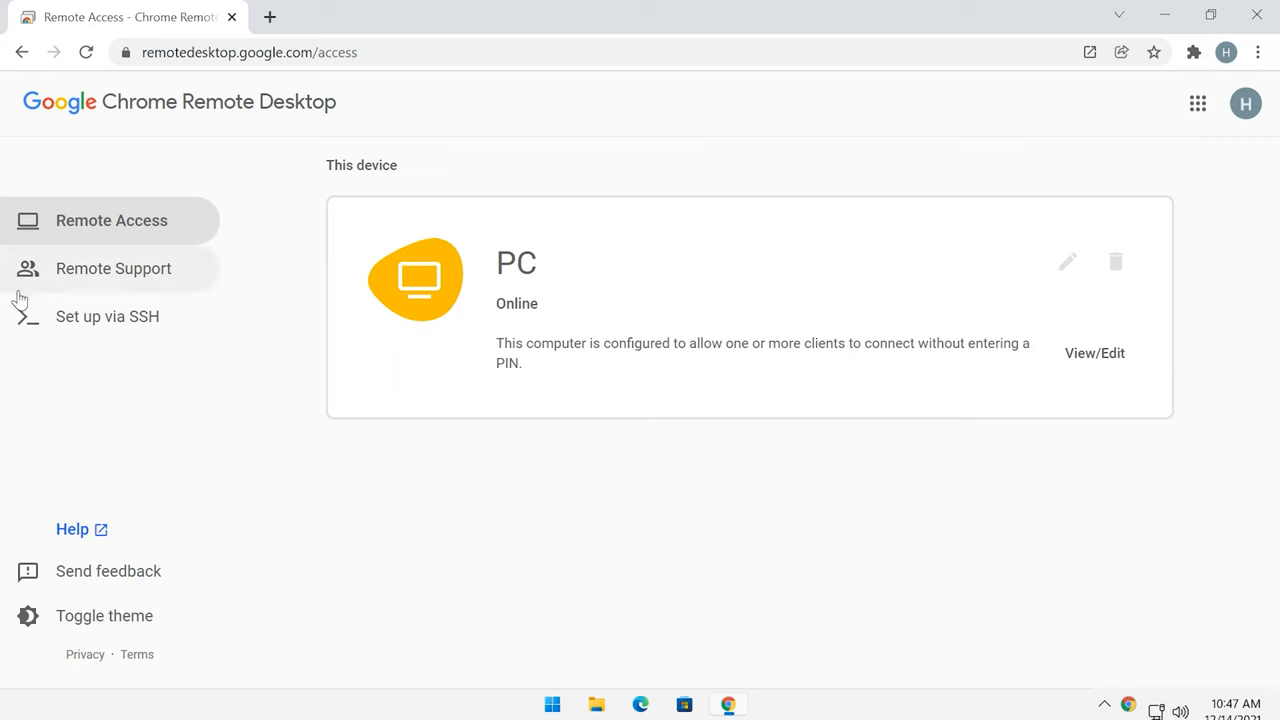
# - On the Remote Support page, generate a one-time code under Share this screen
pyautogui.click(112, 268)
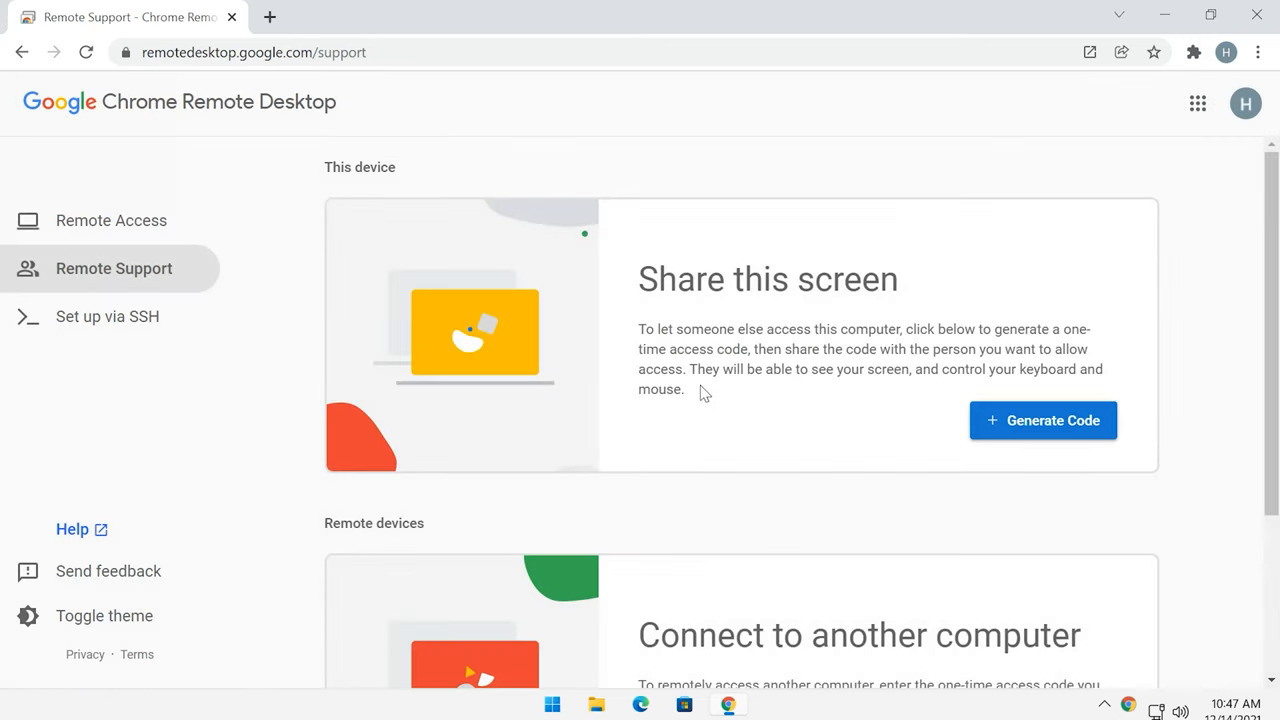
pyautogui.moveTo(1008, 438)
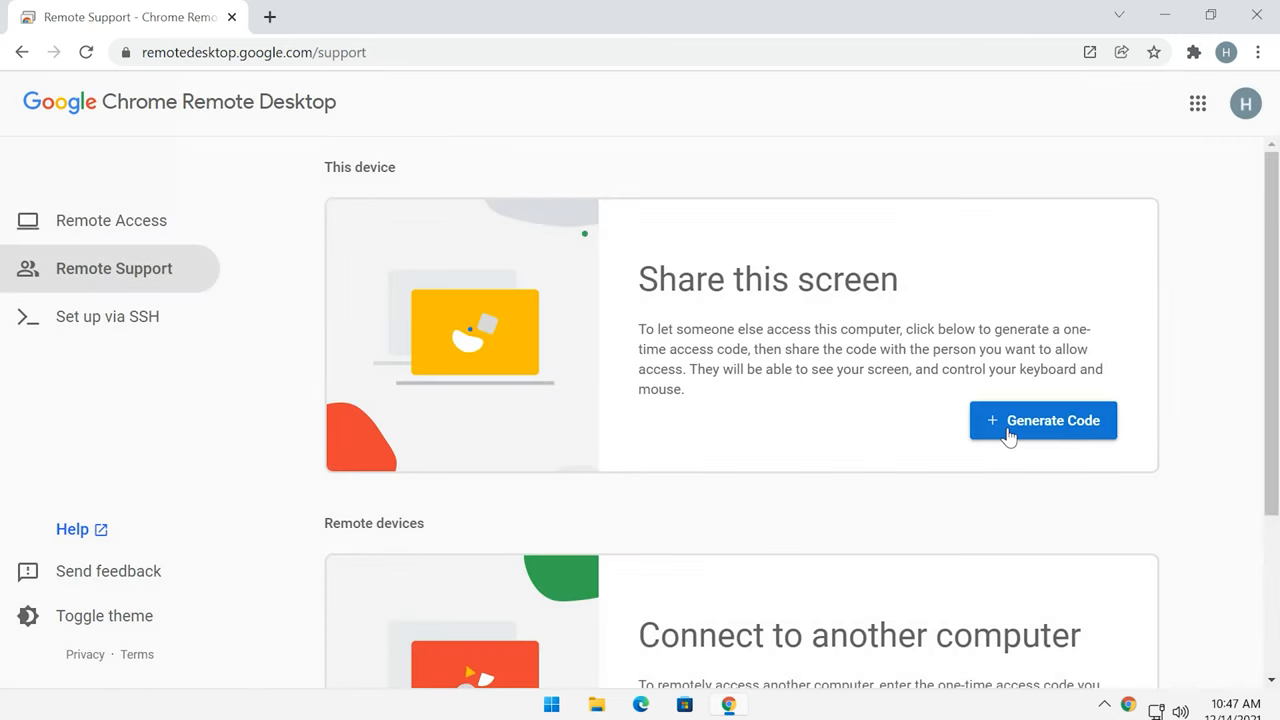
pyautogui.click(1044, 420)
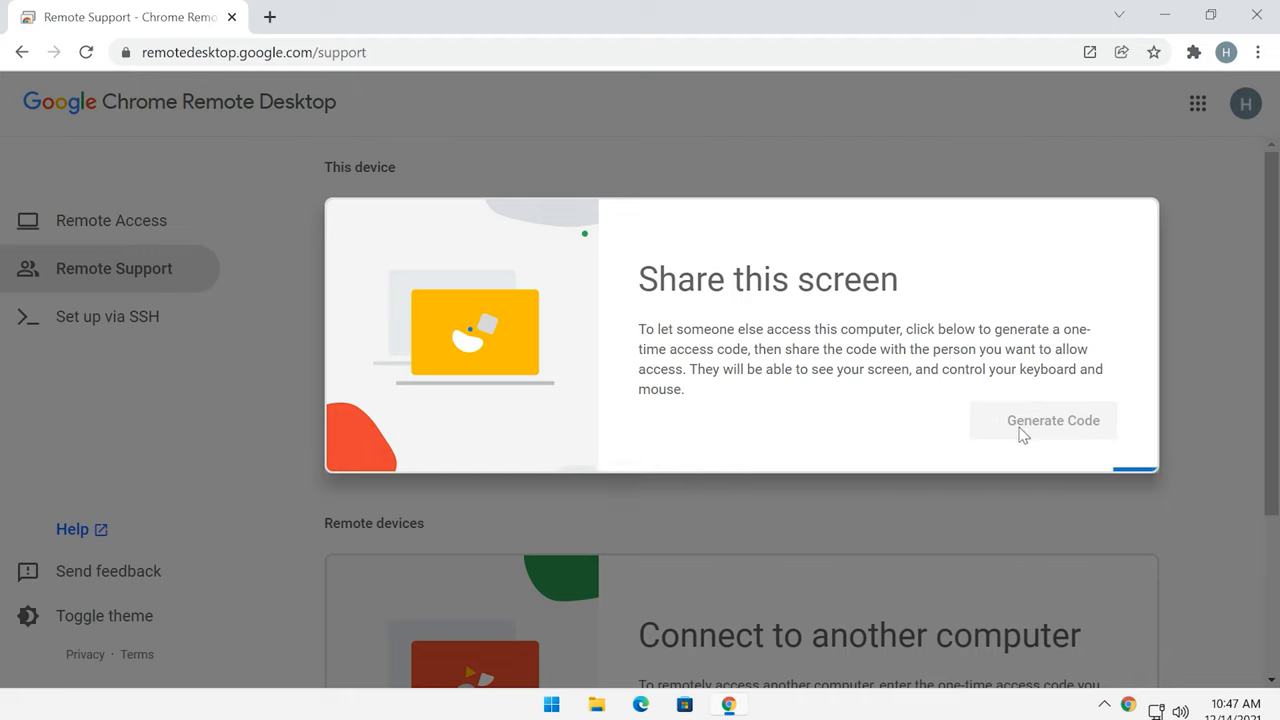
pyautogui.click(1052, 420)
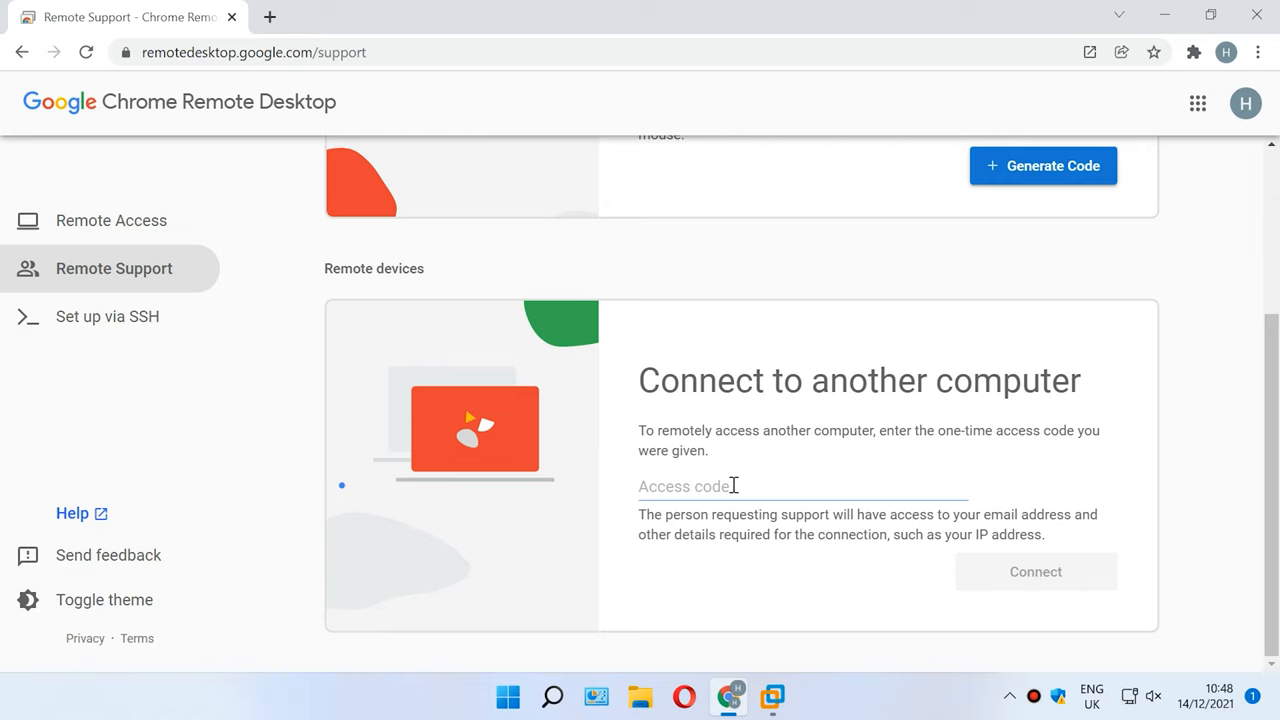
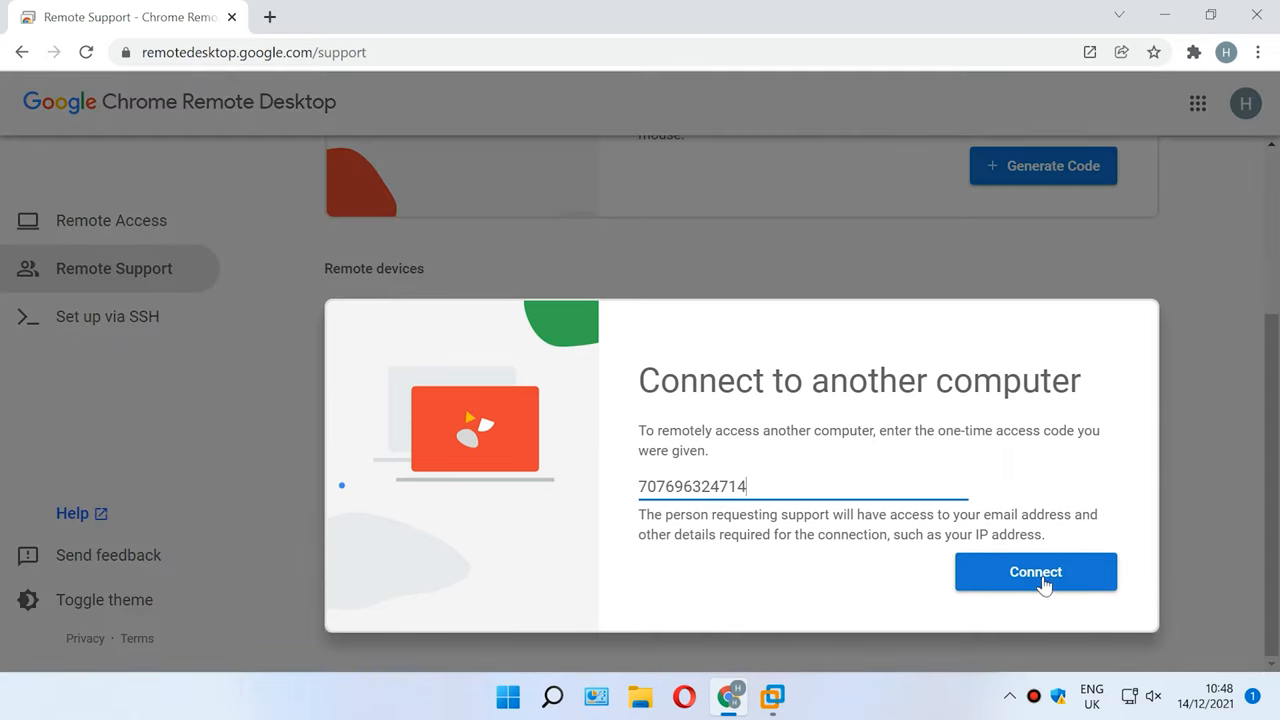
pyautogui.click(1036, 572)
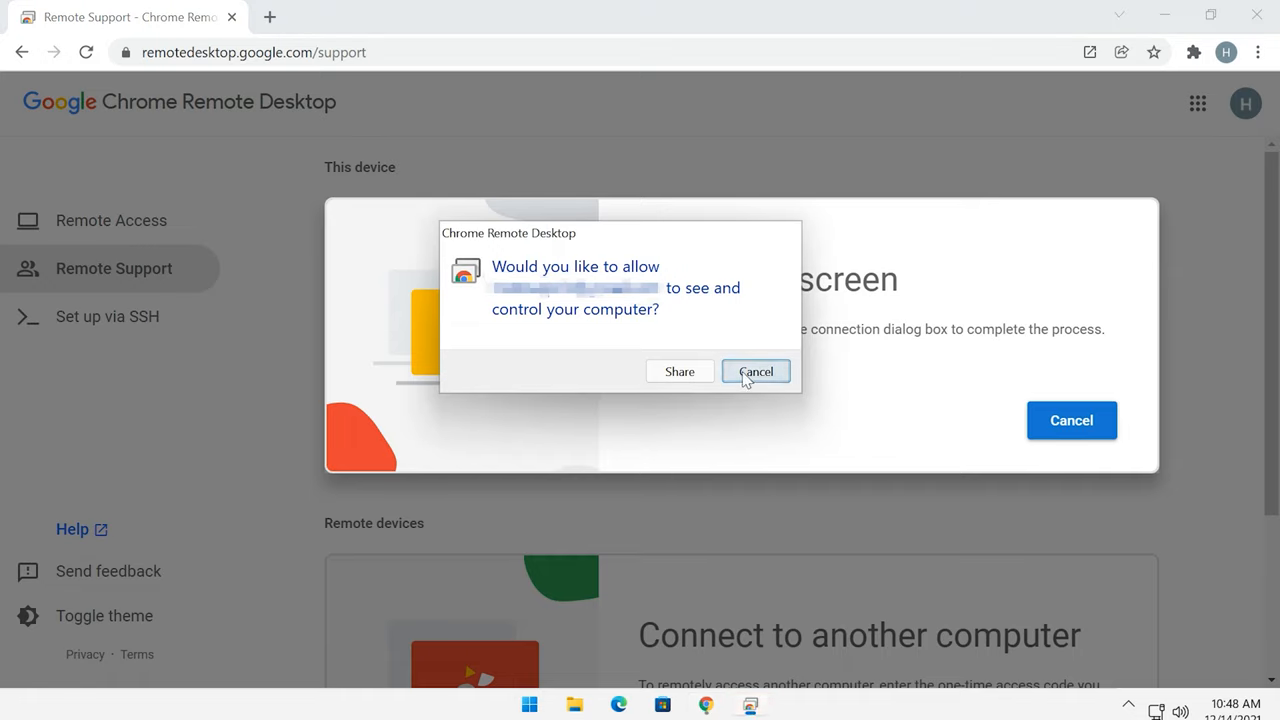
# - Choose Share so the remote helper can see and control this computer
pyautogui.click(680, 370)
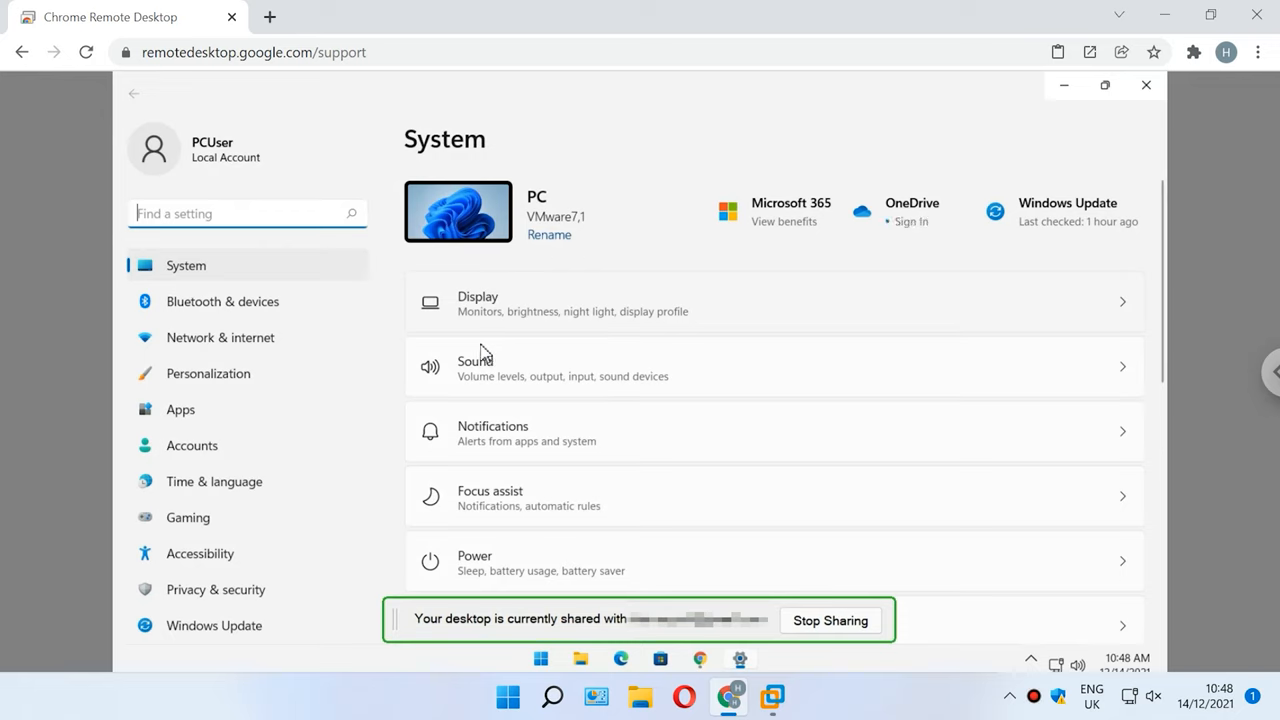
pyautogui.click(224, 374)
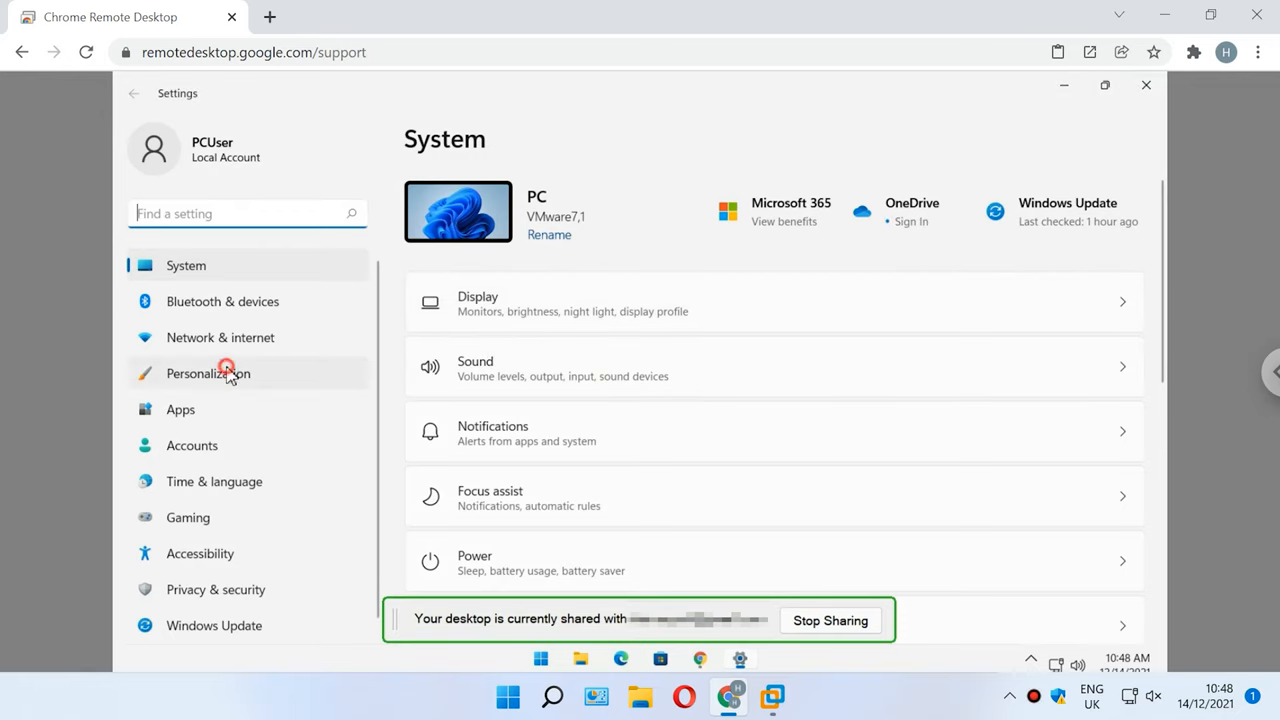
pyautogui.click(208, 374)
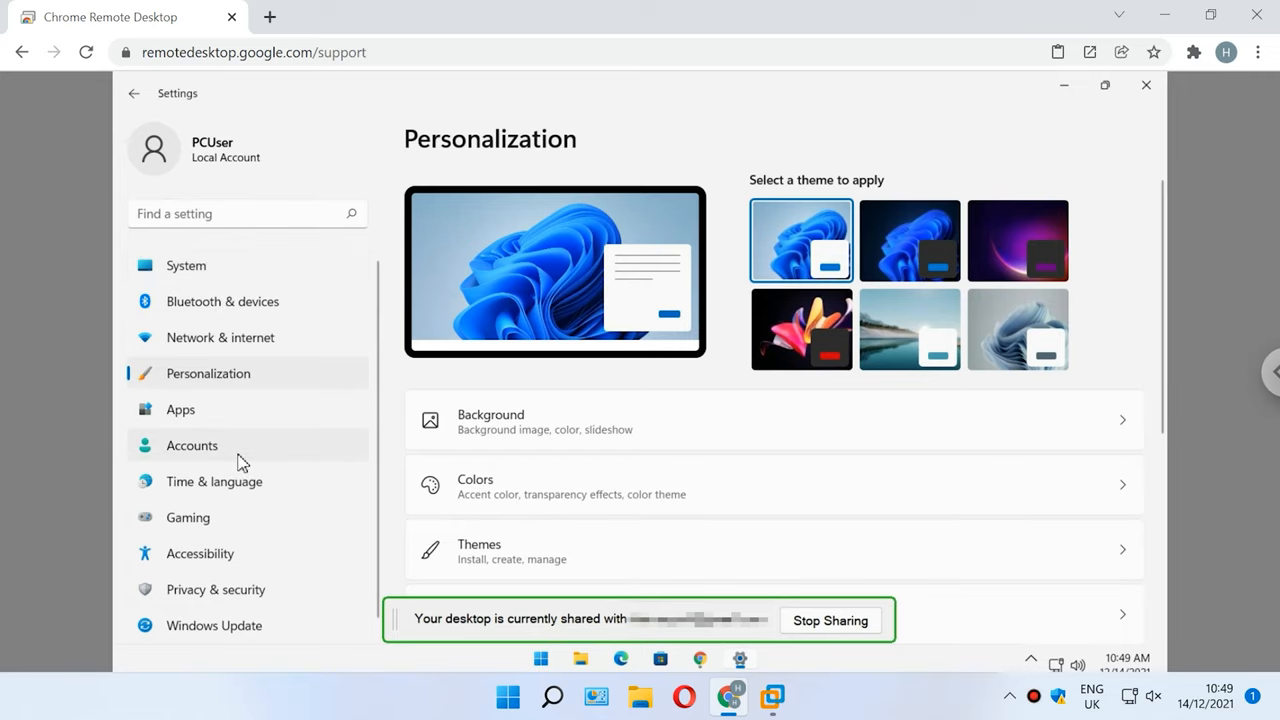
pyautogui.moveTo(214, 374)
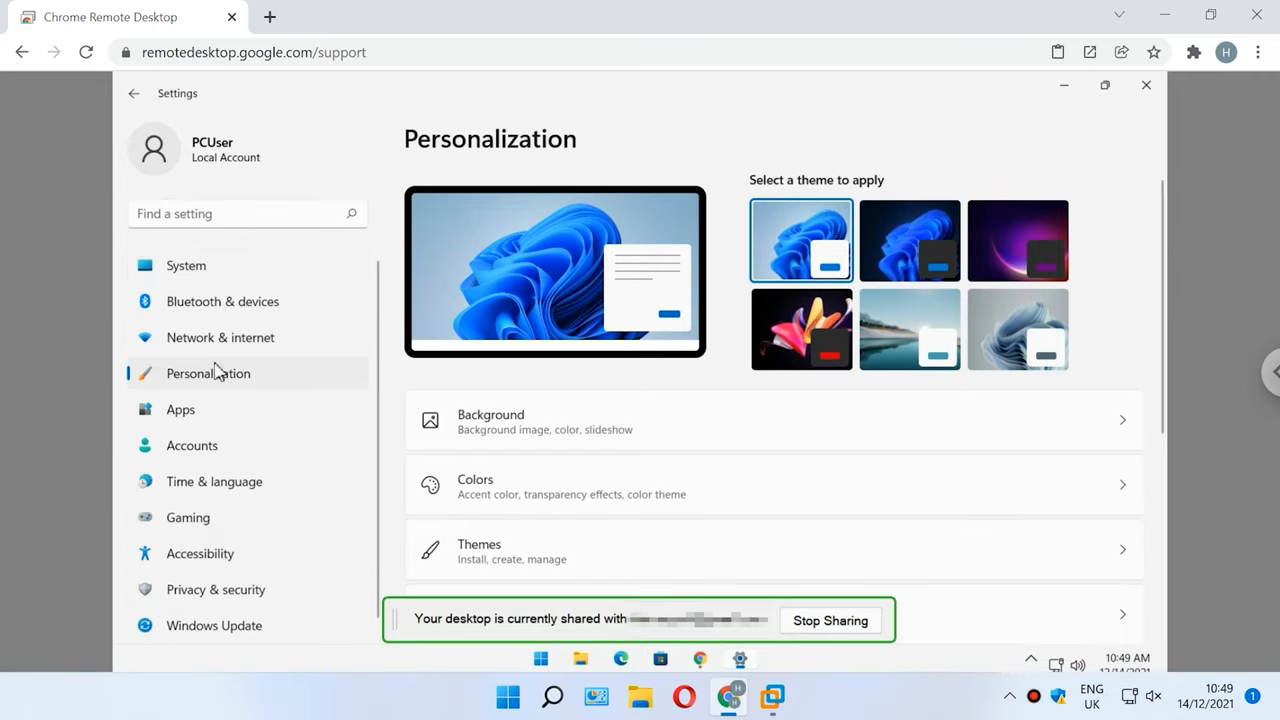
pyautogui.click(186, 264)
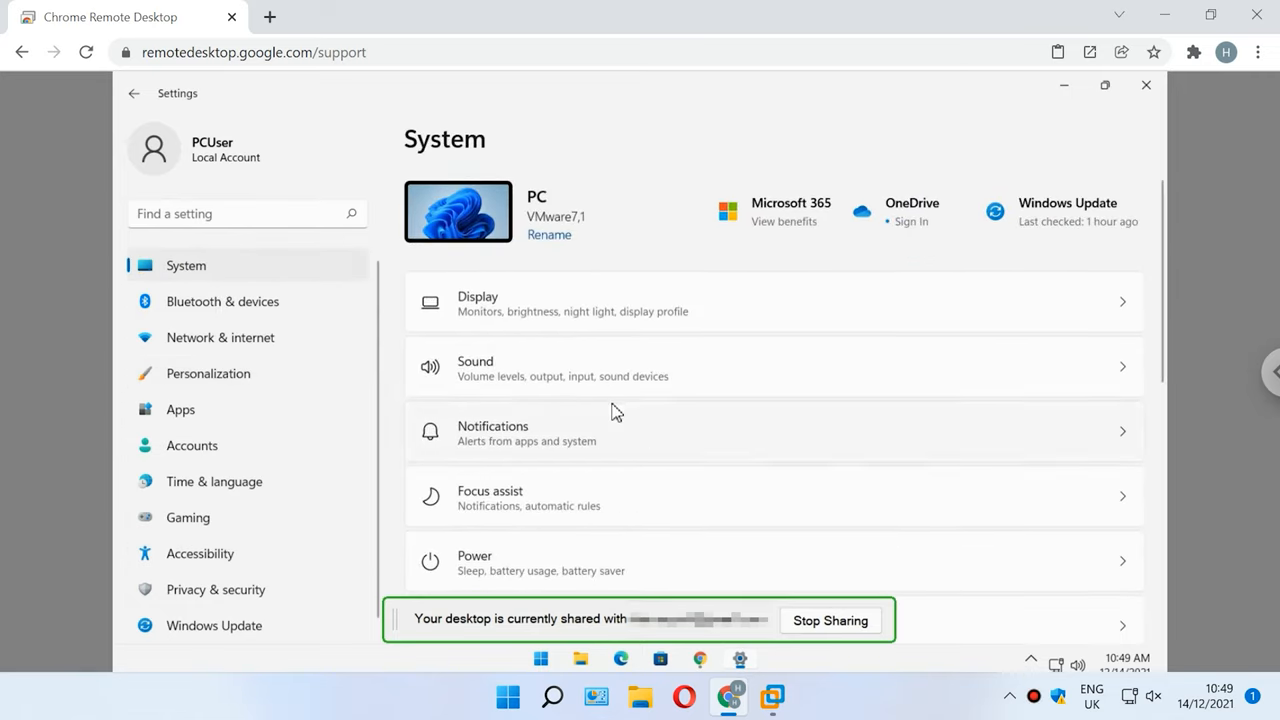